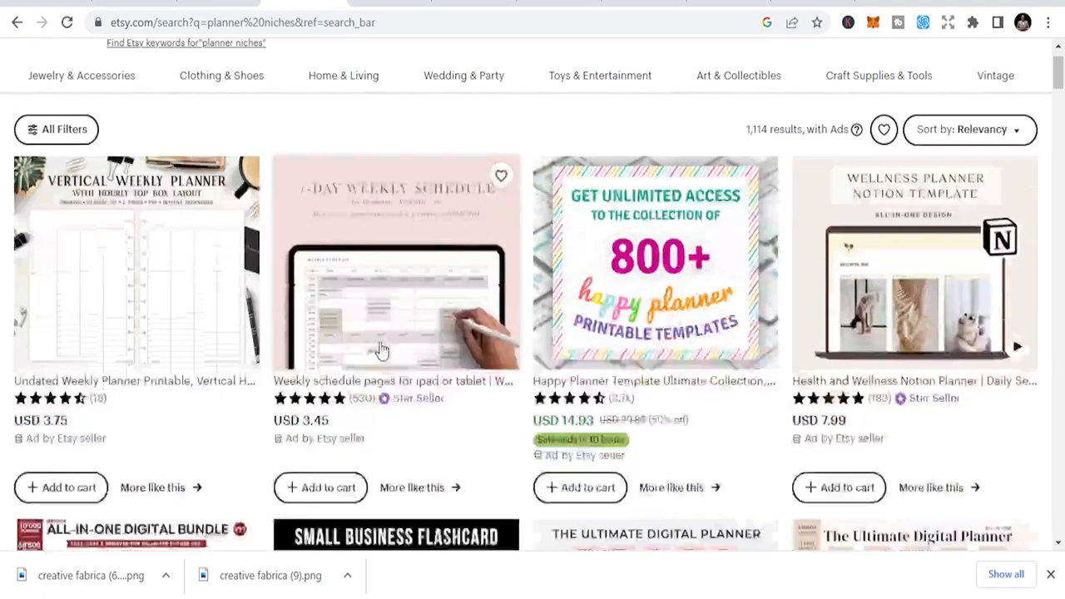
Scroll down through the Etsy results page reviewing the listings
{"action": "scroll", "scroll_direction": "down", "scroll_amount": 3}
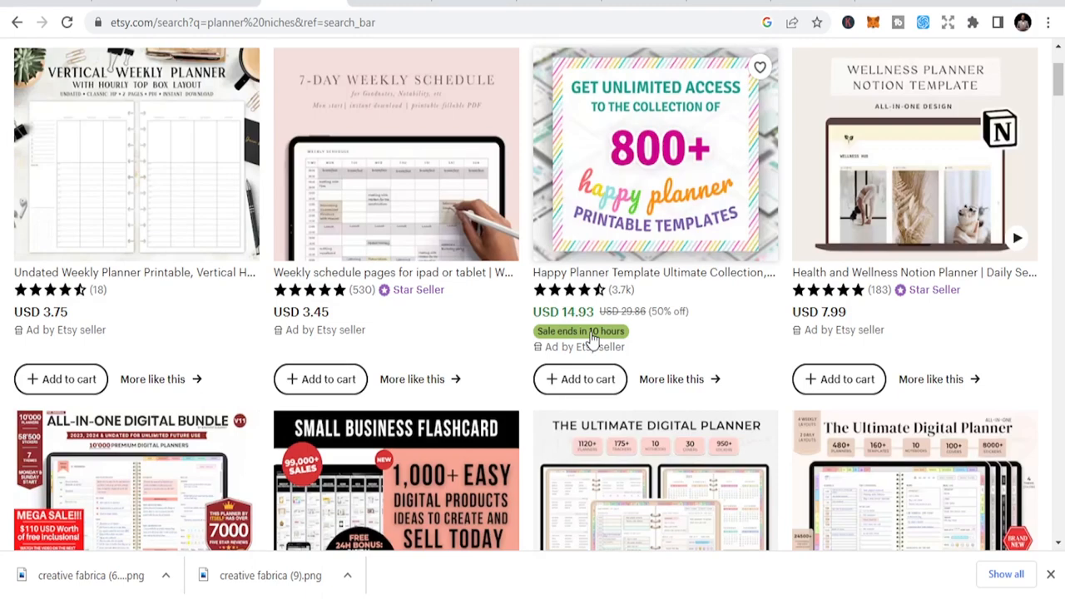
{"action": "scroll", "scroll_direction": "down", "scroll_amount": 3}
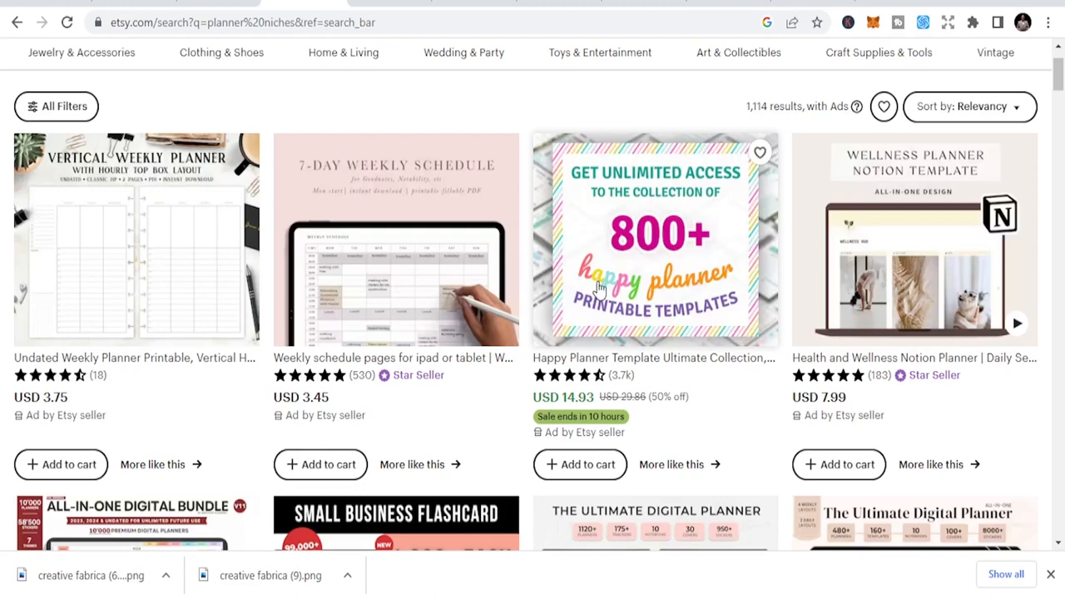
{"action": "scroll", "scroll_direction": "down", "scroll_amount": 3}
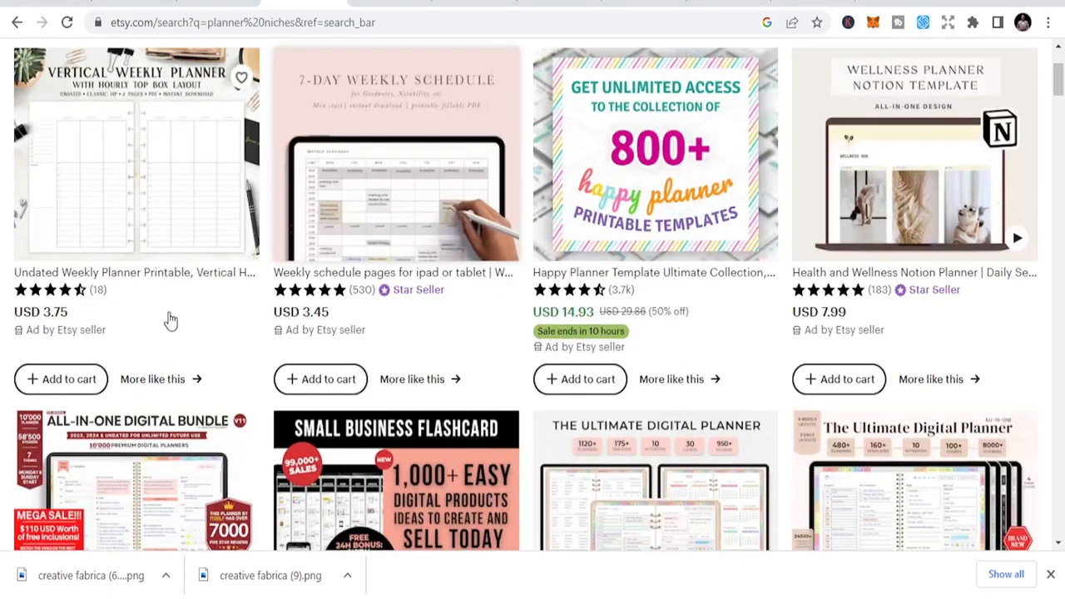
{"action": "scroll", "scroll_direction": "down", "scroll_amount": 3}
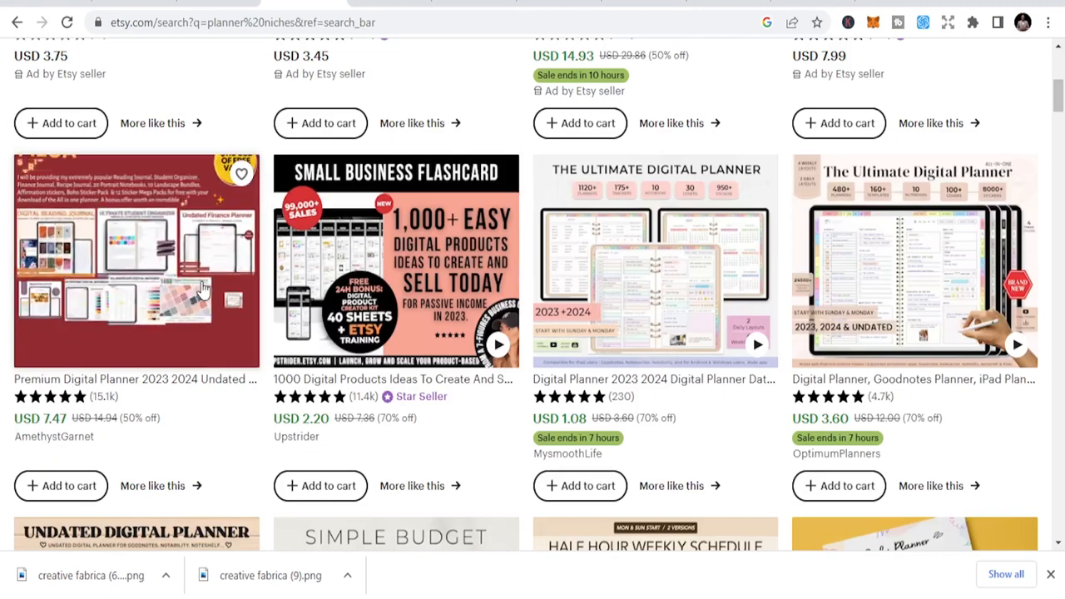
{"action": "scroll", "scroll_direction": "down", "scroll_amount": 3}
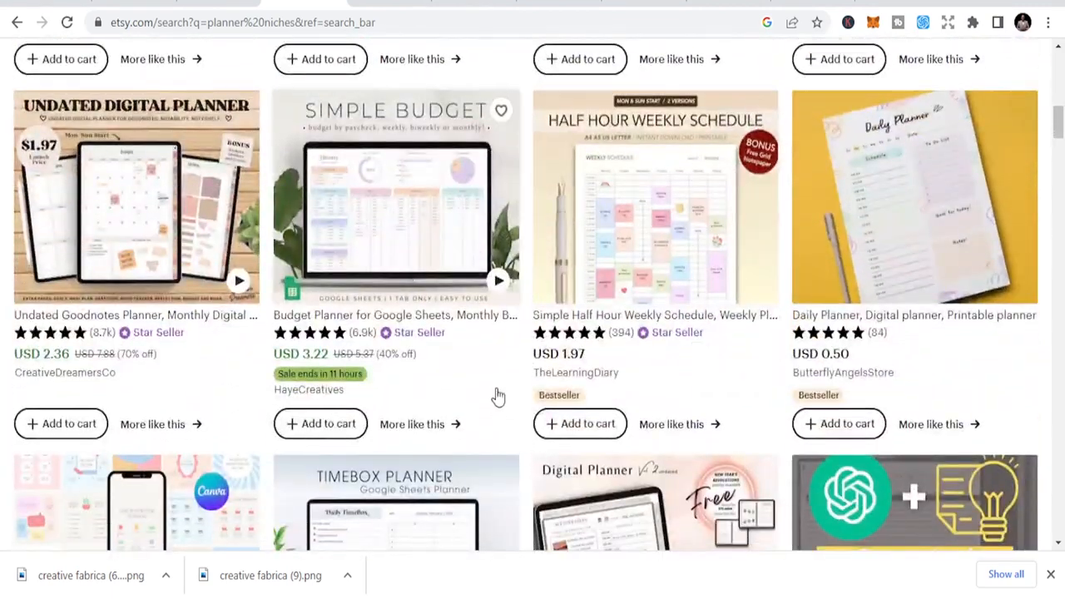
{"action": "scroll", "scroll_direction": "down", "scroll_amount": 3}
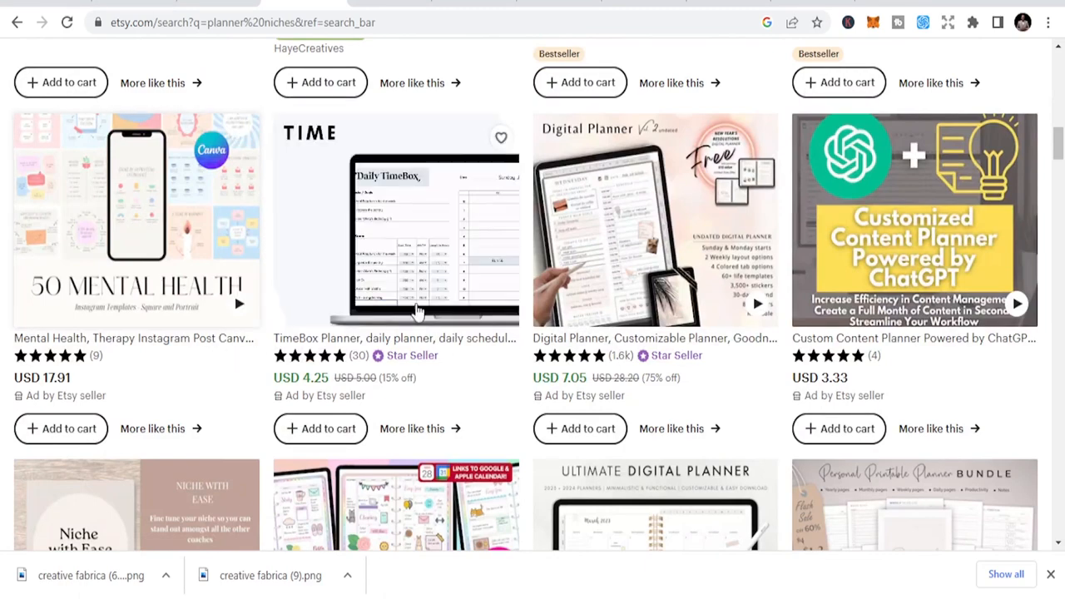
{"action": "scroll", "scroll_direction": "down", "scroll_amount": 3}
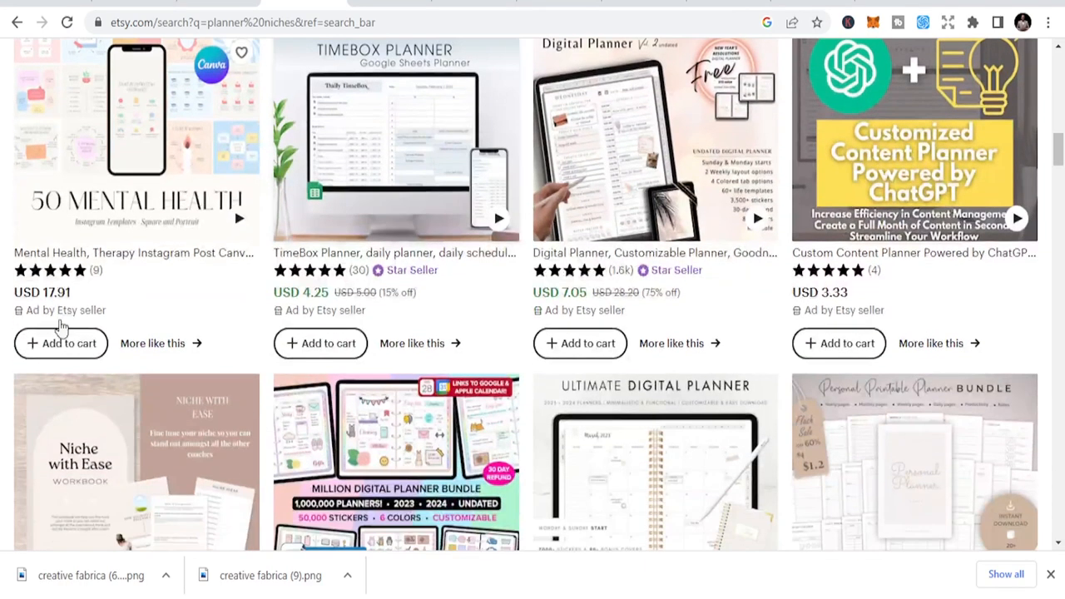
{"action": "mouse_move", "coordinate": [165, 286]}
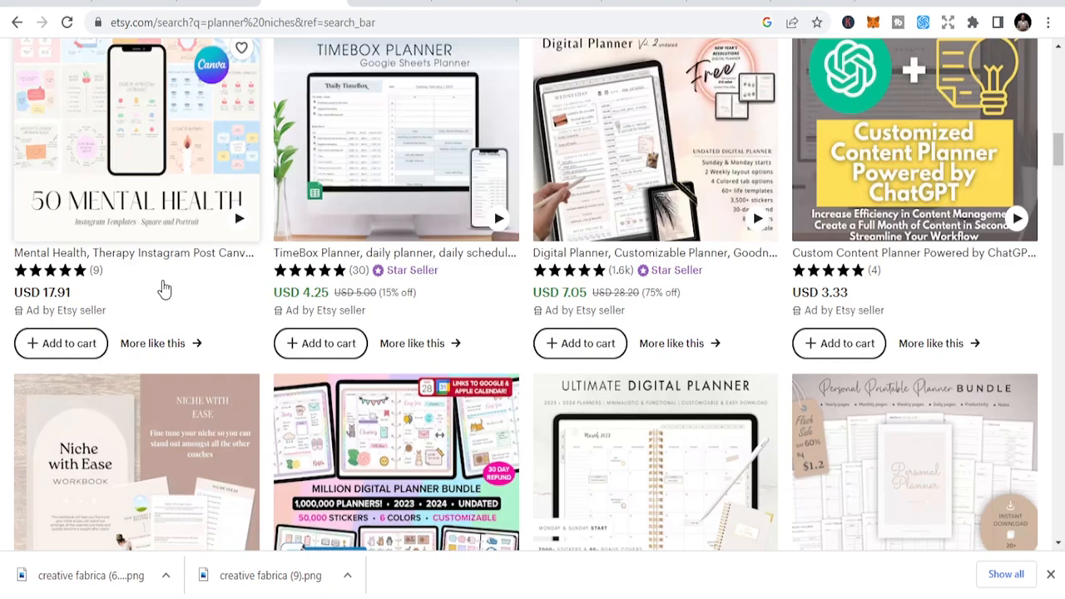
{"action": "scroll", "scroll_direction": "down", "scroll_amount": 3}
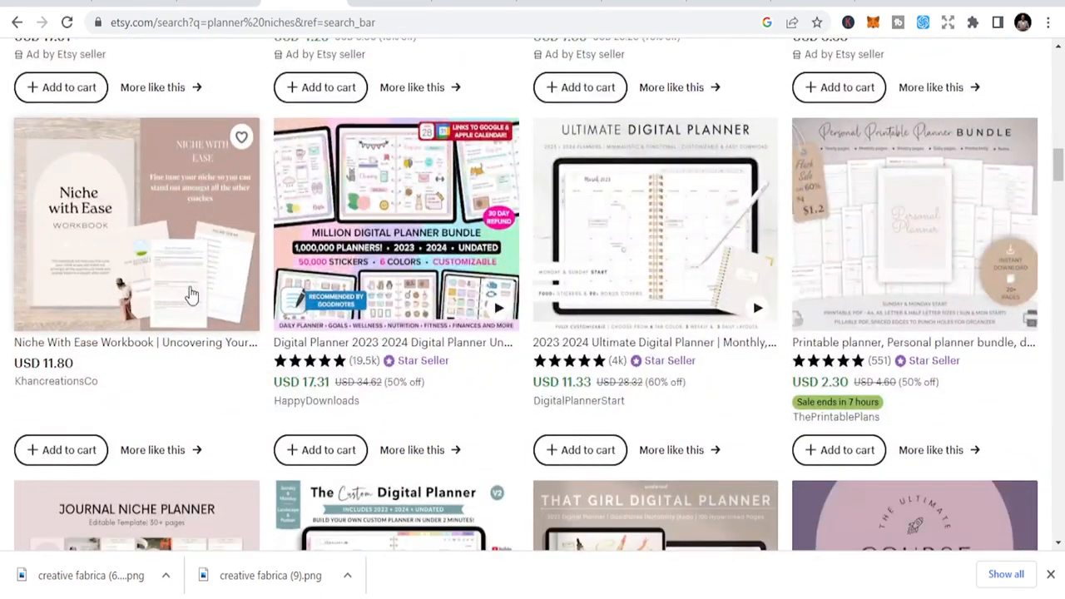
{"action": "scroll", "scroll_direction": "down", "scroll_amount": 3}
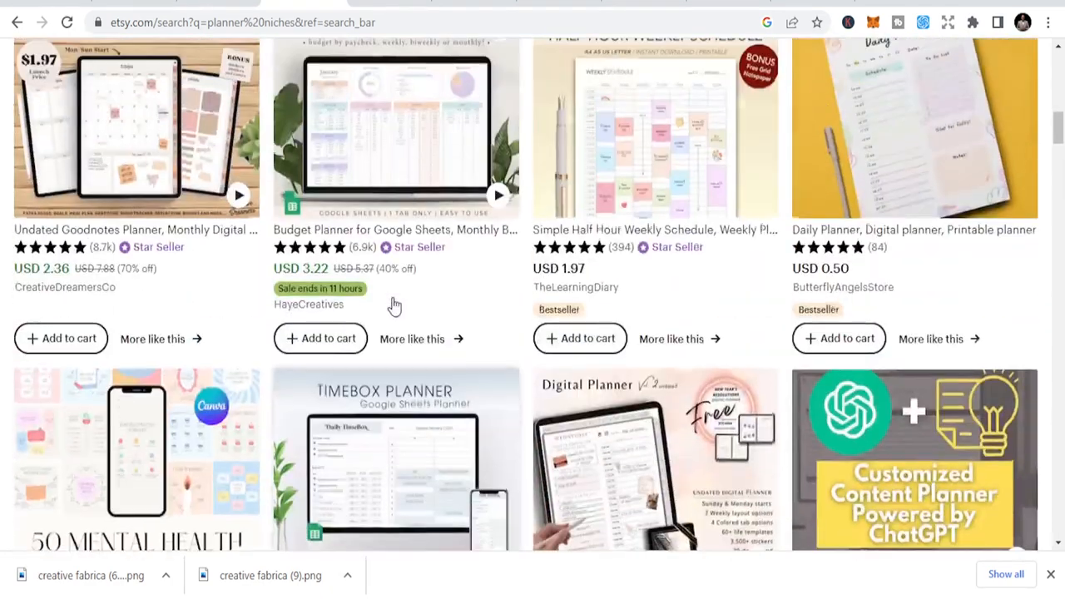
{"action": "scroll", "scroll_direction": "up", "scroll_amount": 3}
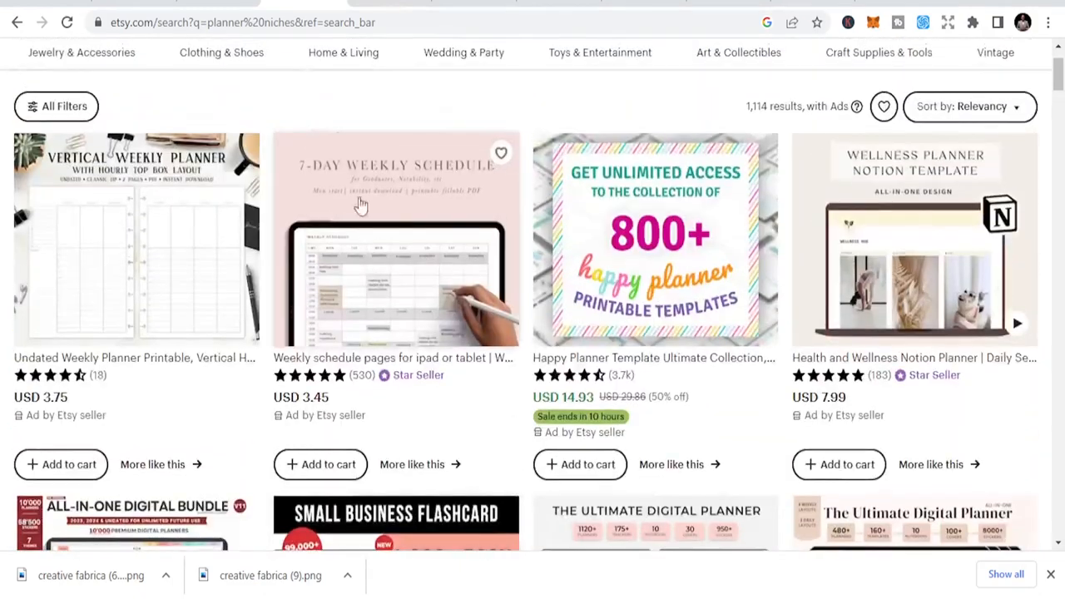
Switch to the Amazon tab and go to the amazon.com home page
{"action": "left_click", "coordinate": [241, 23]}
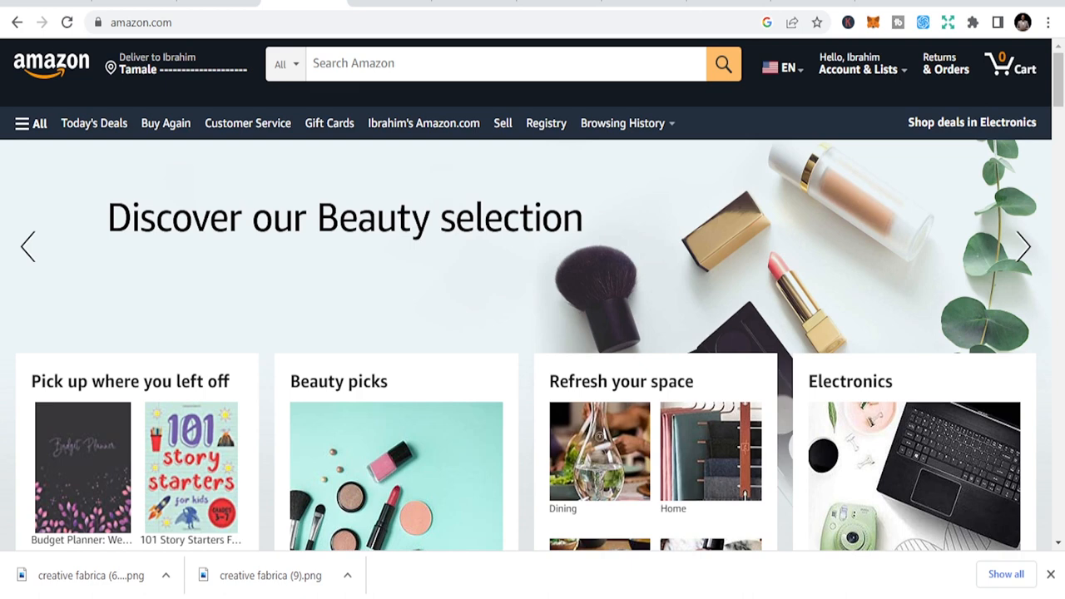
{"action": "left_click", "coordinate": [1023, 247]}
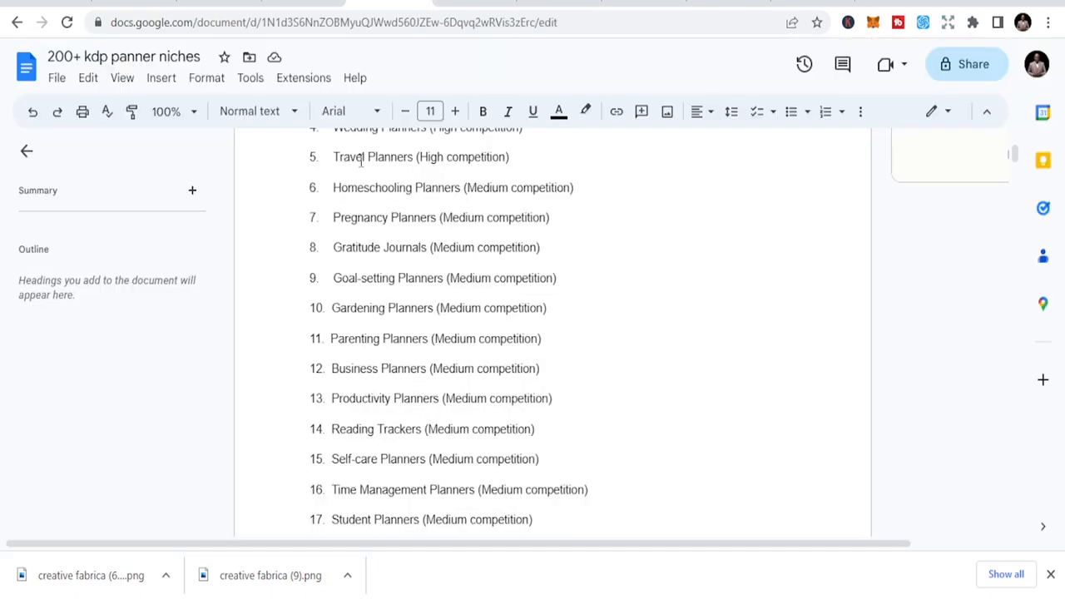
{"action": "mouse_move", "coordinate": [452, 183]}
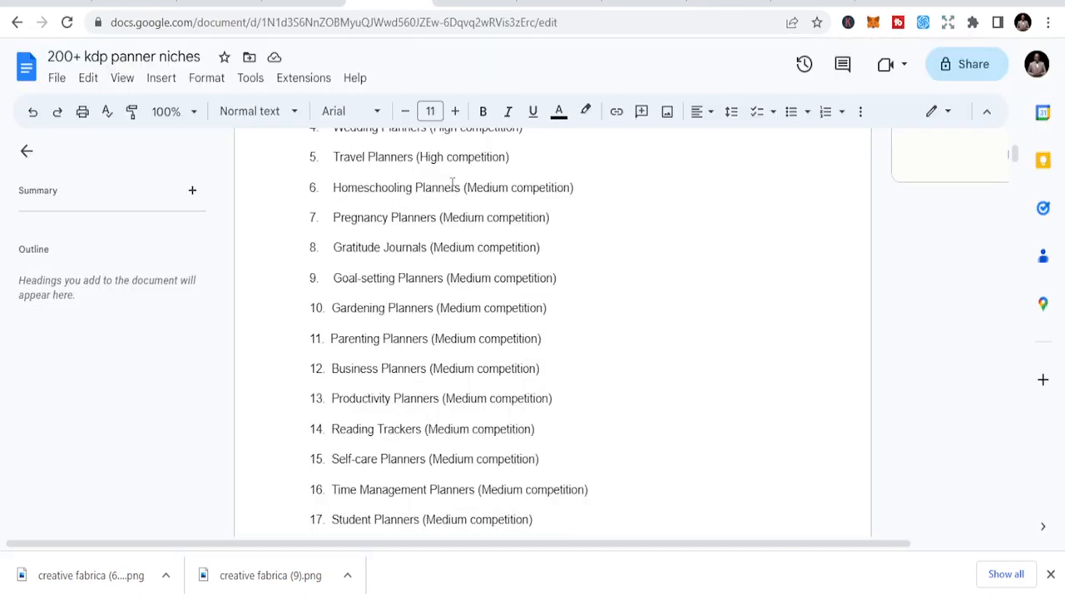
Copy 'Homeschooling Planners' from the doc list and enter it in Amazon's Books search
{"action": "double_click", "coordinate": [373, 186]}
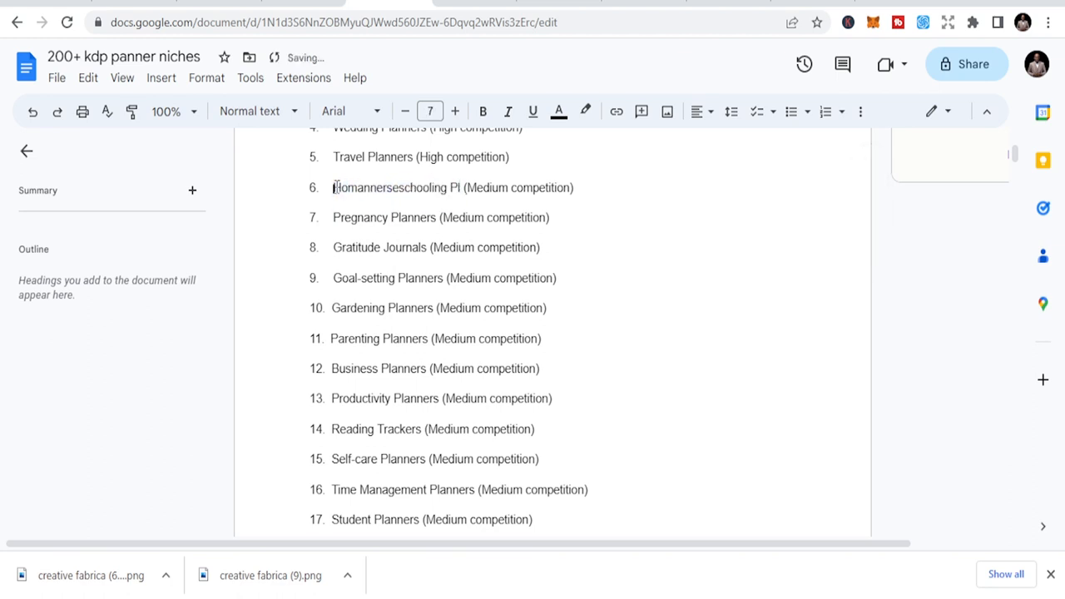
{"action": "double_click", "coordinate": [389, 186]}
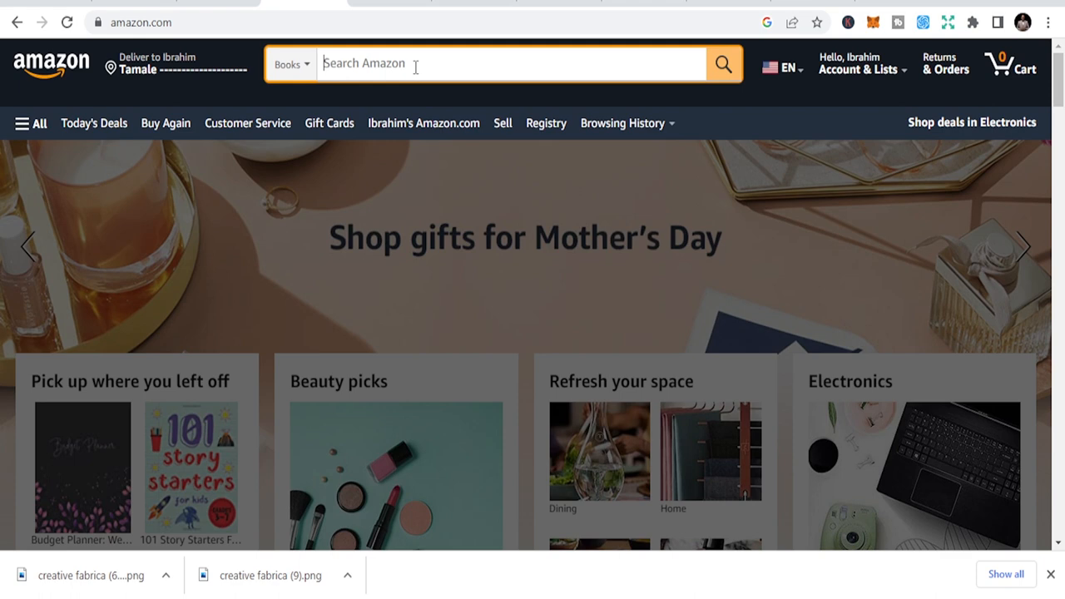
{"action": "type", "text": "Homannerseschooling (Medium competition"}
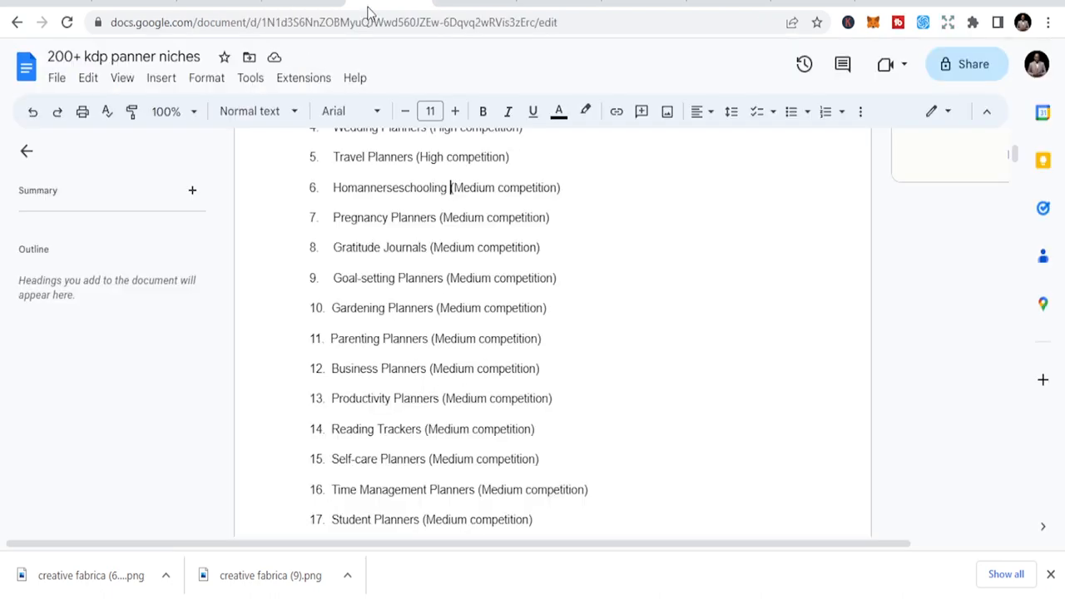
{"action": "mouse_move", "coordinate": [412, 274]}
{"action": "type", "text": "Planners ("}
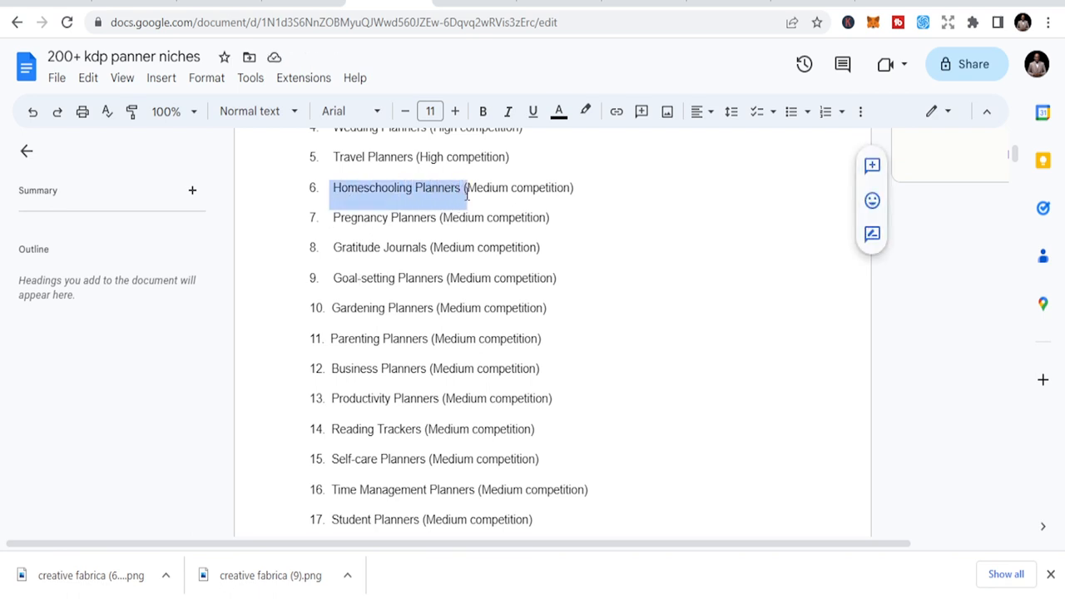
{"action": "right_click", "coordinate": [396, 186]}
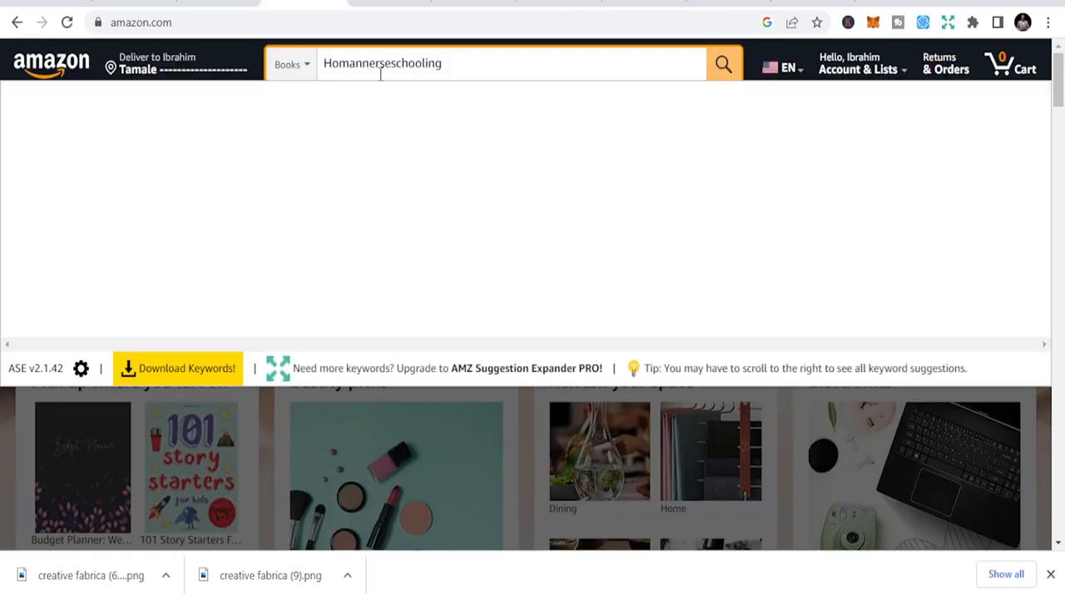
{"action": "type", "text": "Homeschooling Planners"}
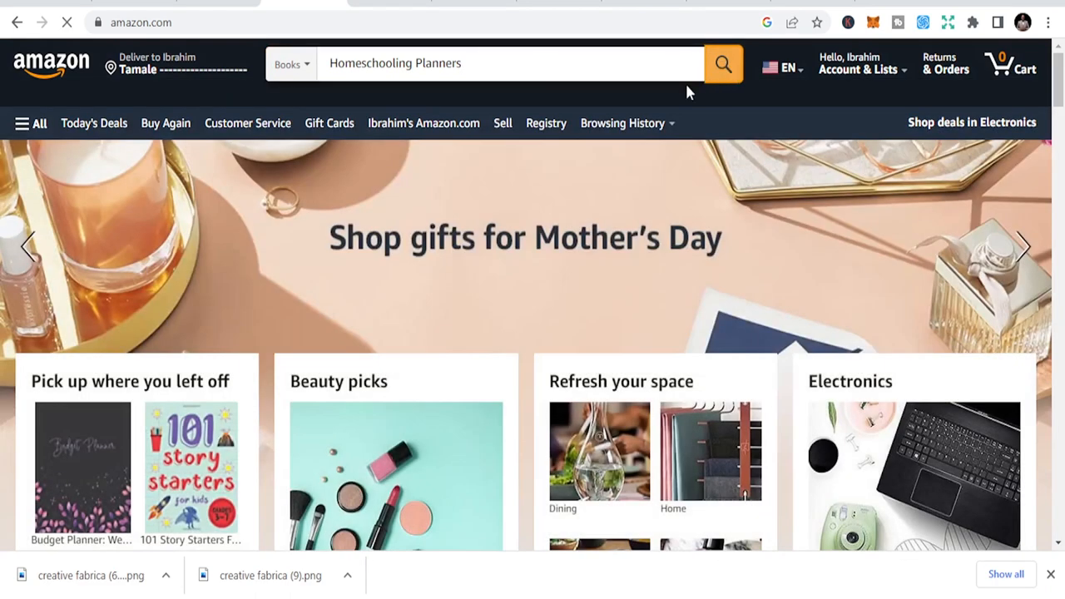
Run the Homeschooling Planners book search and browse the titles, ratings and prices
{"action": "left_click", "coordinate": [722, 63]}
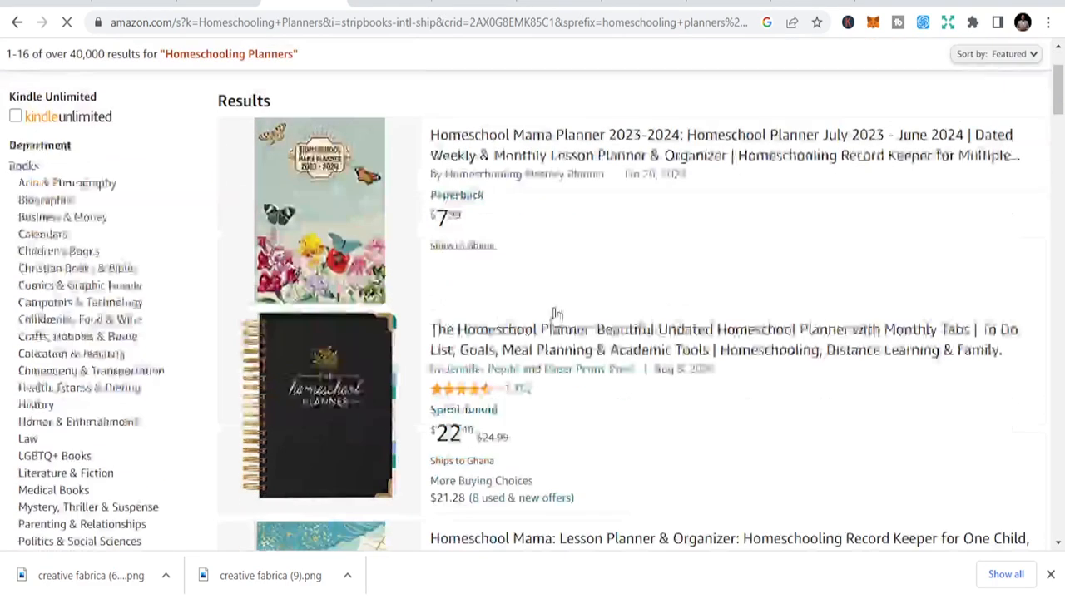
{"action": "scroll", "scroll_direction": "down", "scroll_amount": 3}
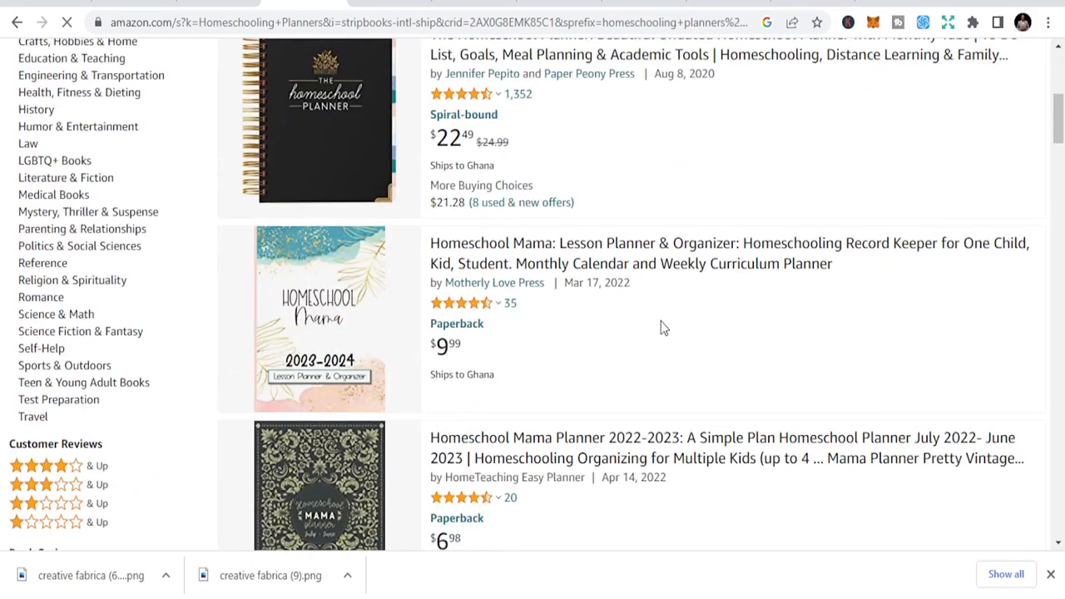
{"action": "mouse_move", "coordinate": [508, 308]}
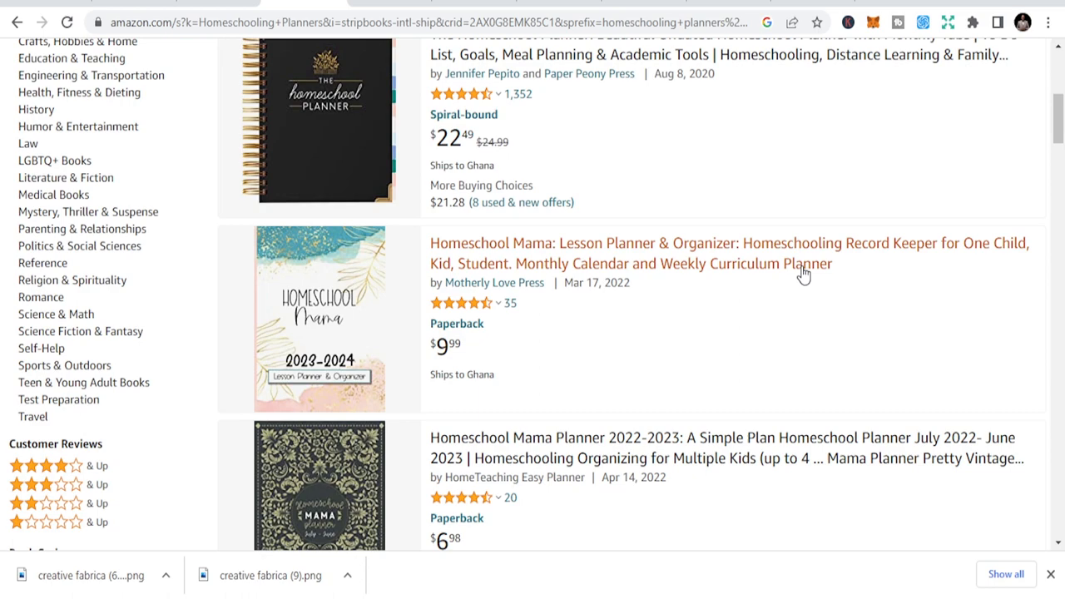
{"action": "scroll", "scroll_direction": "down", "scroll_amount": 3}
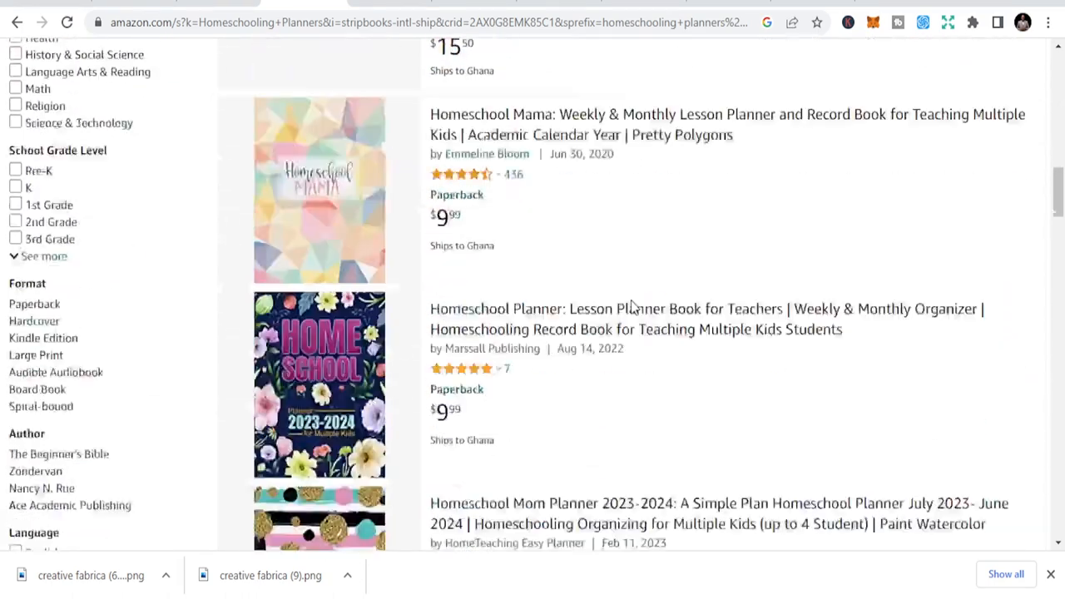
{"action": "scroll", "scroll_direction": "down", "scroll_amount": 3}
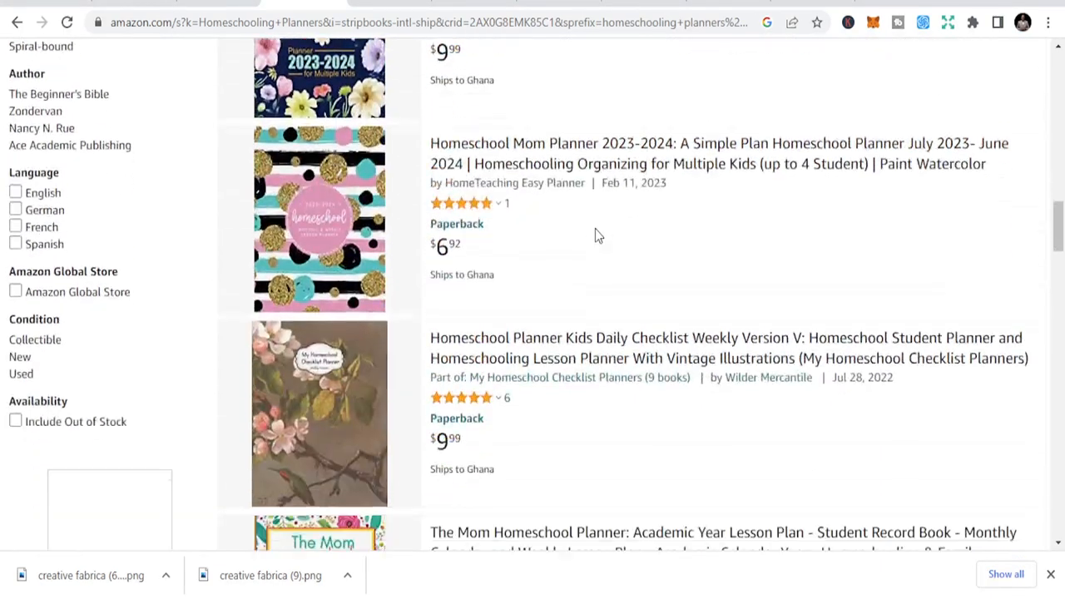
{"action": "scroll", "scroll_direction": "down", "scroll_amount": 3}
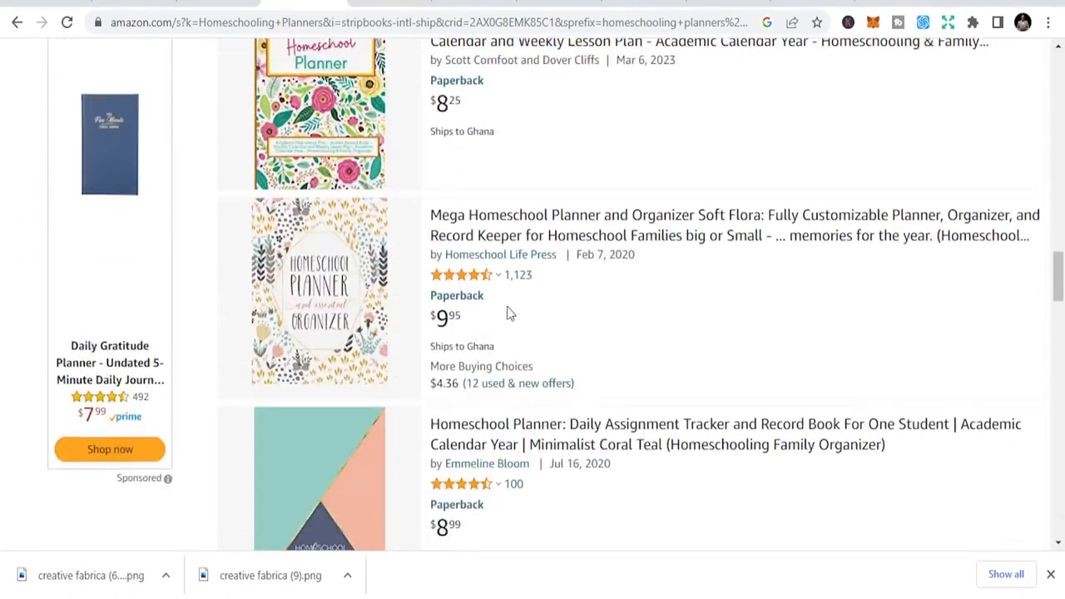
{"action": "mouse_move", "coordinate": [606, 293]}
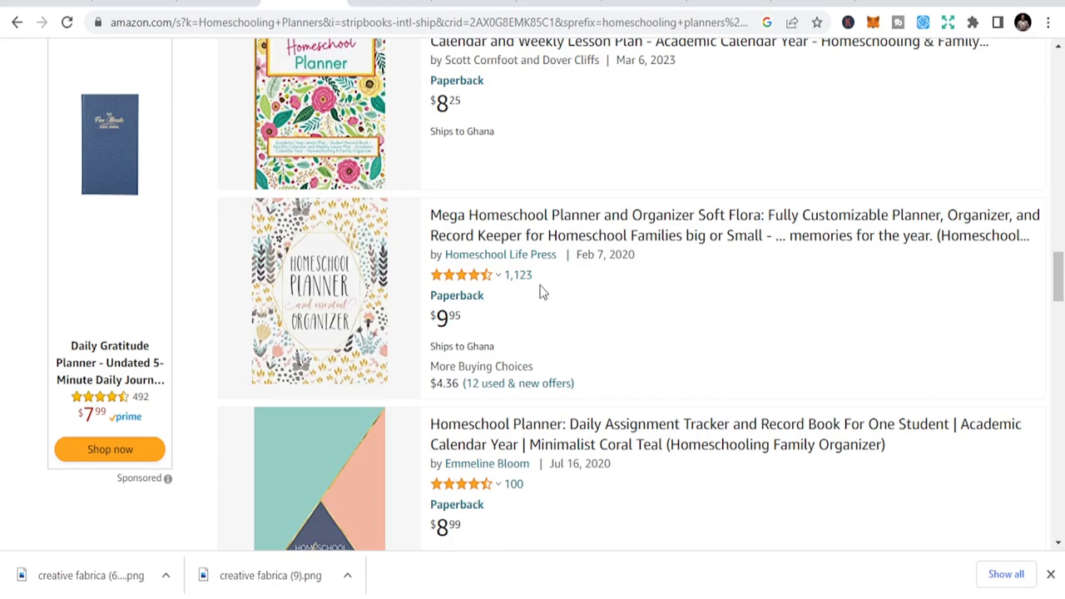
{"action": "scroll", "scroll_direction": "down", "scroll_amount": 3}
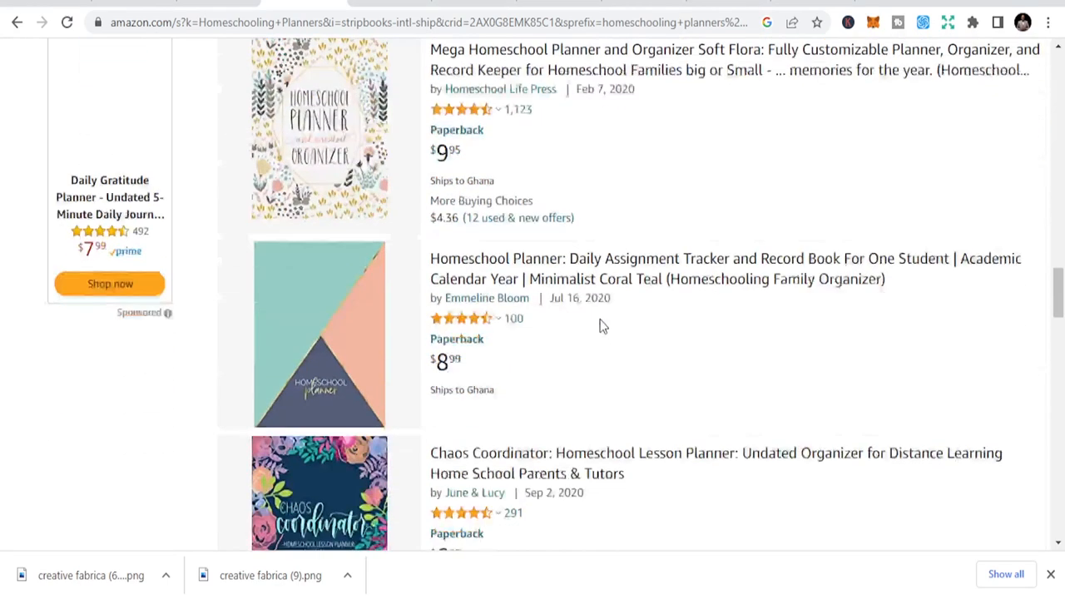
{"action": "scroll", "scroll_direction": "down", "scroll_amount": 3}
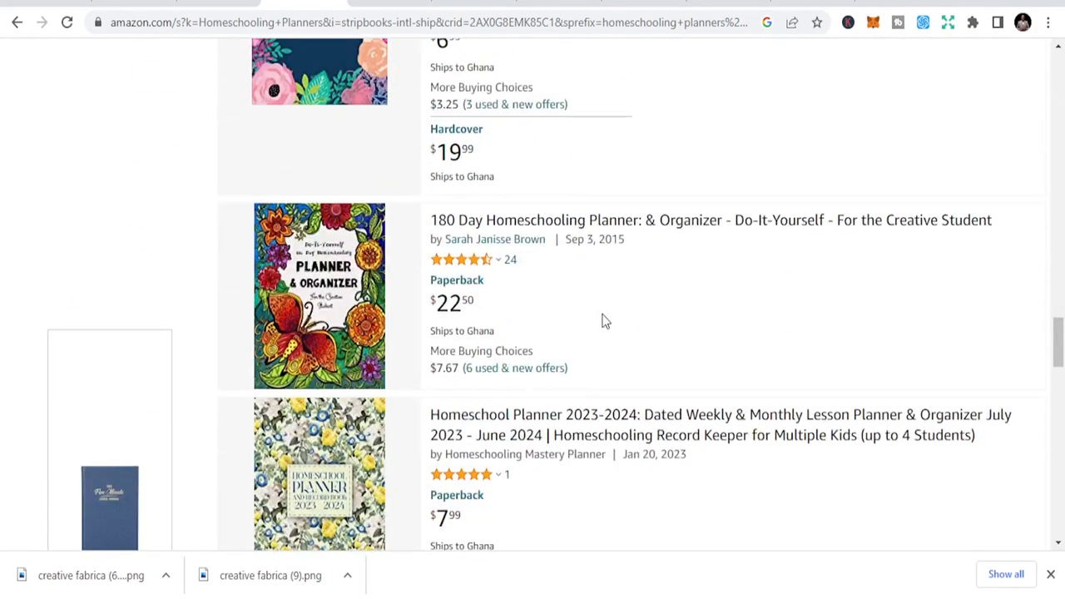
{"action": "scroll", "scroll_direction": "down", "scroll_amount": 3}
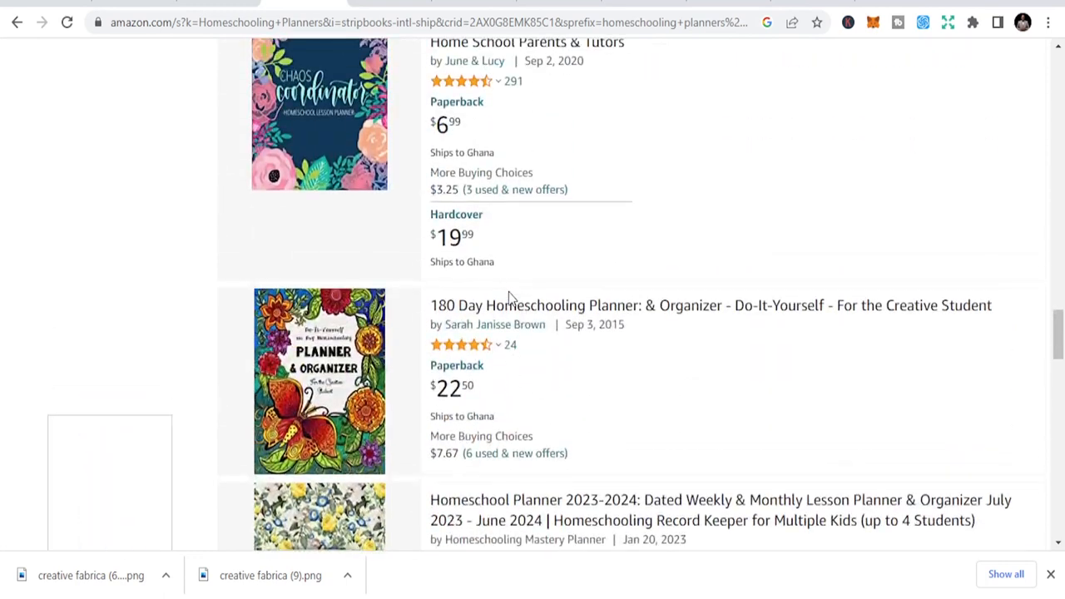
{"action": "scroll", "scroll_direction": "up", "scroll_amount": 3}
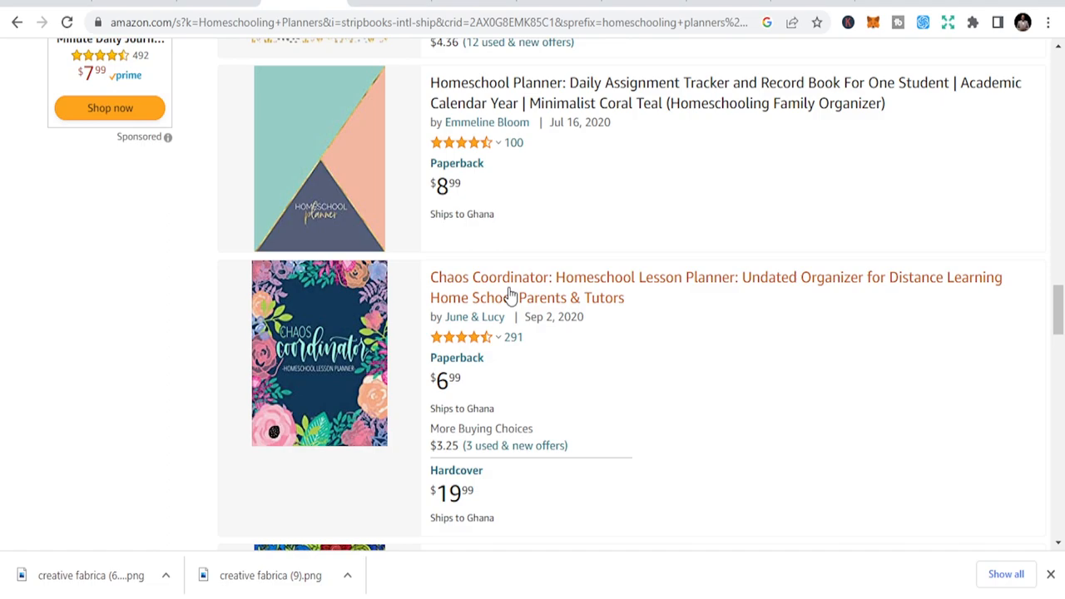
{"action": "mouse_move", "coordinate": [548, 266]}
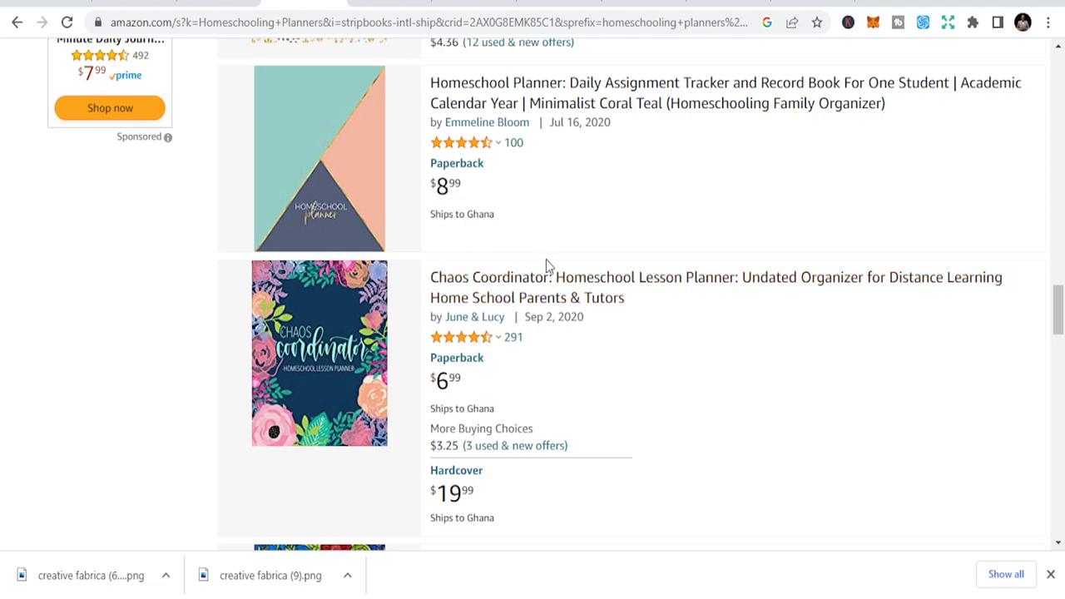
{"action": "scroll", "scroll_direction": "down", "scroll_amount": 3}
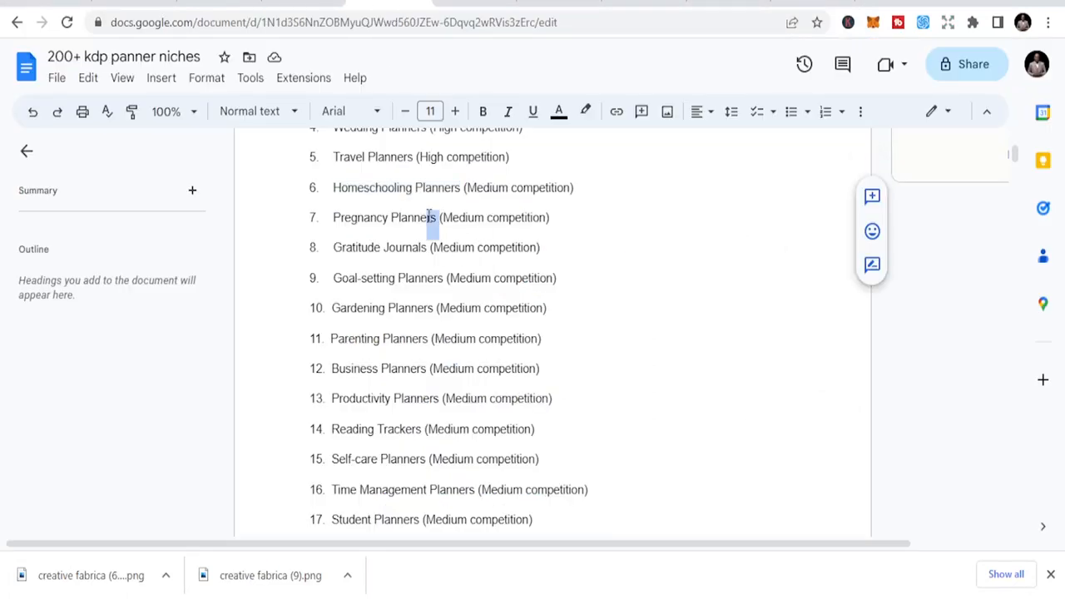
Select the Pregnancy Planners entry in the Google Docs niche list
{"action": "double_click", "coordinate": [380, 216]}
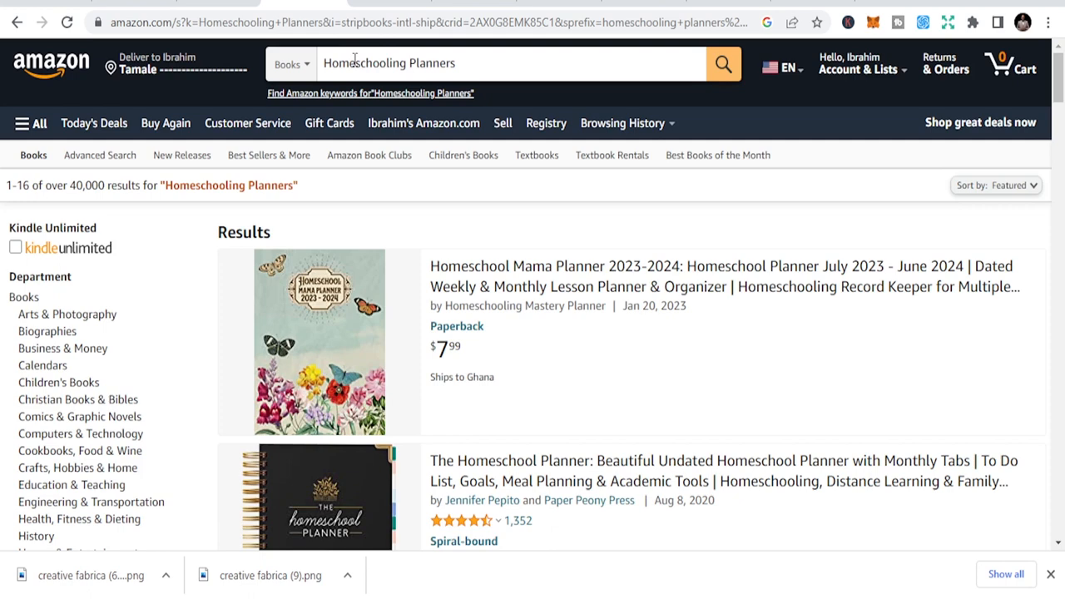
Search Amazon books for Pregnancy Planners and browse the 20,000+ results
{"action": "type", "text": "Pregnancy Planners"}
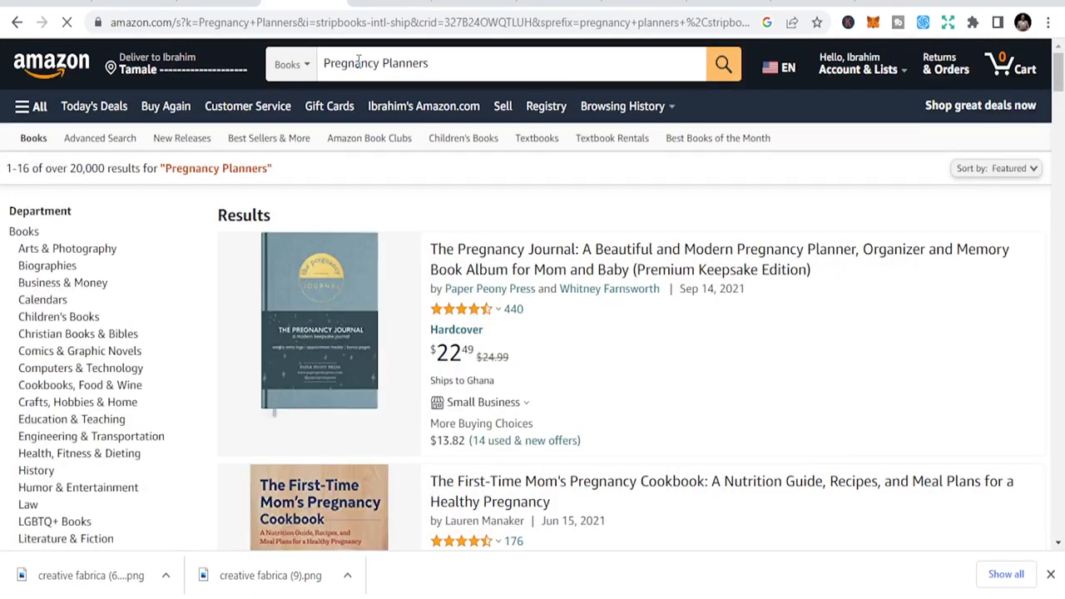
{"action": "scroll", "scroll_direction": "down", "scroll_amount": 3}
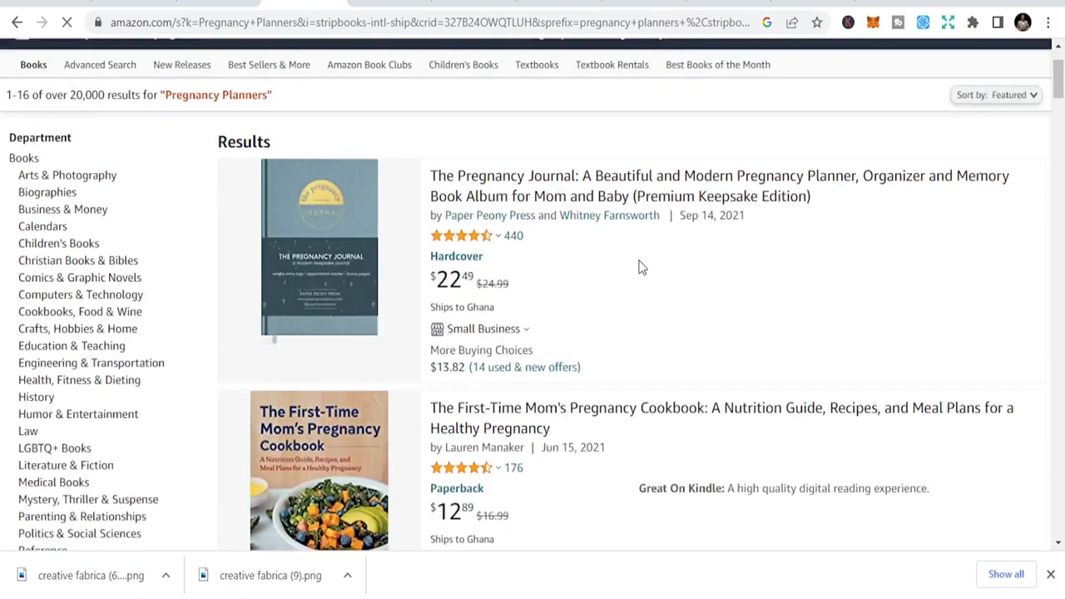
{"action": "scroll", "scroll_direction": "down", "scroll_amount": 3}
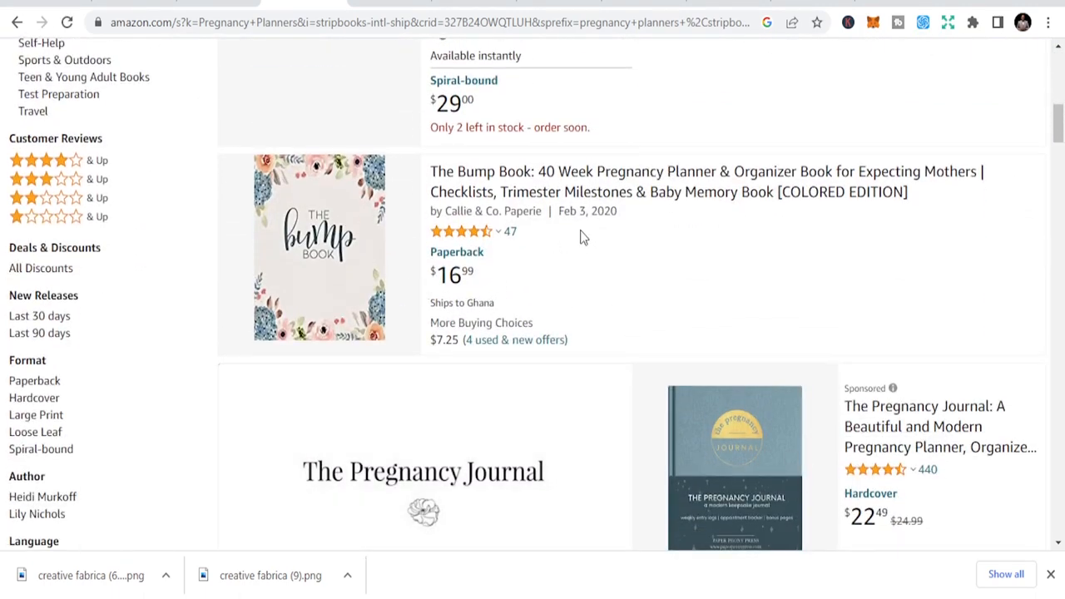
{"action": "scroll", "scroll_direction": "down", "scroll_amount": 3}
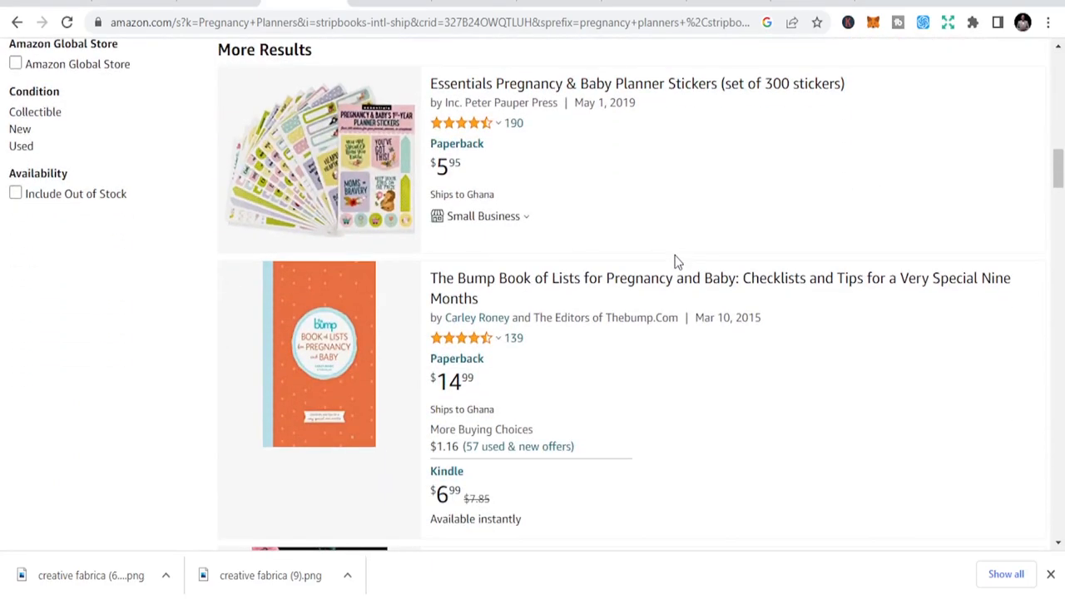
{"action": "scroll", "scroll_direction": "down", "scroll_amount": 3}
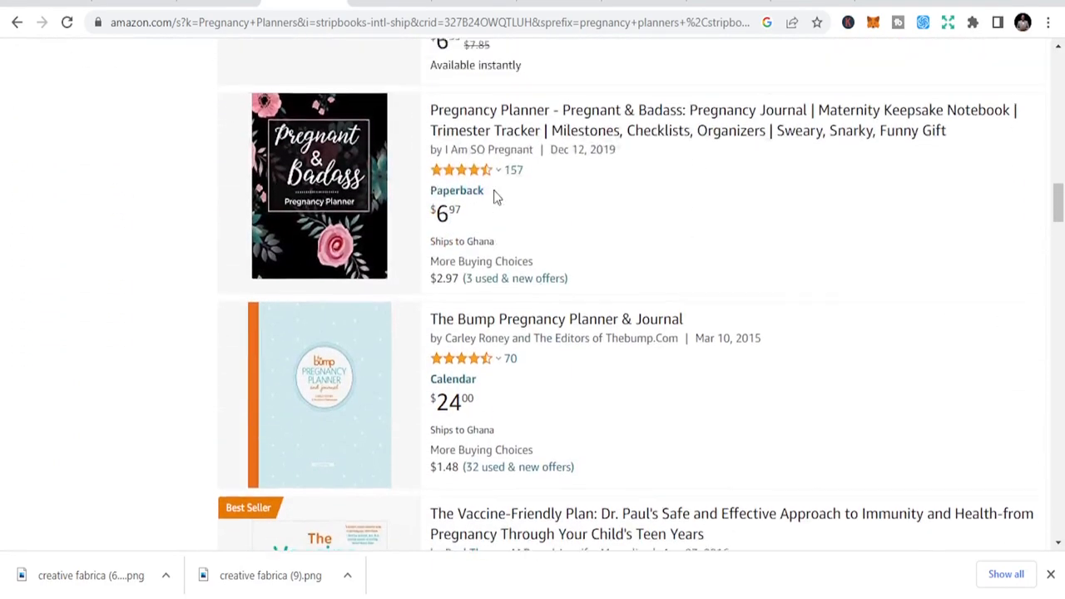
{"action": "scroll", "scroll_direction": "down", "scroll_amount": 3}
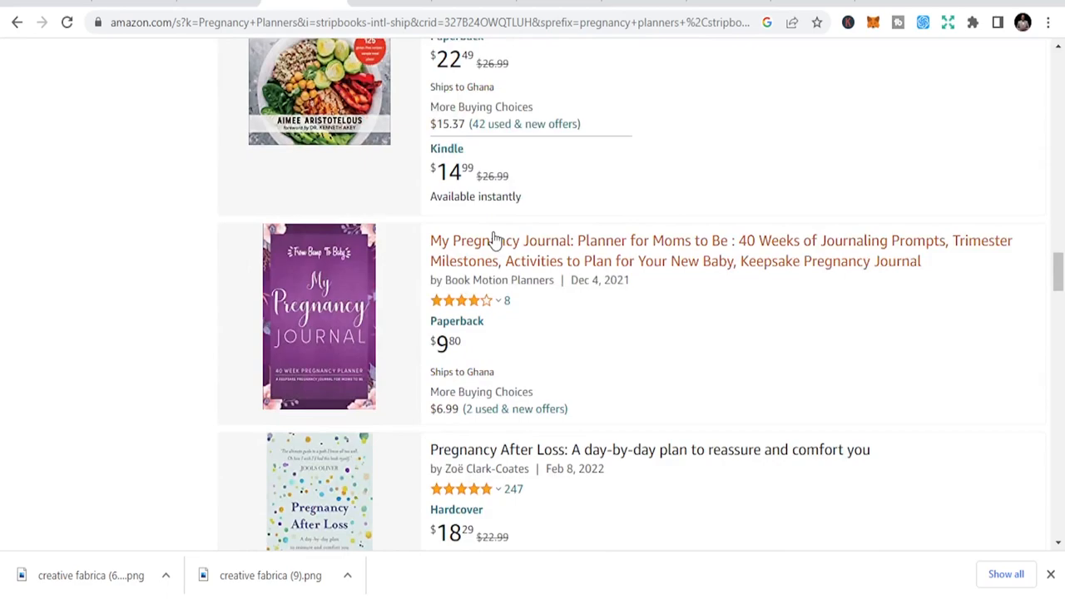
{"action": "scroll", "scroll_direction": "down", "scroll_amount": 3}
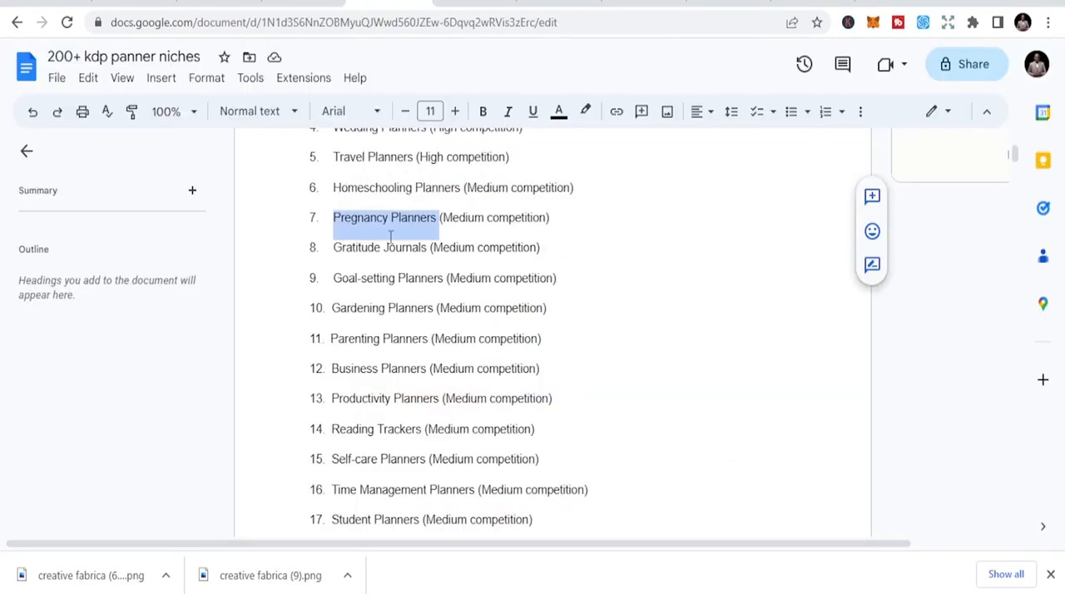
Select Gratitude Journals in the doc list and copy it
{"action": "left_click", "coordinate": [426, 246]}
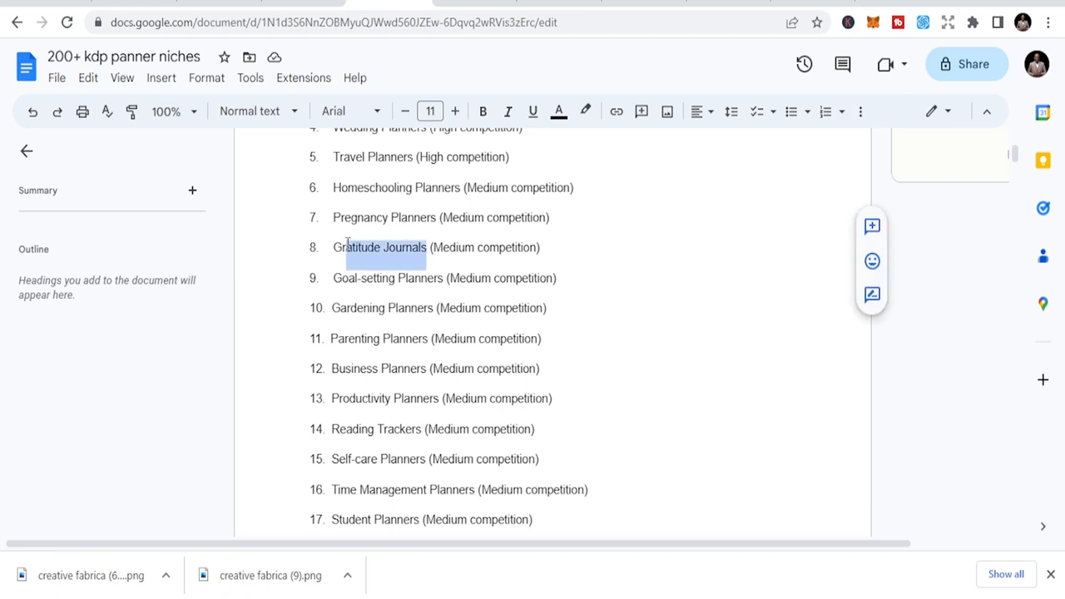
{"action": "right_click", "coordinate": [383, 246]}
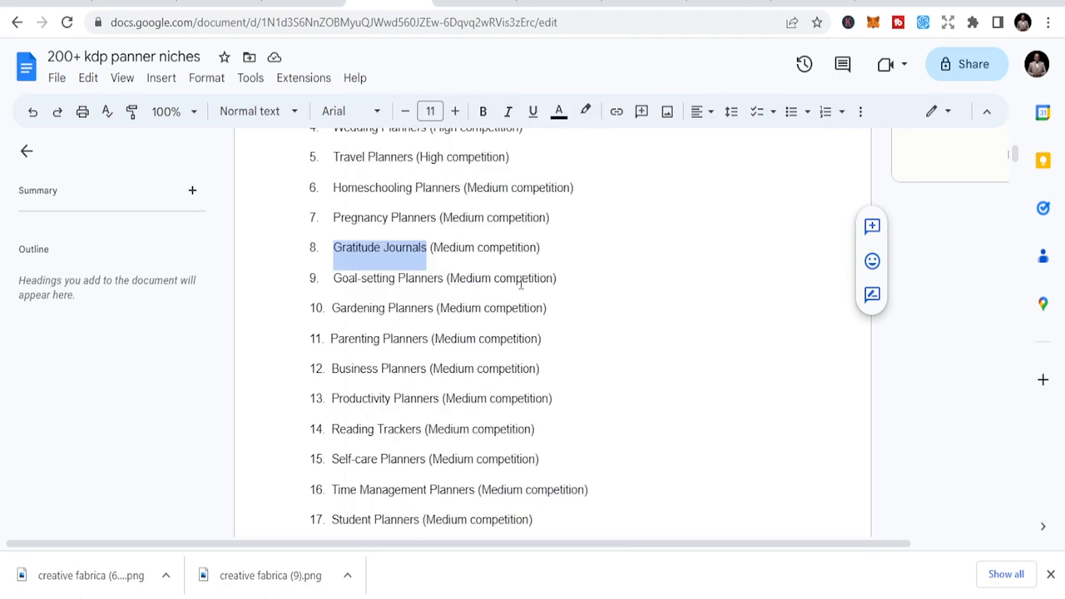
{"action": "mouse_move", "coordinate": [349, 56]}
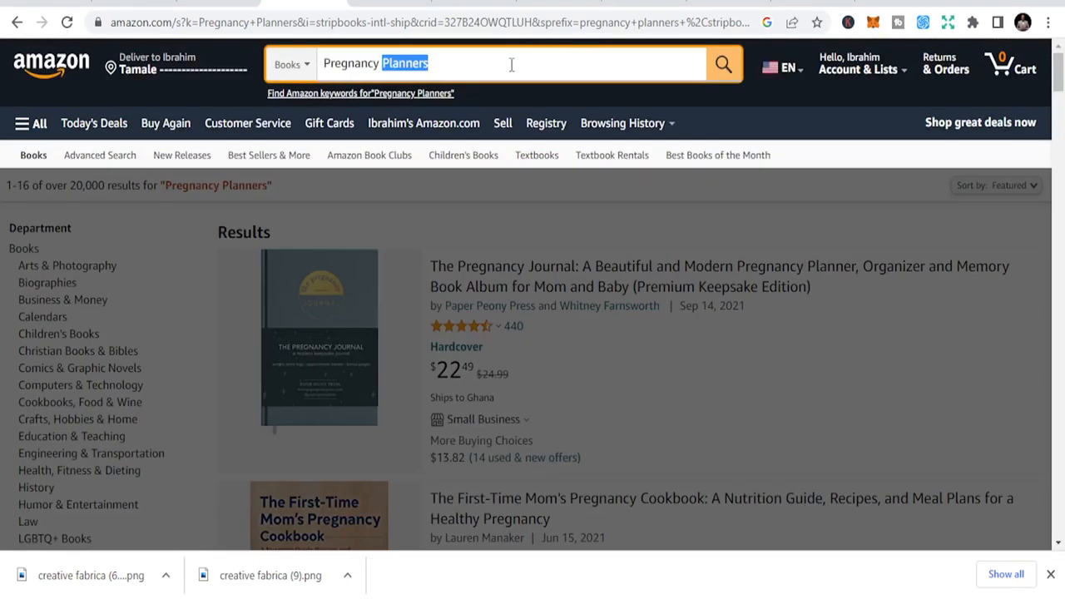
Search Amazon books for Gratitude Journals and browse the results
{"action": "type", "text": "Gratitude Journals"}
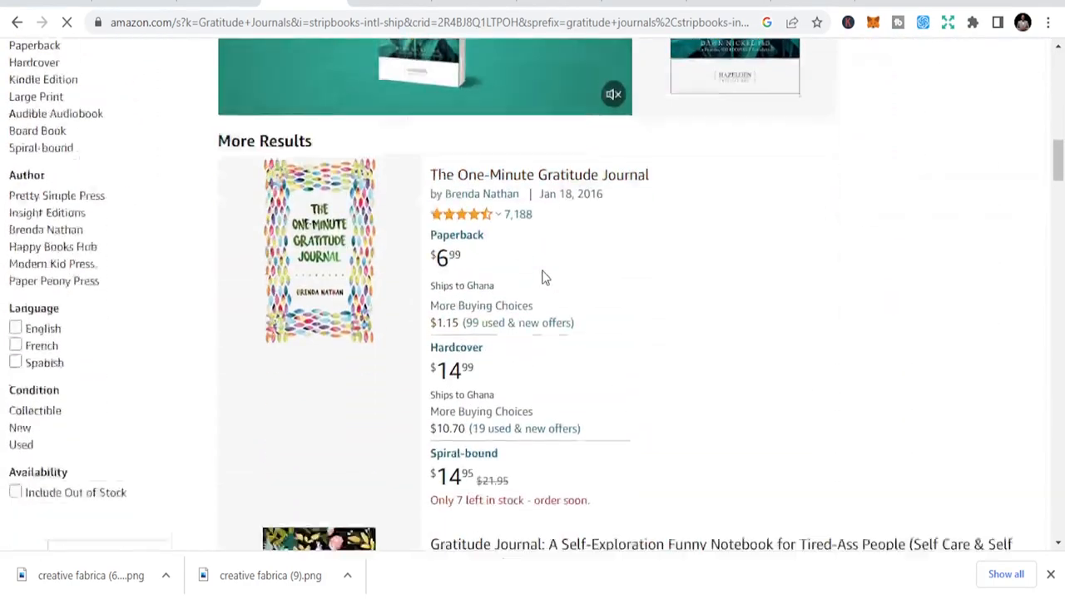
{"action": "scroll", "scroll_direction": "down", "scroll_amount": 3}
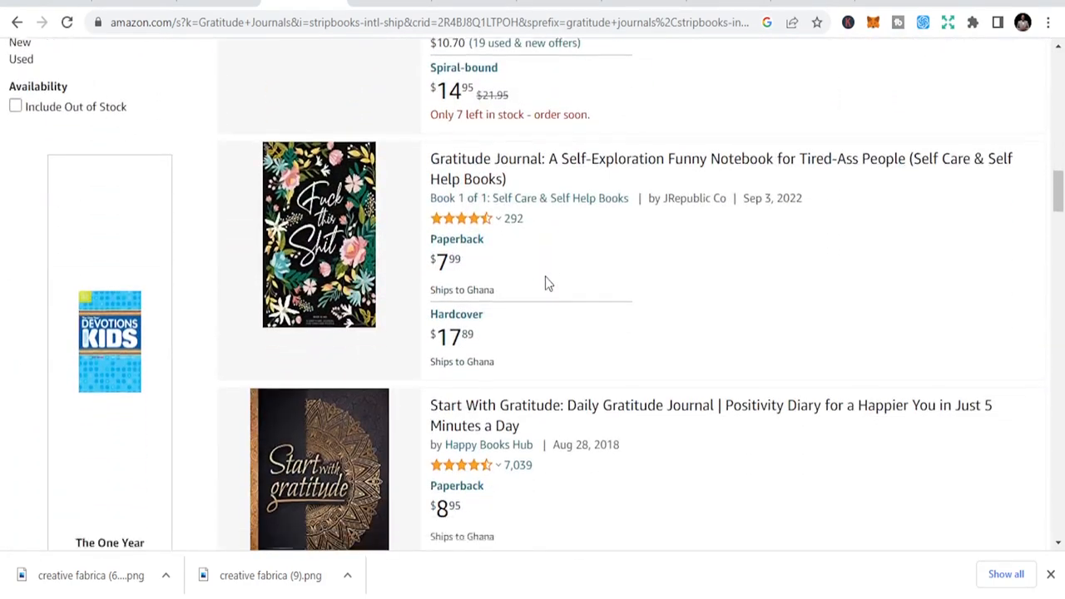
{"action": "scroll", "scroll_direction": "down", "scroll_amount": 3}
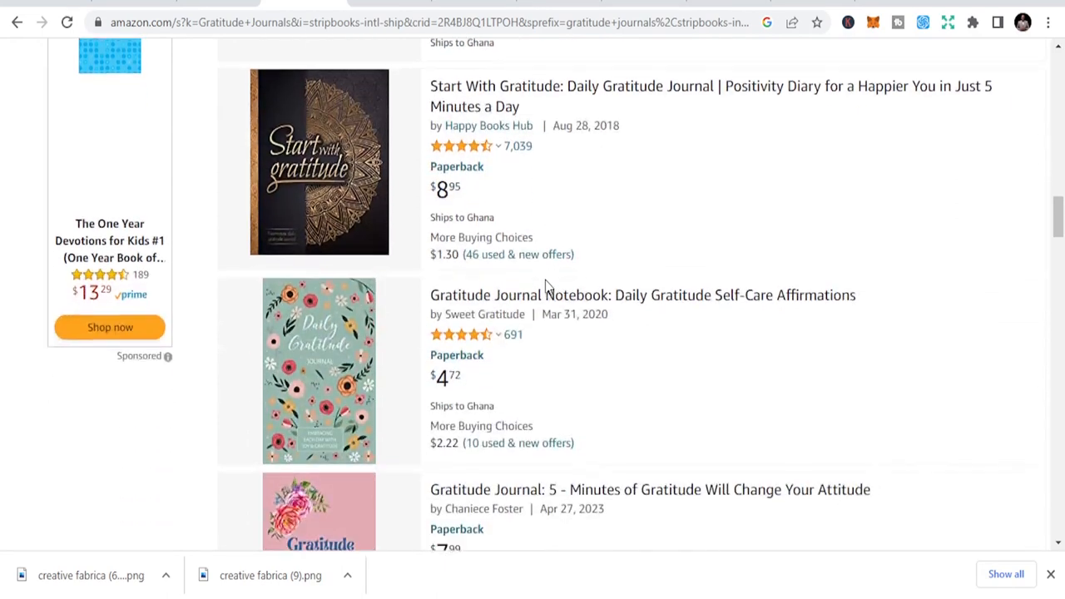
{"action": "scroll", "scroll_direction": "down", "scroll_amount": 3}
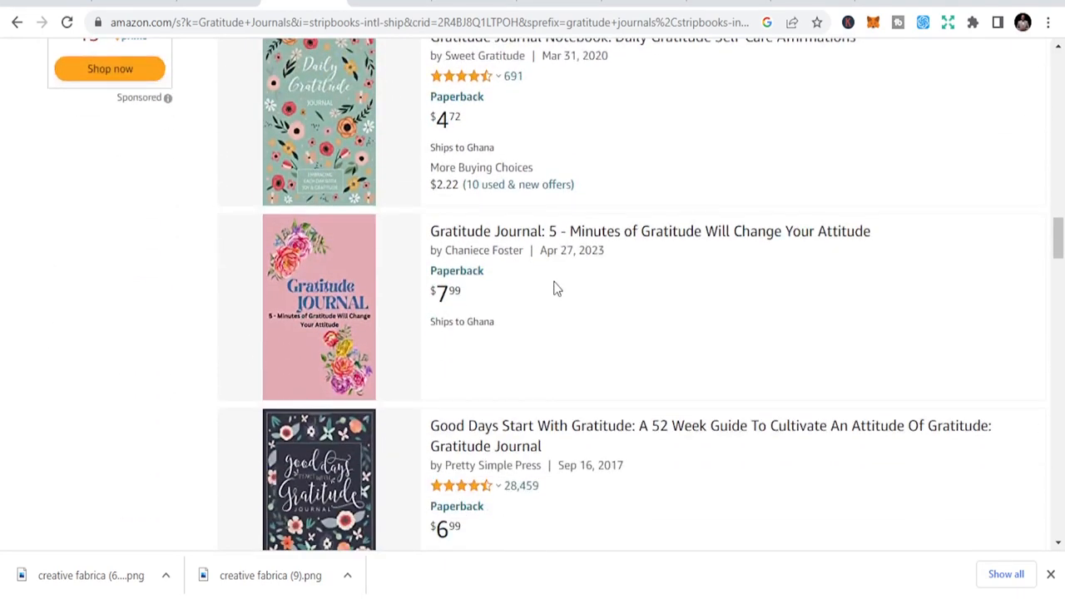
{"action": "scroll", "scroll_direction": "down", "scroll_amount": 3}
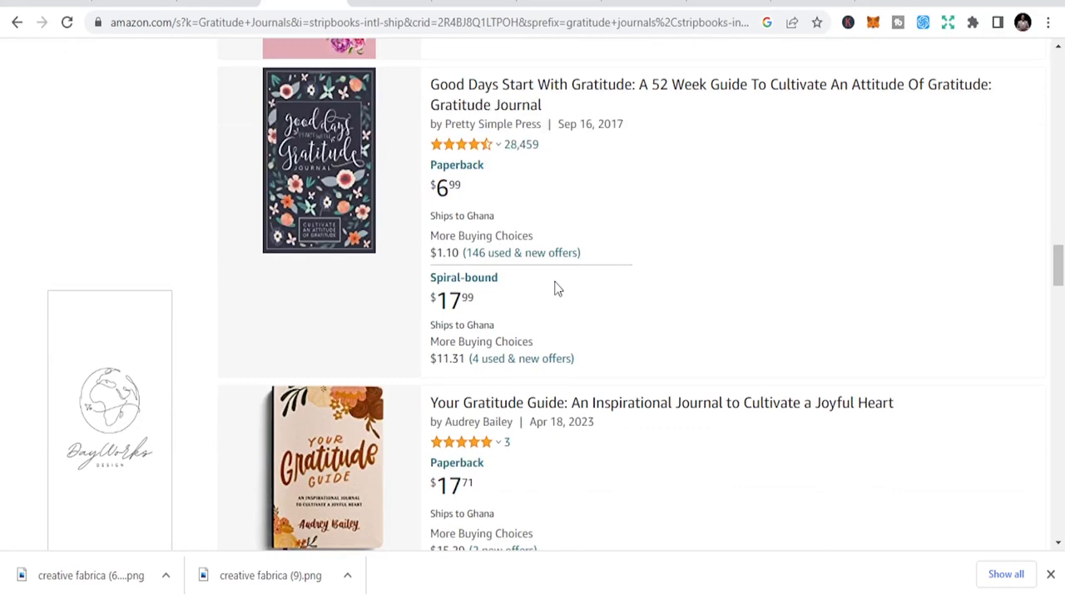
{"action": "scroll", "scroll_direction": "down", "scroll_amount": 3}
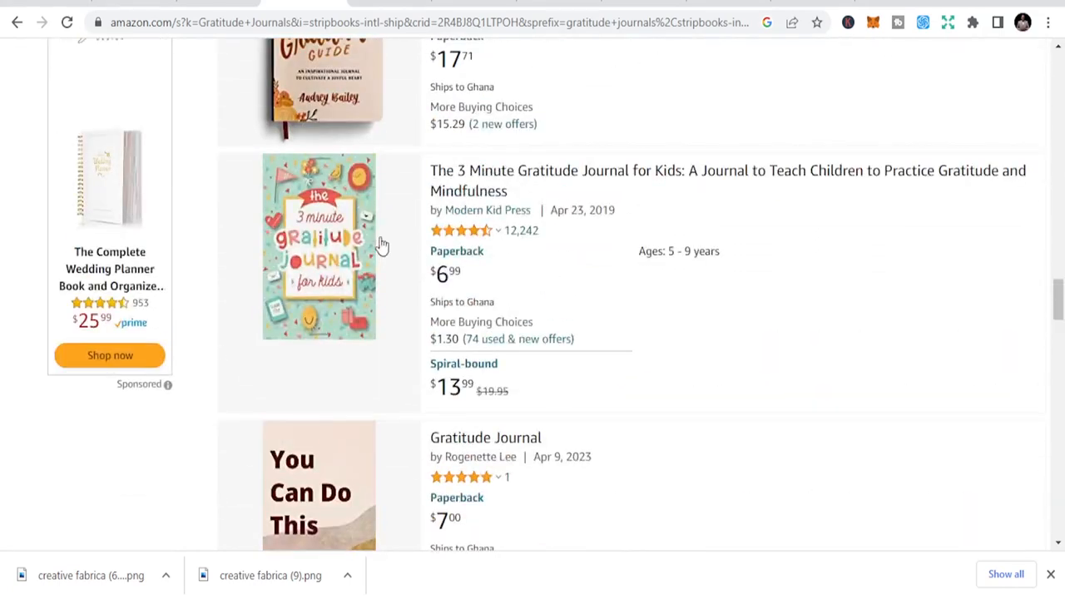
{"action": "mouse_move", "coordinate": [502, 243]}
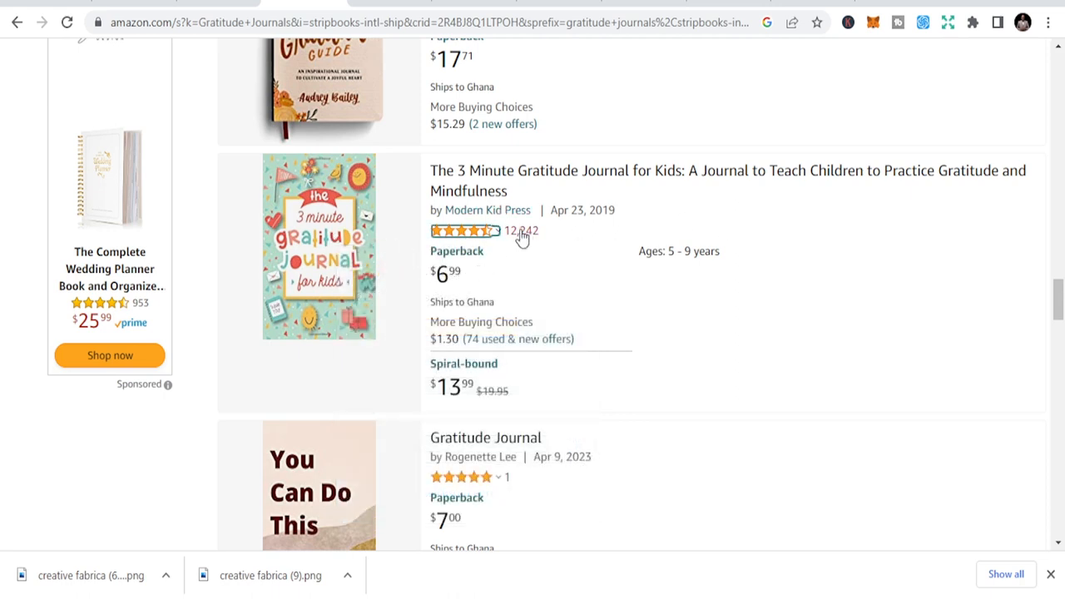
{"action": "mouse_move", "coordinate": [347, 223]}
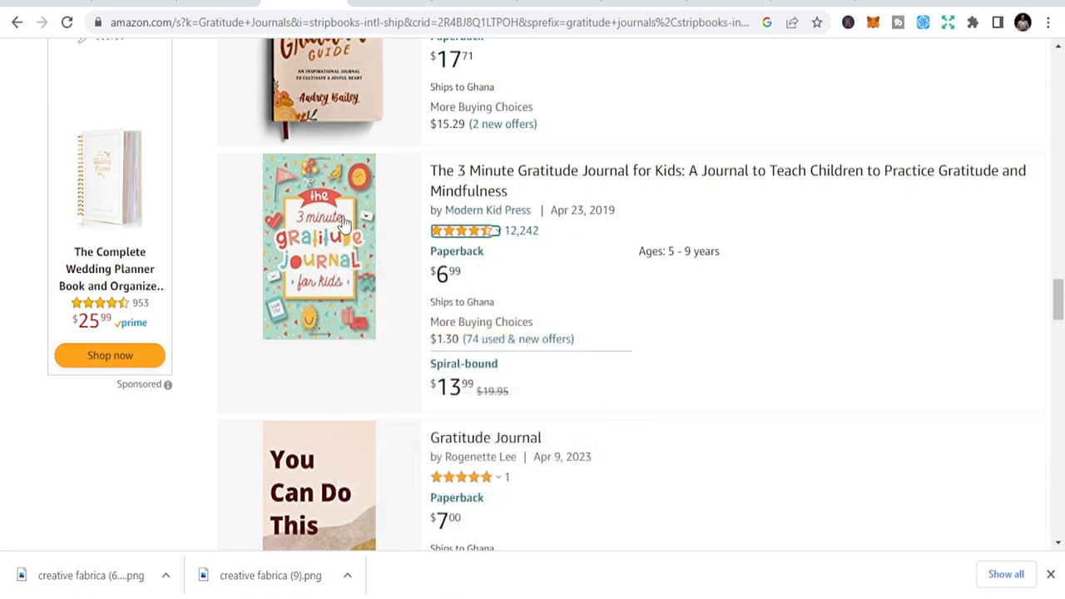
{"action": "mouse_move", "coordinate": [524, 237]}
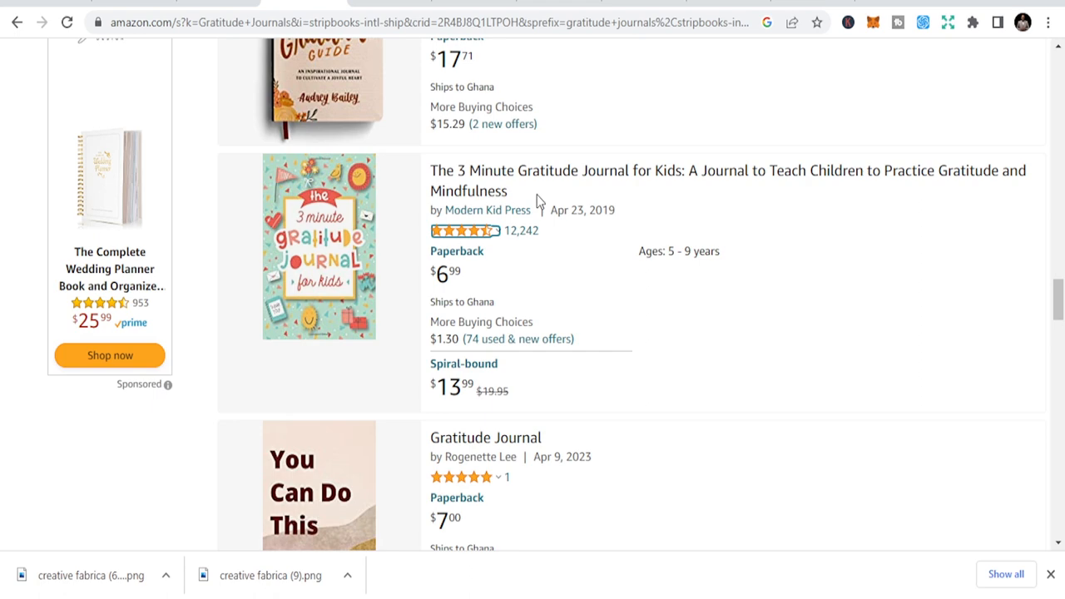
{"action": "mouse_move", "coordinate": [392, 246]}
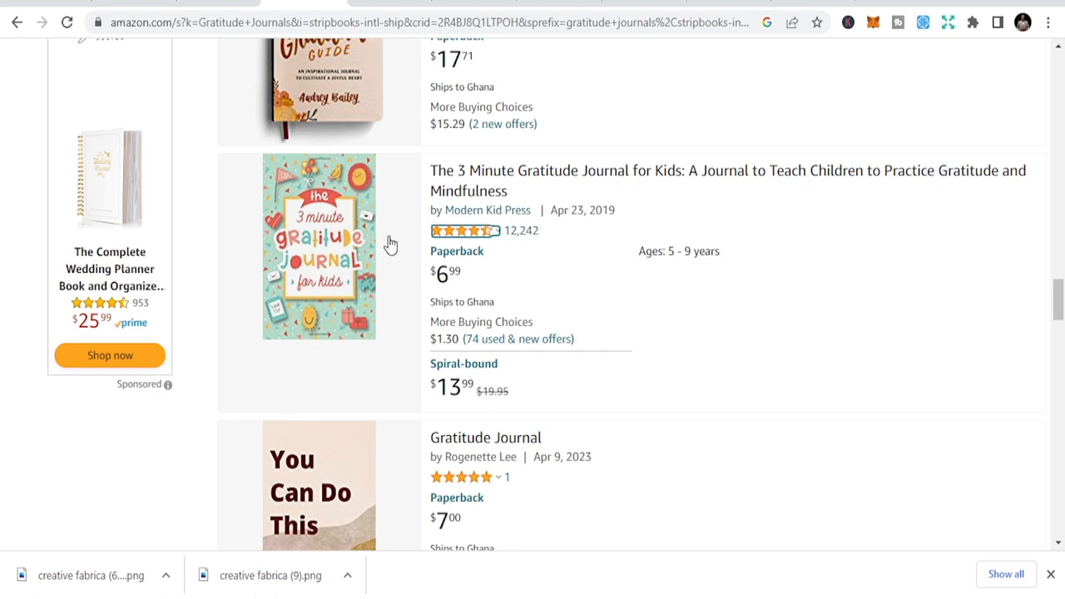
View The 3 Minute Gratitude Journal for Kids and page through its Look Inside preview
{"action": "left_click", "coordinate": [319, 246]}
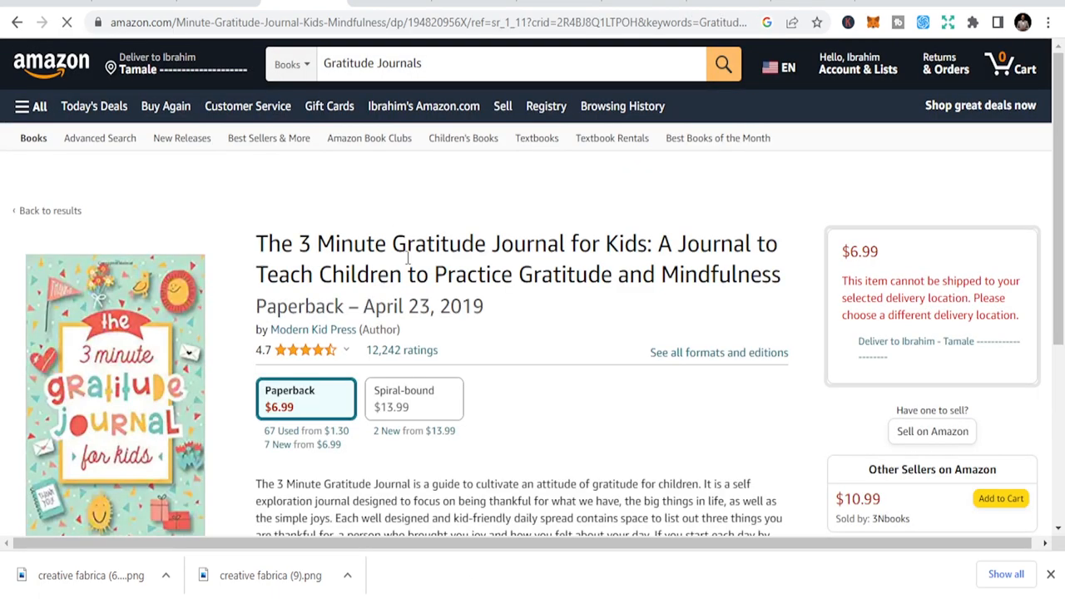
{"action": "scroll", "scroll_direction": "down", "scroll_amount": 3}
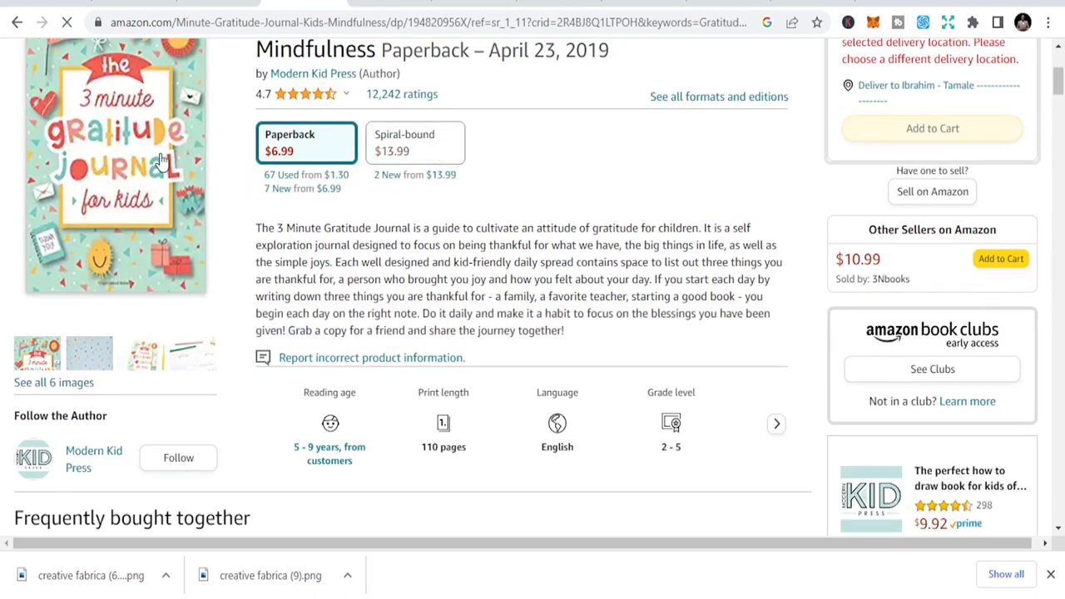
{"action": "left_click", "coordinate": [115, 163]}
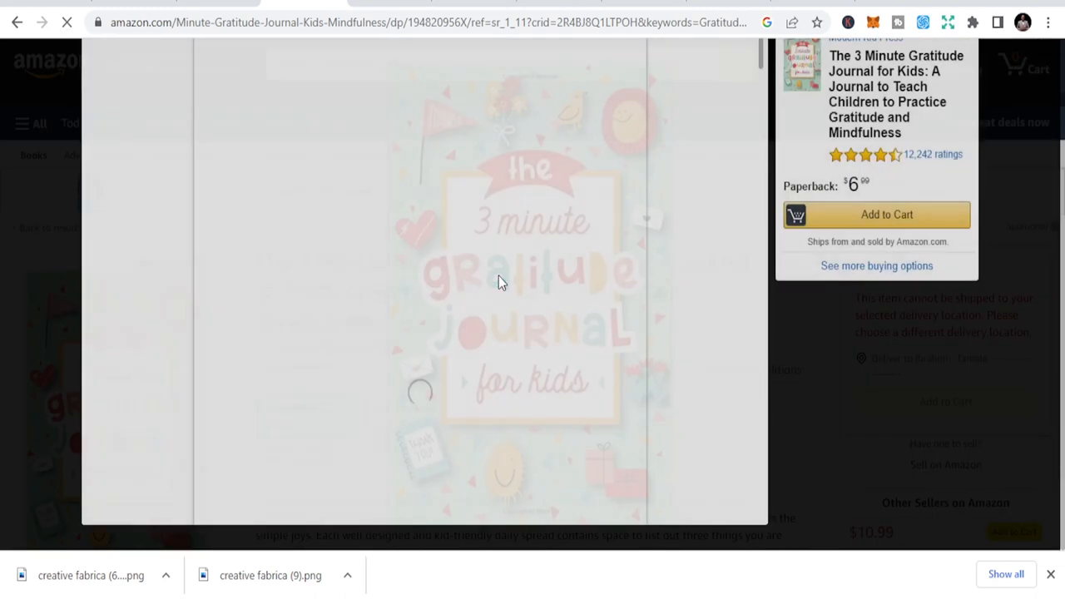
{"action": "scroll", "scroll_direction": "down", "scroll_amount": 3}
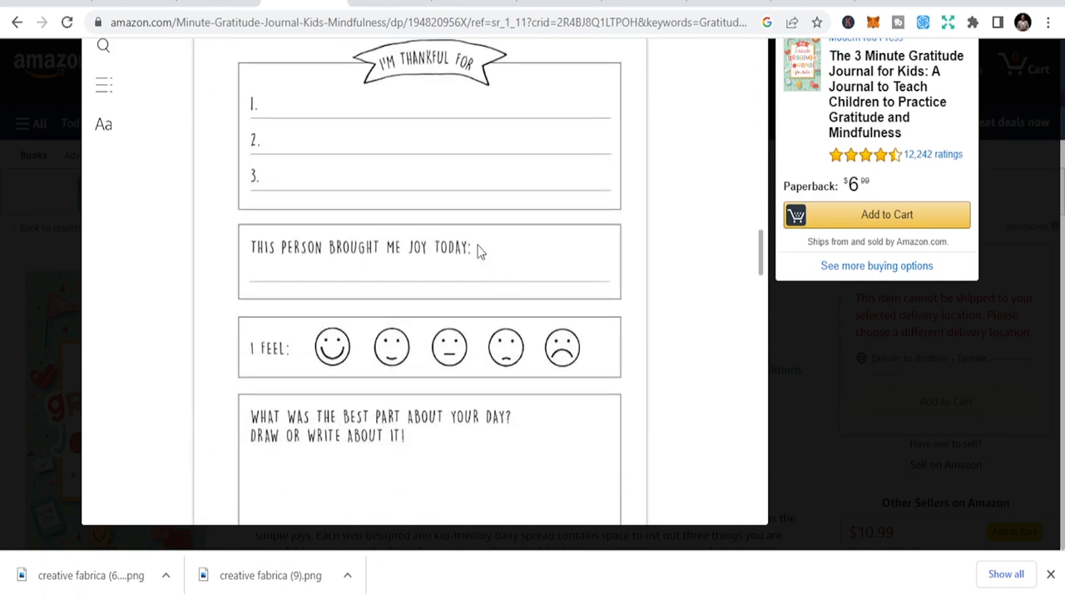
{"action": "scroll", "scroll_direction": "down", "scroll_amount": 3}
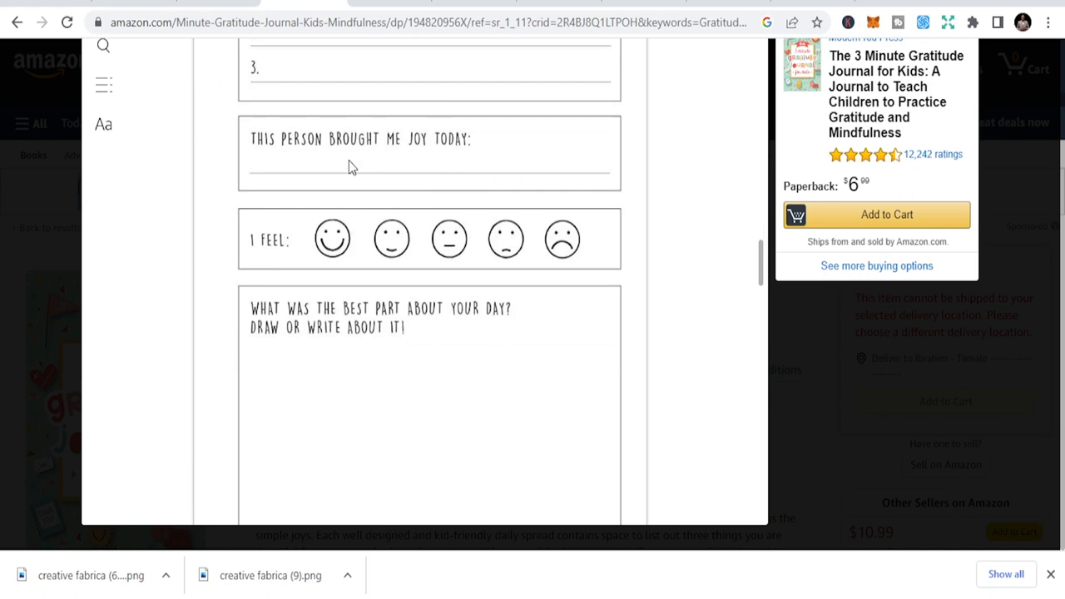
{"action": "scroll", "scroll_direction": "down", "scroll_amount": 3}
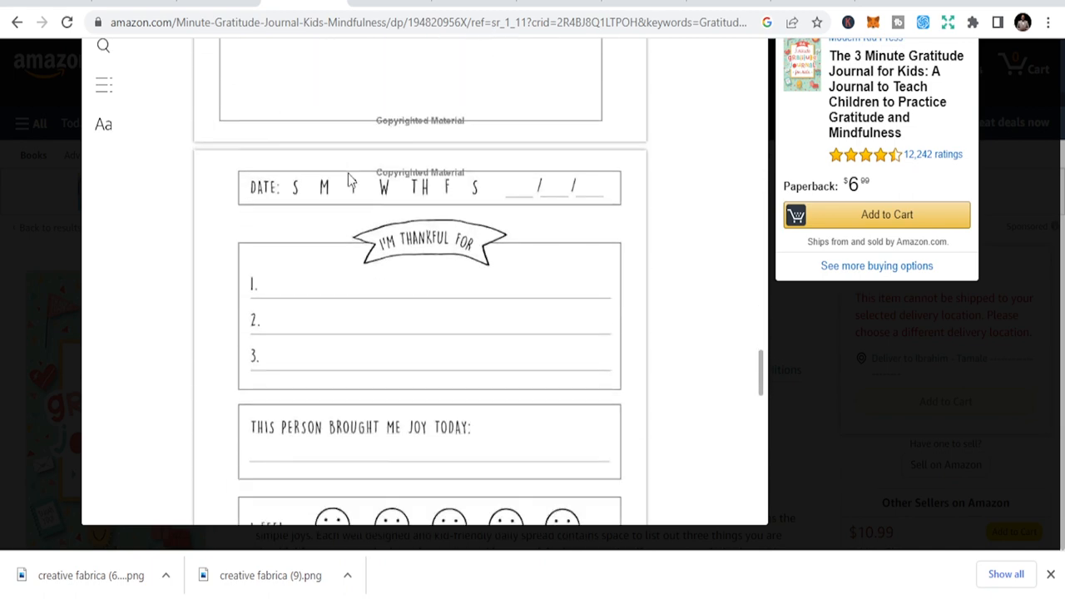
{"action": "scroll", "scroll_direction": "down", "scroll_amount": 3}
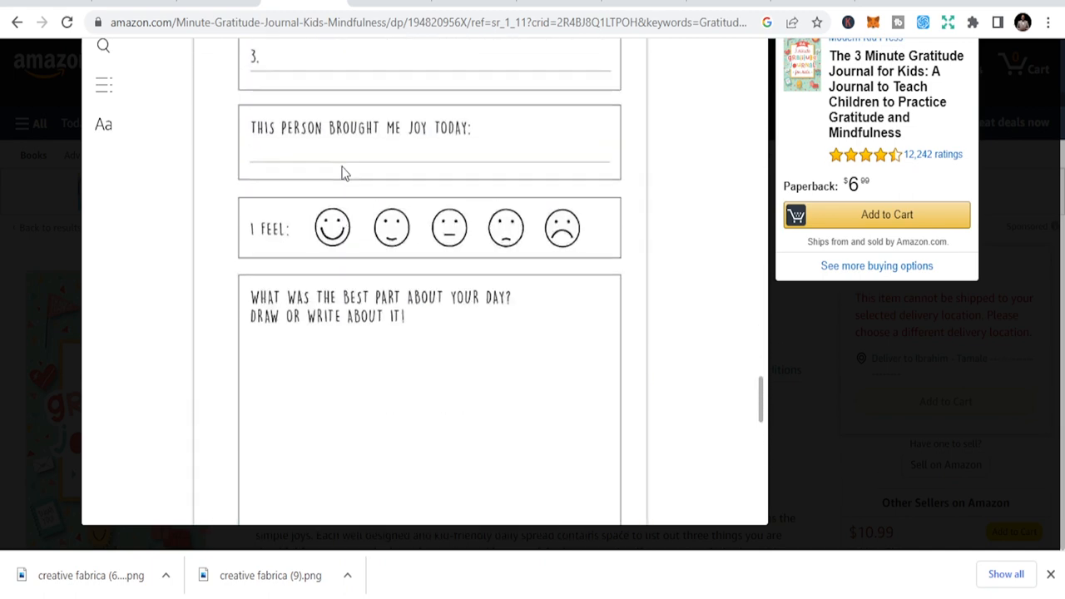
{"action": "scroll", "scroll_direction": "down", "scroll_amount": 3}
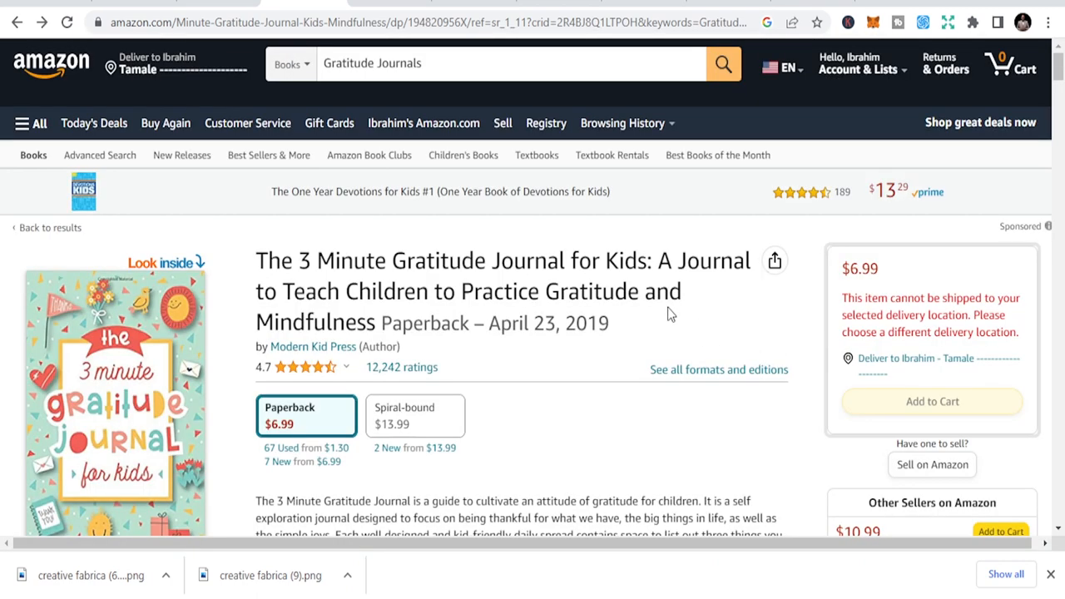
{"action": "mouse_move", "coordinate": [470, 98]}
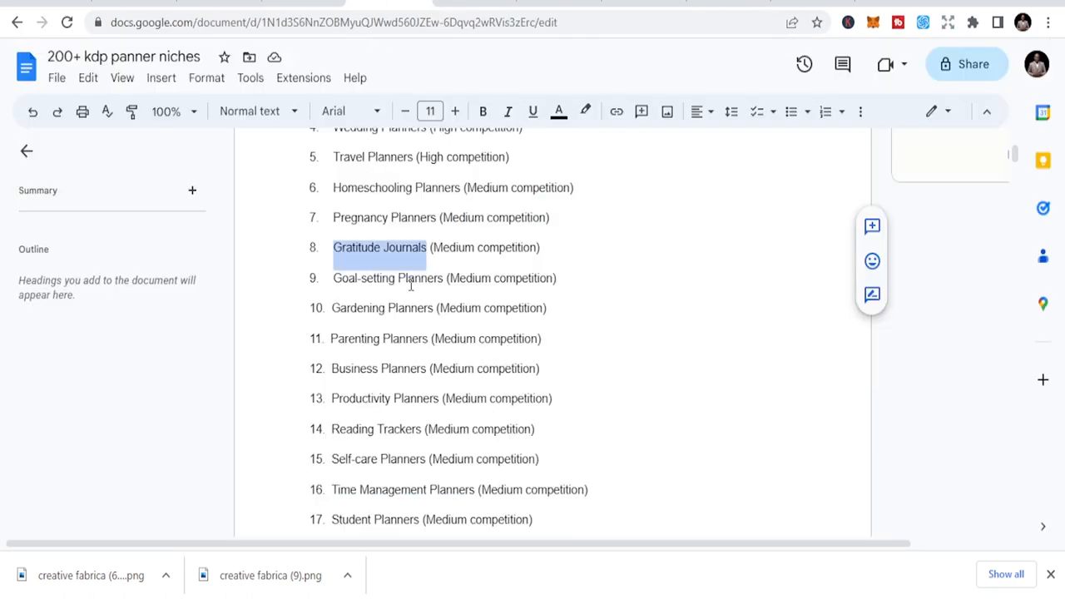
Clear the Gratitude Journals selection in the doc list and note Goal-setting Planners
{"action": "left_click", "coordinate": [440, 278]}
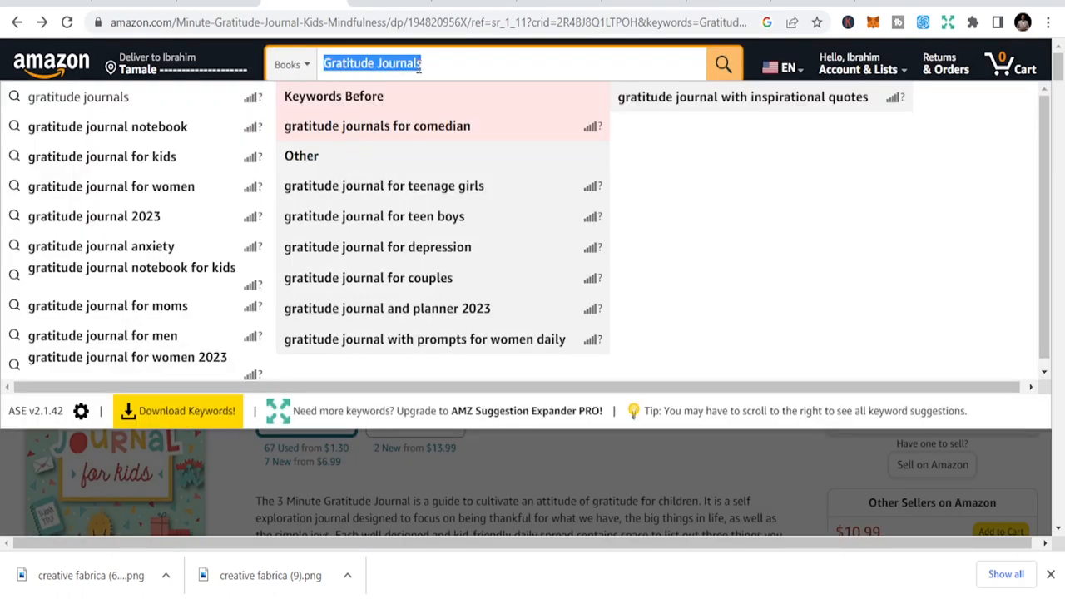
Search Amazon books for goal setting planners and browse the results
{"action": "type", "text": "goal setting planners"}
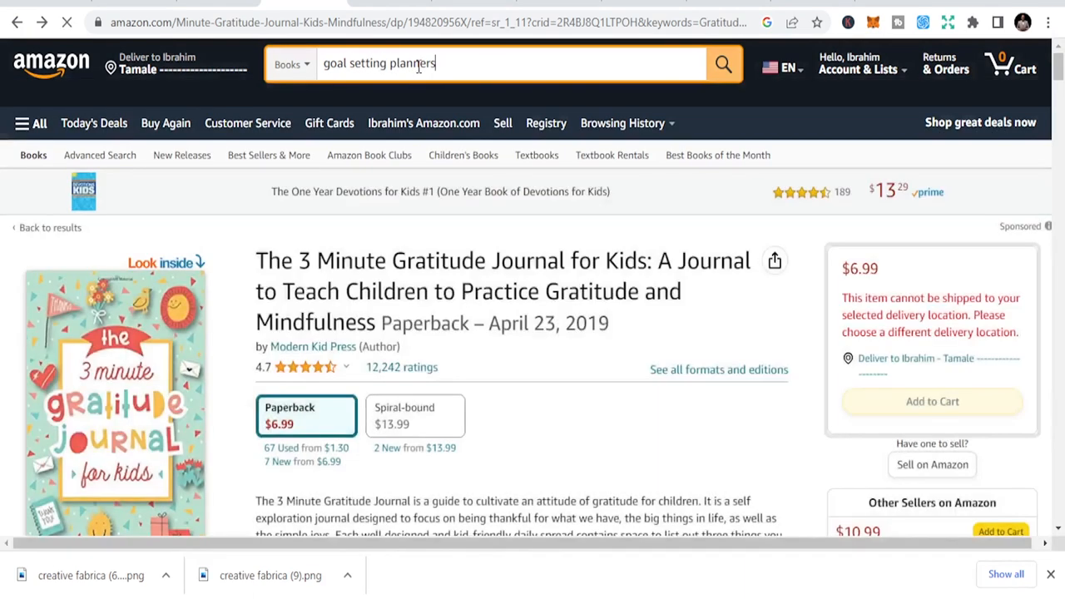
{"action": "left_click", "coordinate": [722, 63]}
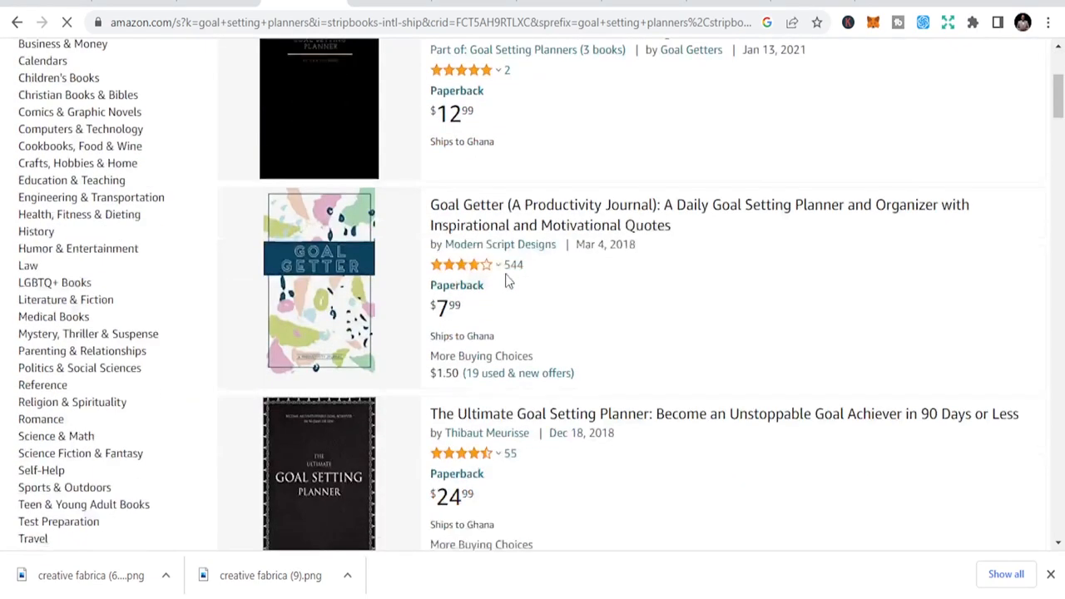
{"action": "scroll", "scroll_direction": "down", "scroll_amount": 3}
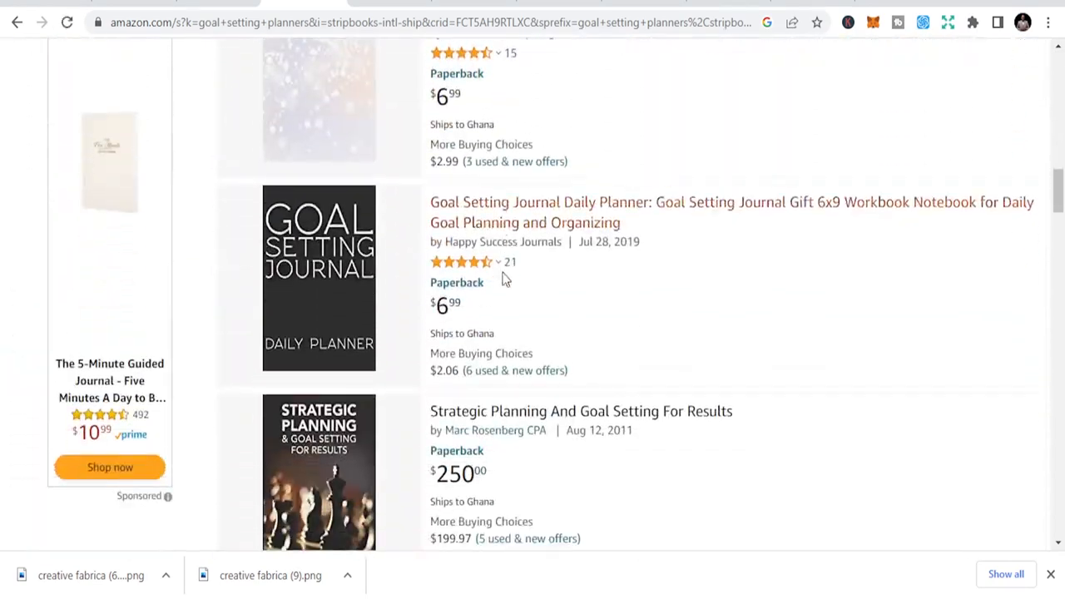
{"action": "scroll", "scroll_direction": "down", "scroll_amount": 3}
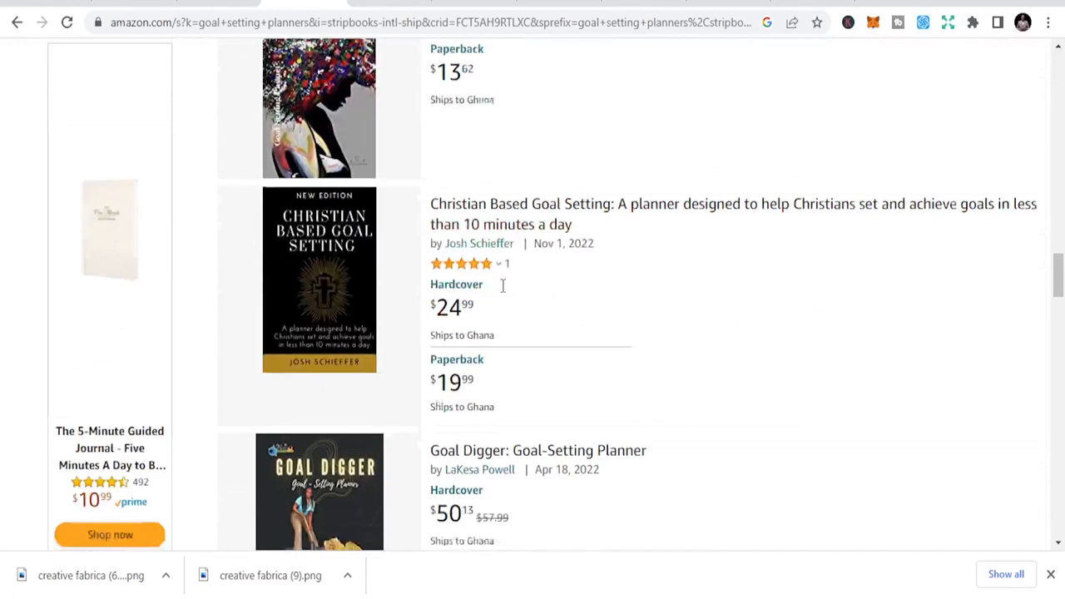
{"action": "scroll", "scroll_direction": "down", "scroll_amount": 3}
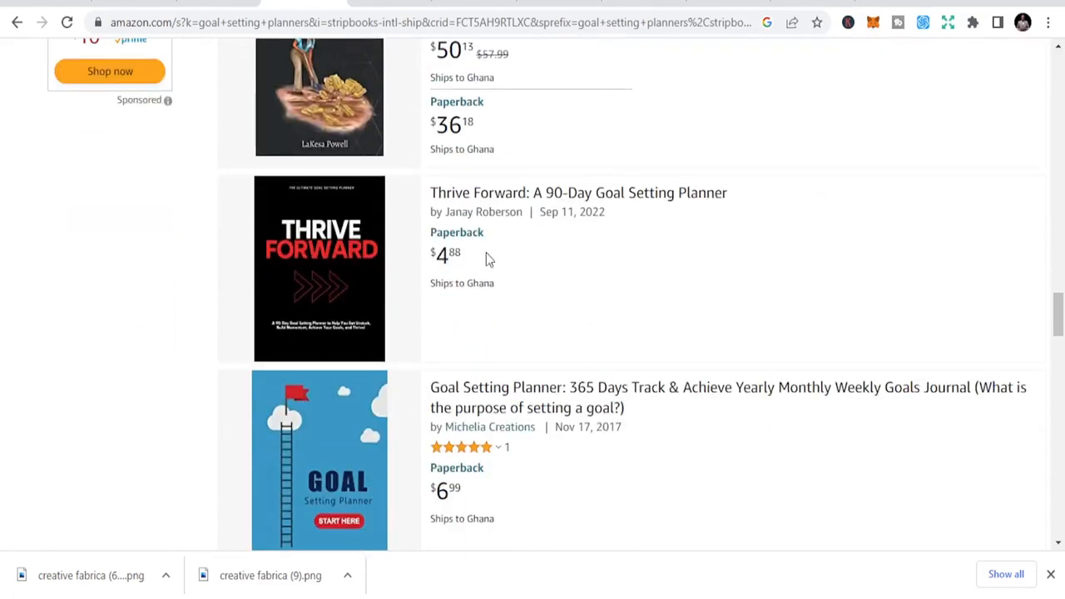
{"action": "scroll", "scroll_direction": "down", "scroll_amount": 3}
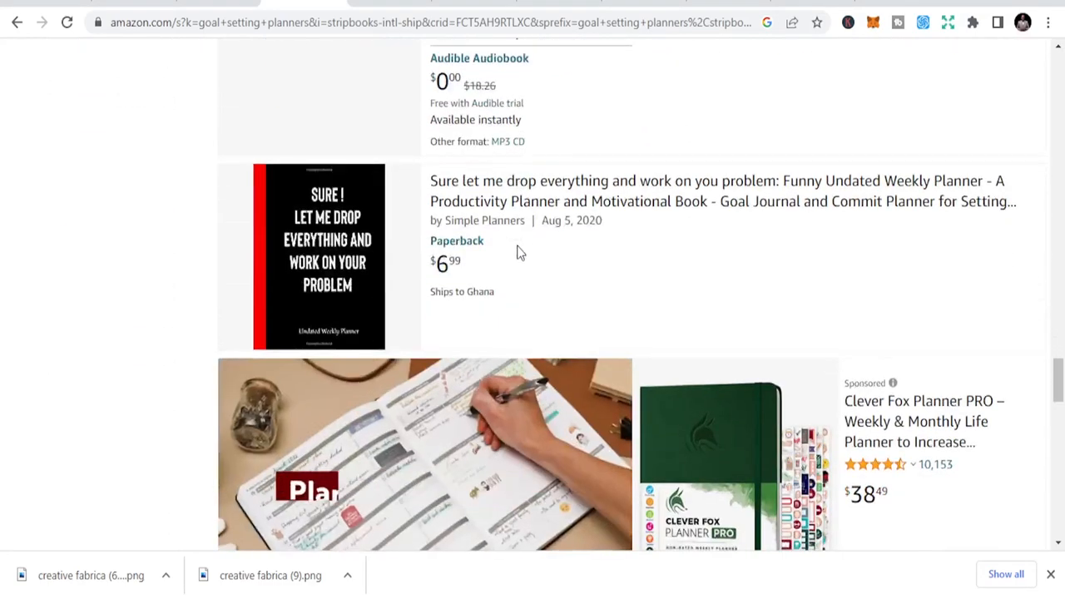
{"action": "scroll", "scroll_direction": "down", "scroll_amount": 3}
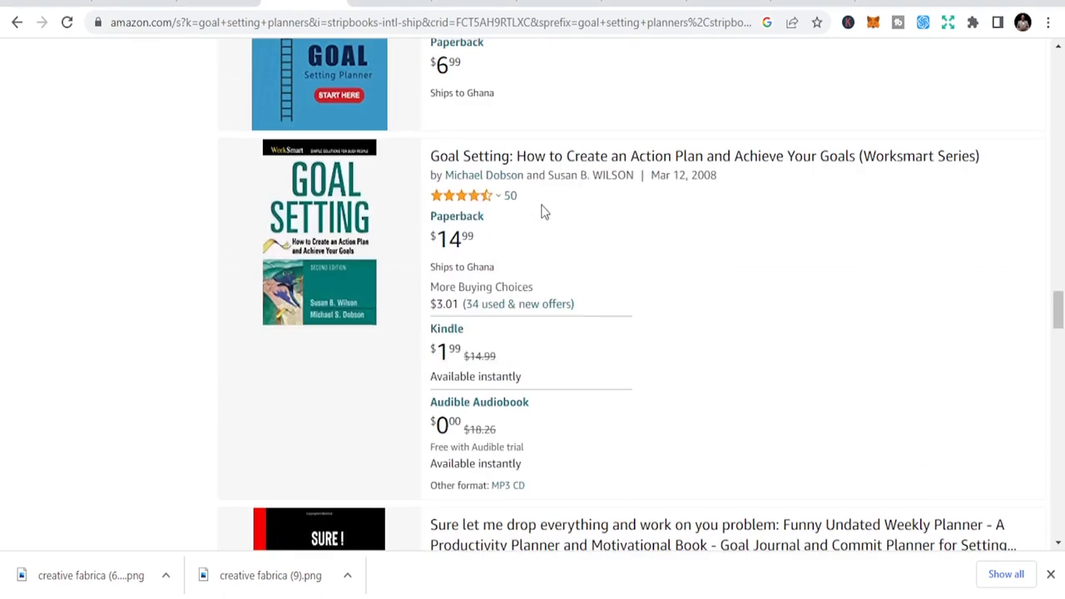
{"action": "scroll", "scroll_direction": "down", "scroll_amount": 3}
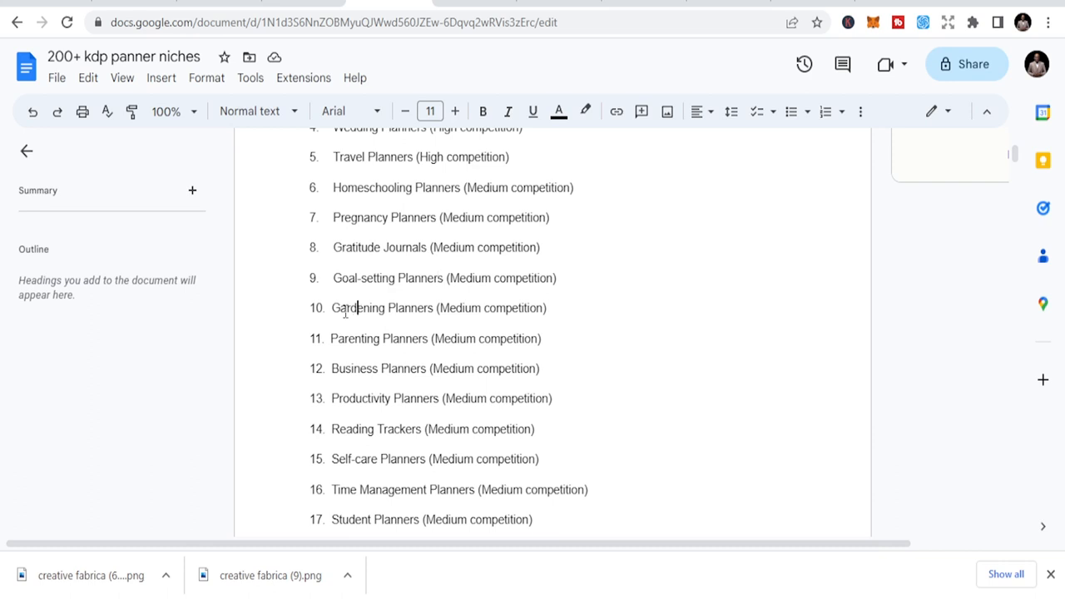
Select the Gardening niche name in item 10 of the Google Docs list
{"action": "double_click", "coordinate": [358, 307]}
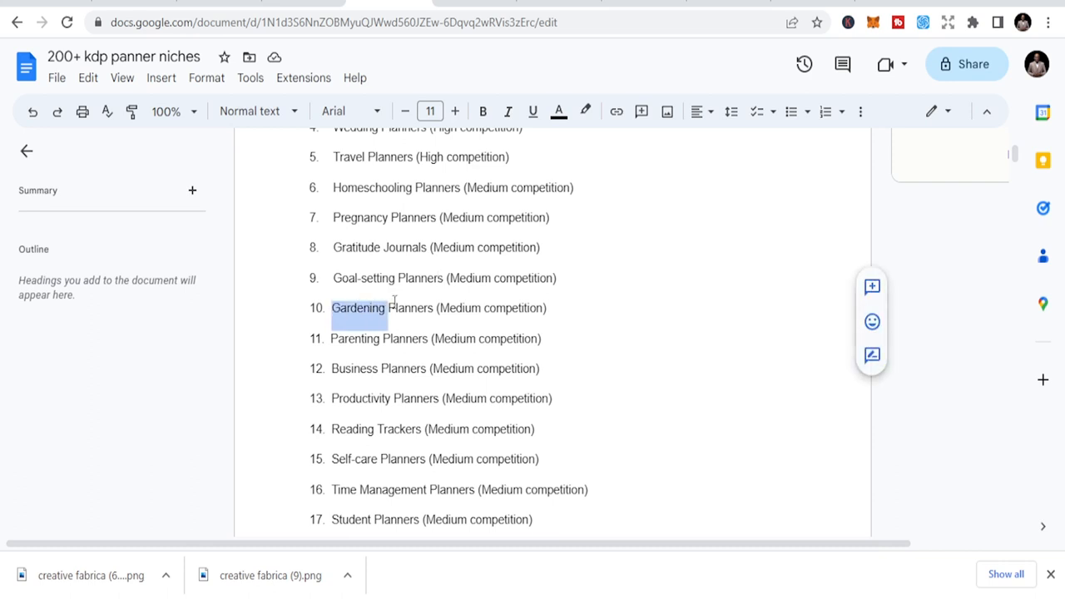
{"action": "double_click", "coordinate": [409, 308]}
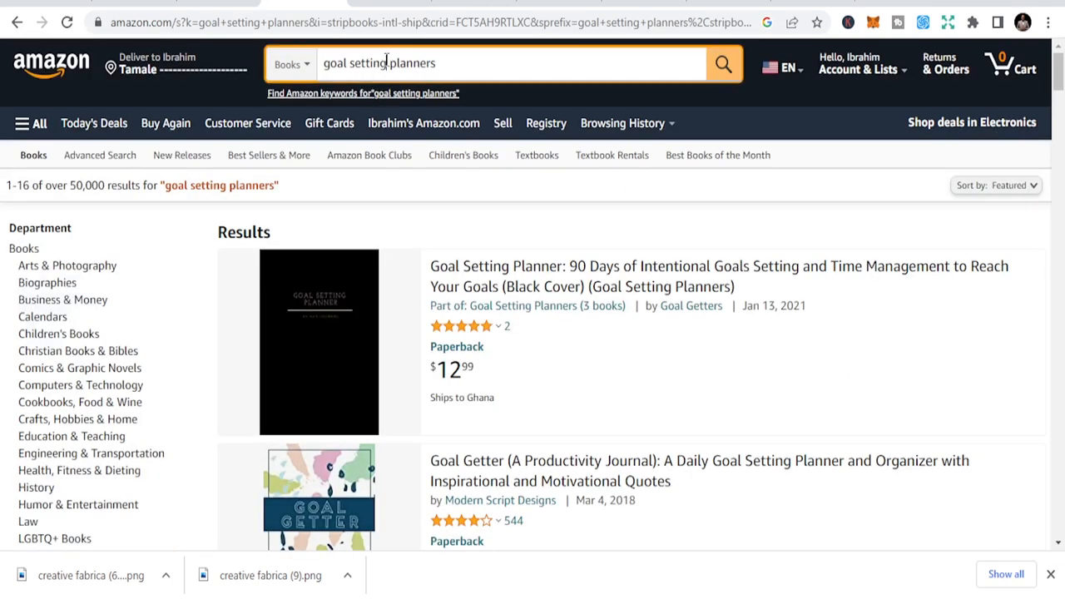
Search Amazon Books for 'Gardening Planners' and browse the first page of results
{"action": "type", "text": "Gardening Planners"}
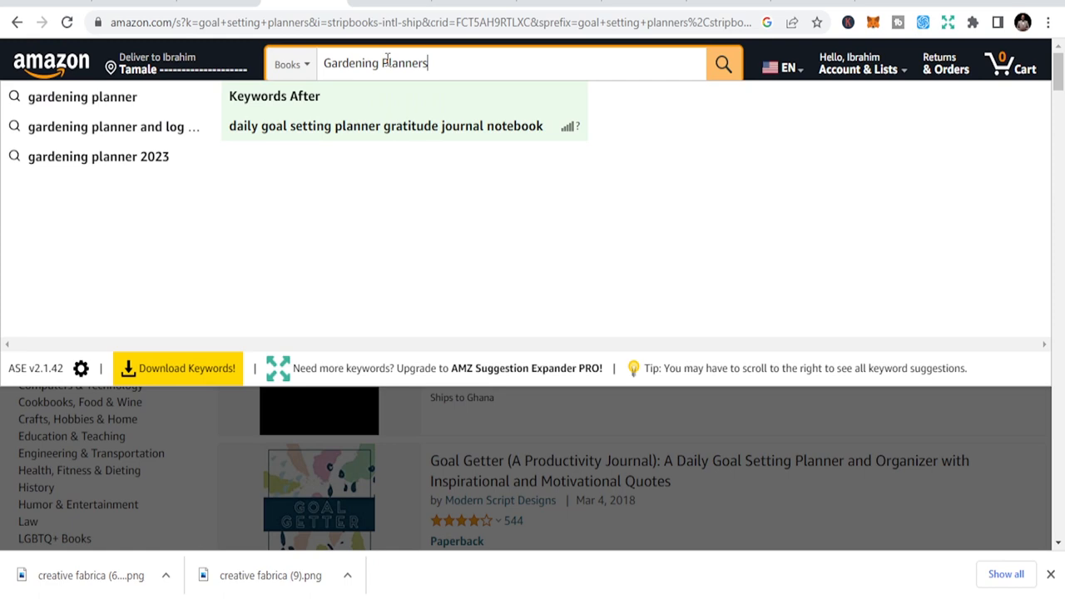
{"action": "left_click", "coordinate": [722, 63]}
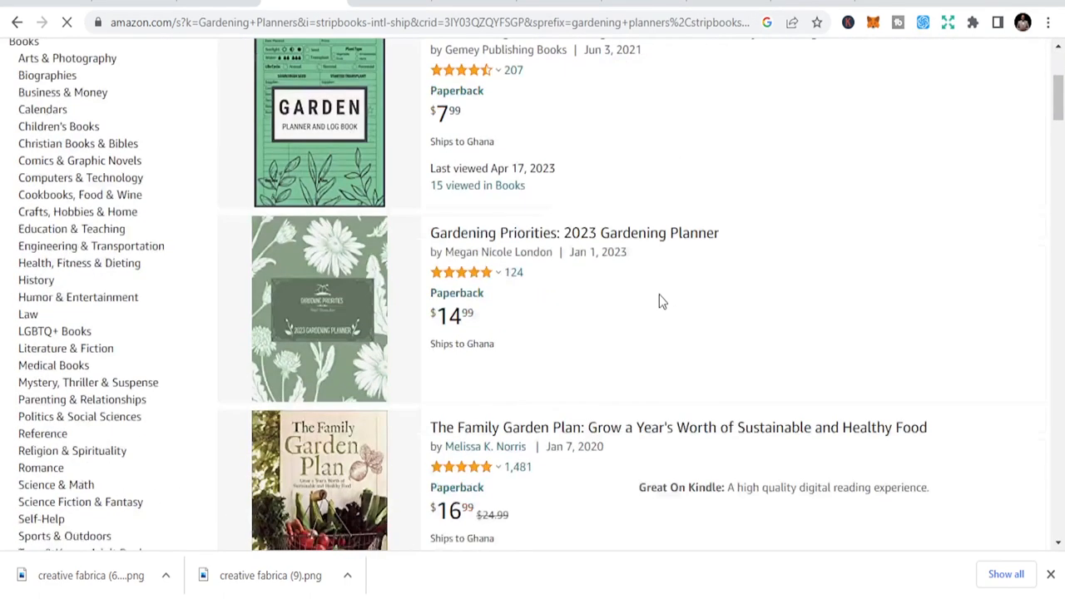
{"action": "scroll", "scroll_direction": "down", "scroll_amount": 3}
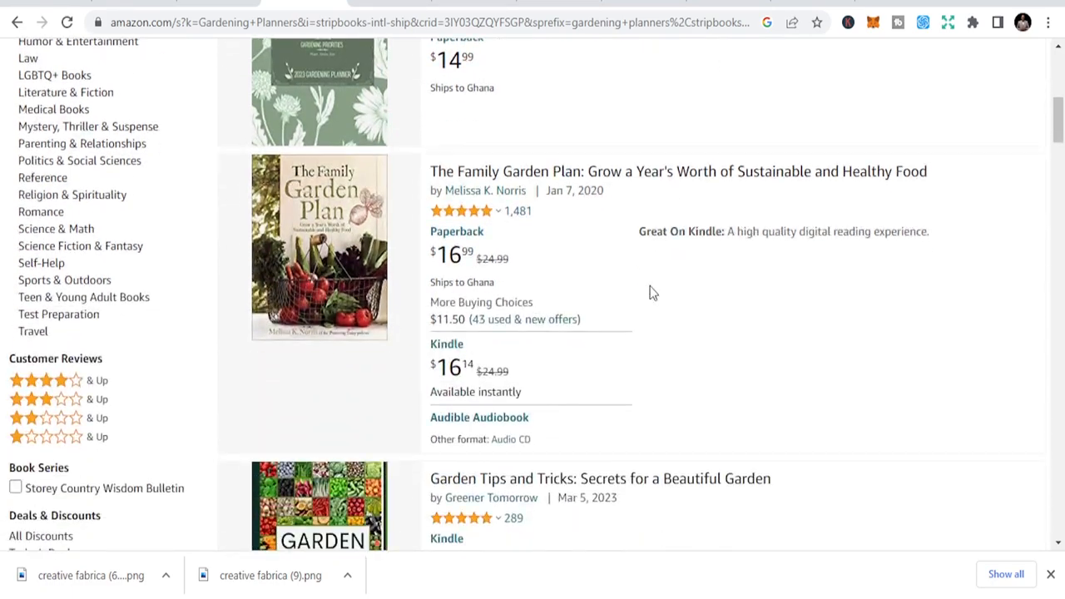
{"action": "scroll", "scroll_direction": "up", "scroll_amount": 3}
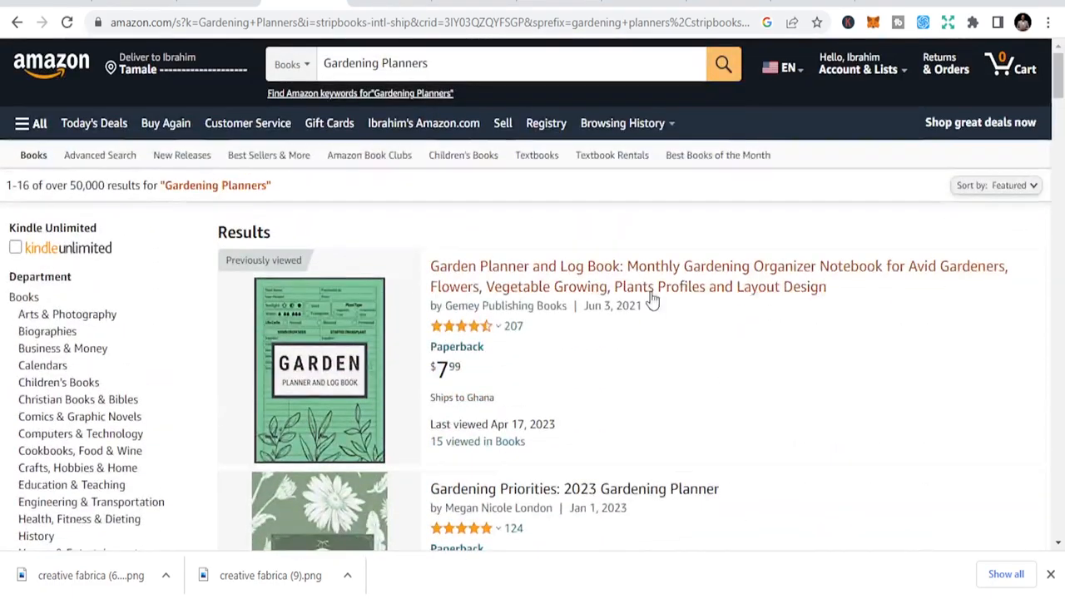
{"action": "scroll", "scroll_direction": "down", "scroll_amount": 3}
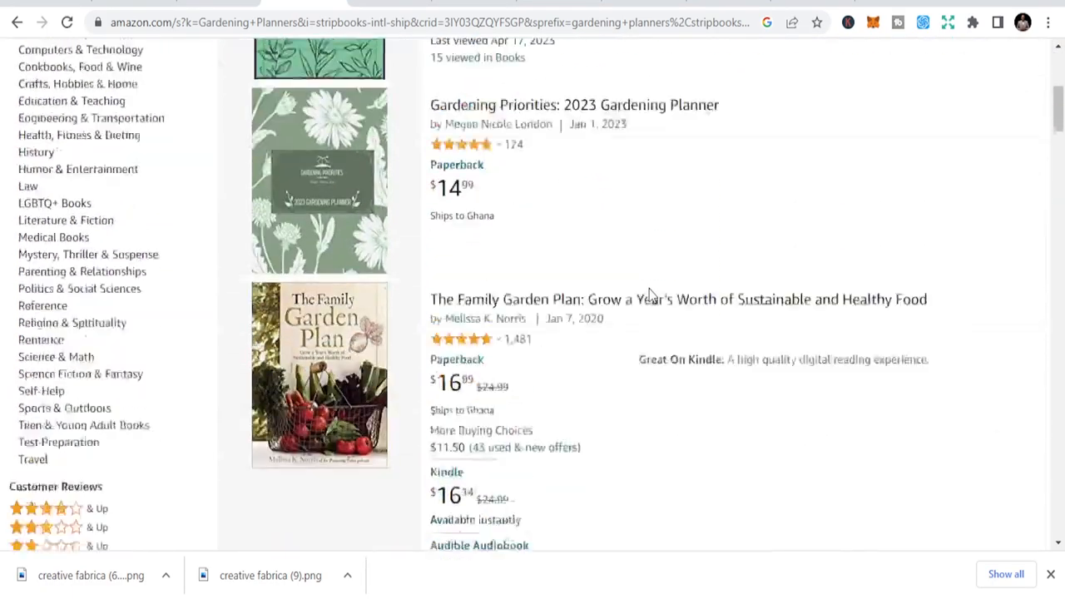
{"action": "scroll", "scroll_direction": "down", "scroll_amount": 3}
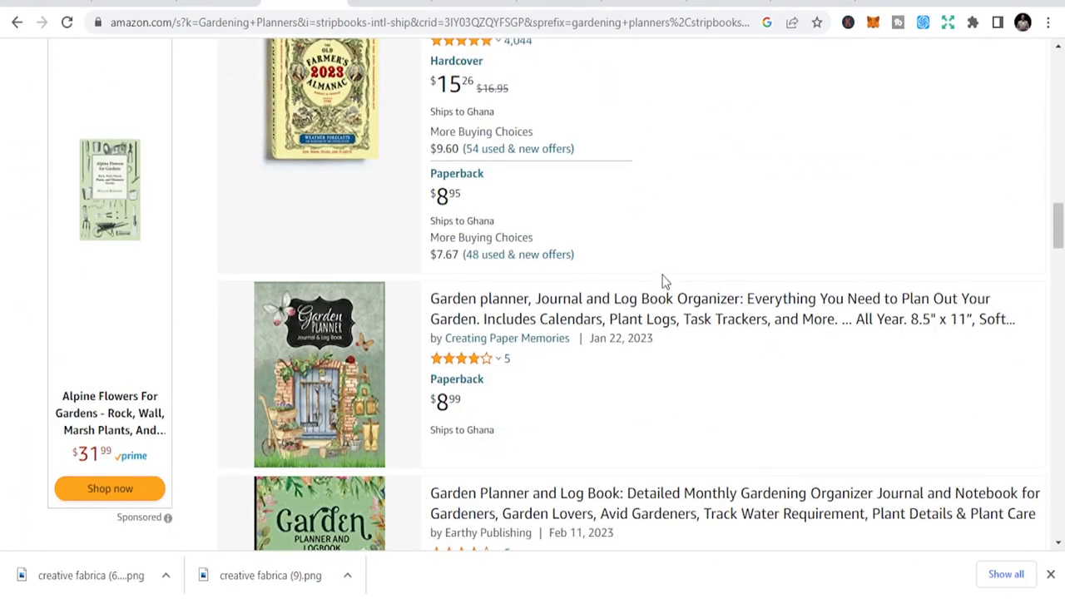
{"action": "scroll", "scroll_direction": "down", "scroll_amount": 3}
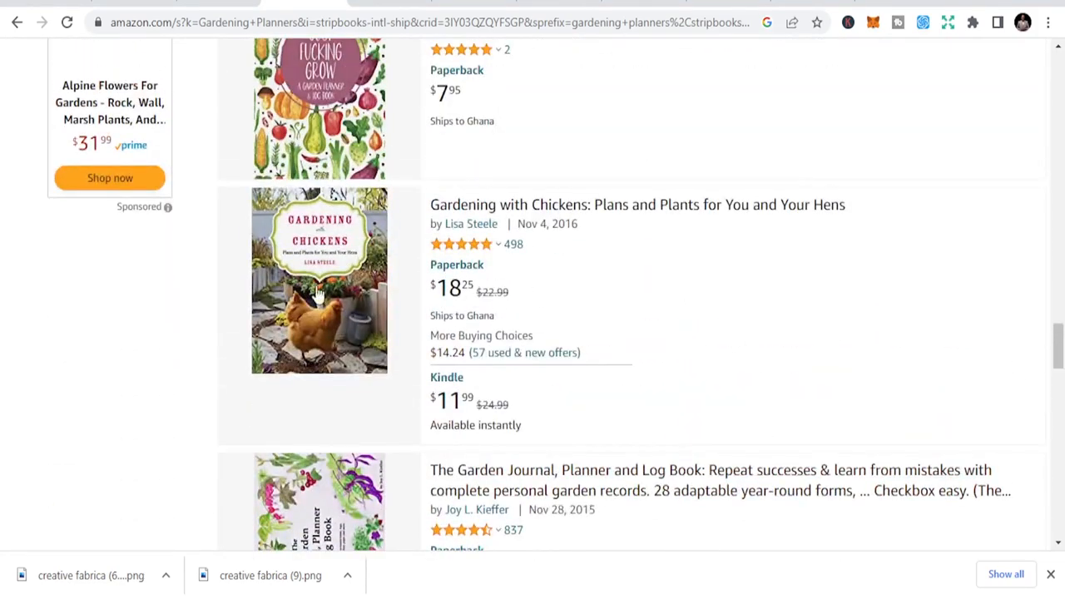
{"action": "scroll", "scroll_direction": "down", "scroll_amount": 3}
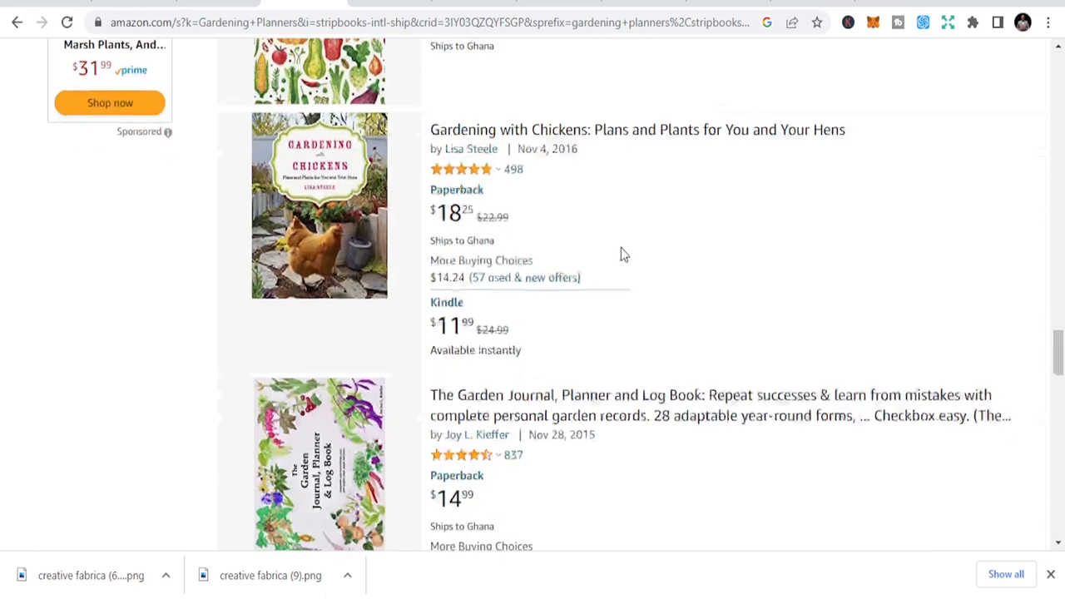
{"action": "scroll", "scroll_direction": "down", "scroll_amount": 3}
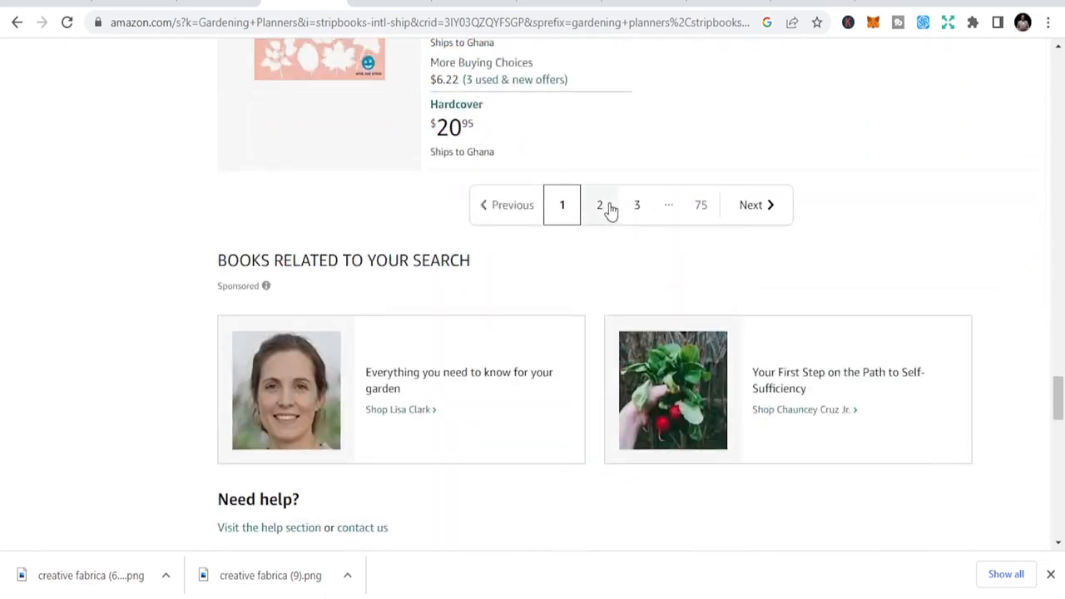
Move to page 2 of the Gardening Planners results and browse its listings
{"action": "left_click", "coordinate": [599, 205]}
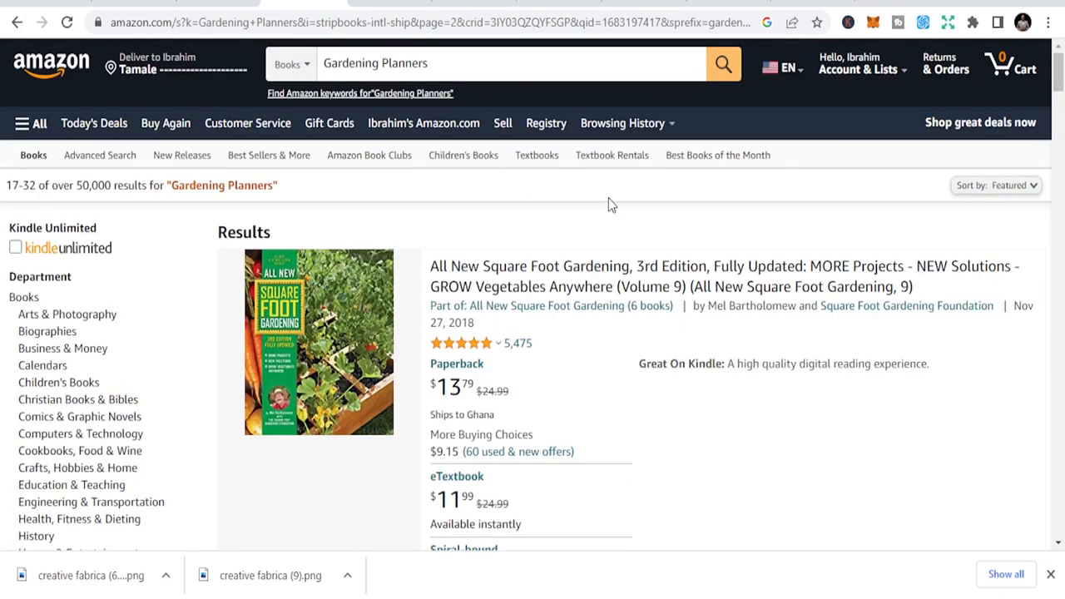
{"action": "scroll", "scroll_direction": "down", "scroll_amount": 3}
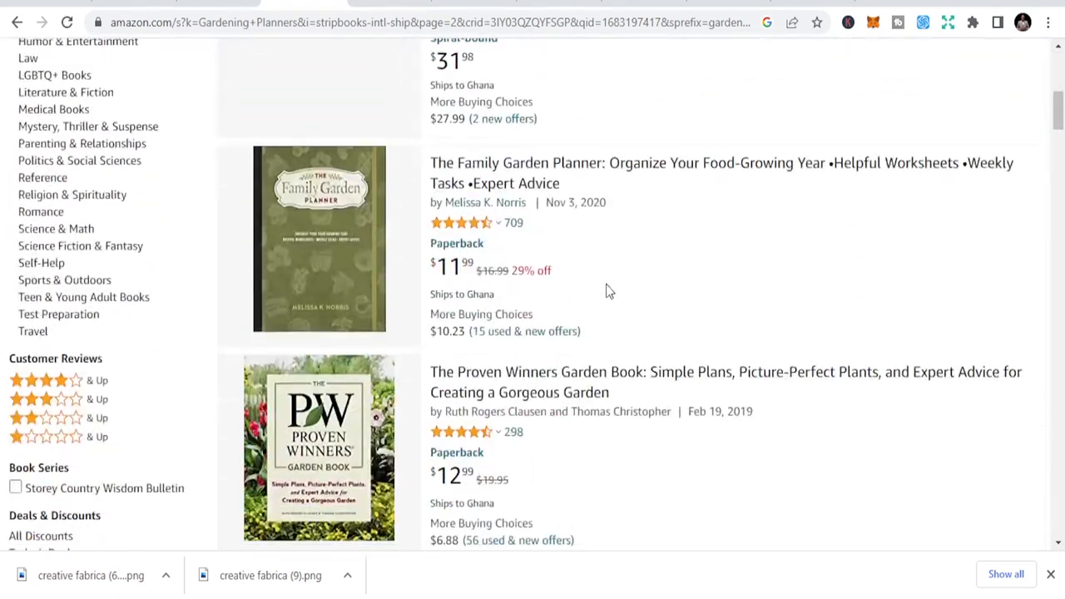
{"action": "scroll", "scroll_direction": "down", "scroll_amount": 3}
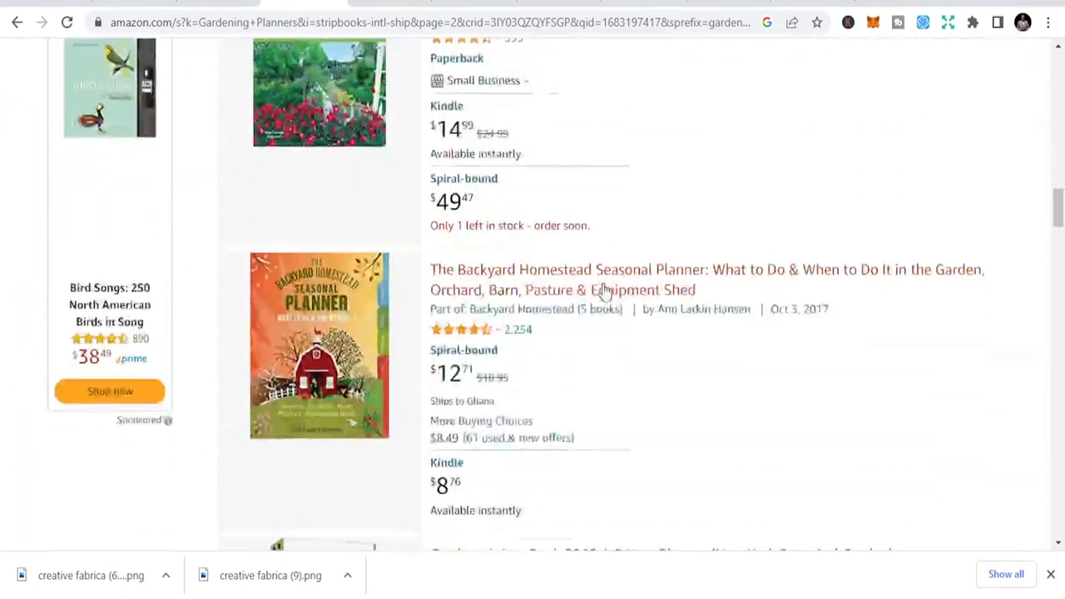
{"action": "scroll", "scroll_direction": "down", "scroll_amount": 3}
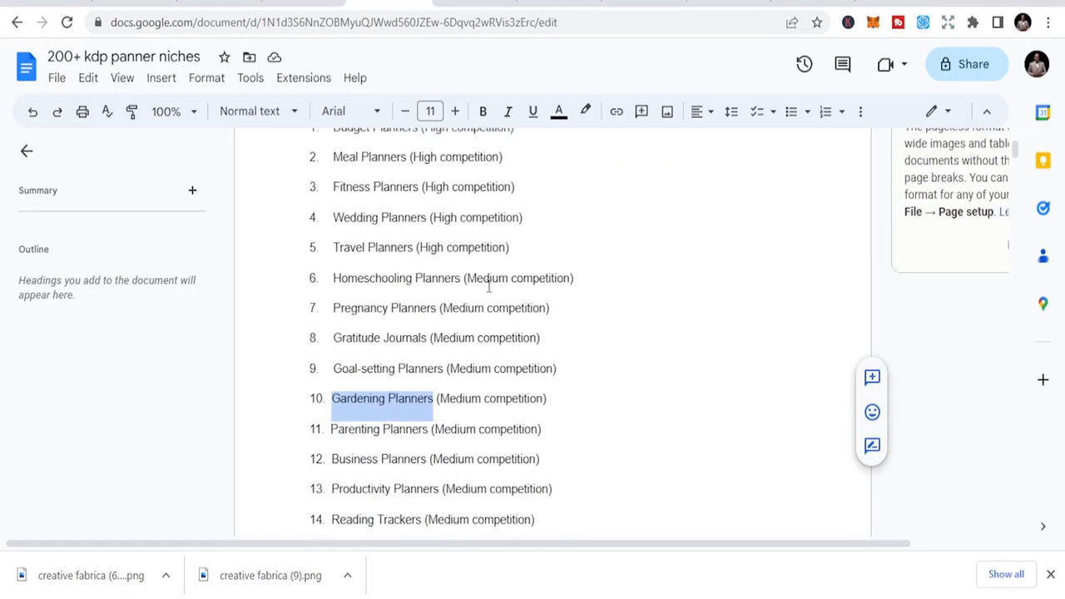
{"action": "scroll", "scroll_direction": "down", "scroll_amount": 3}
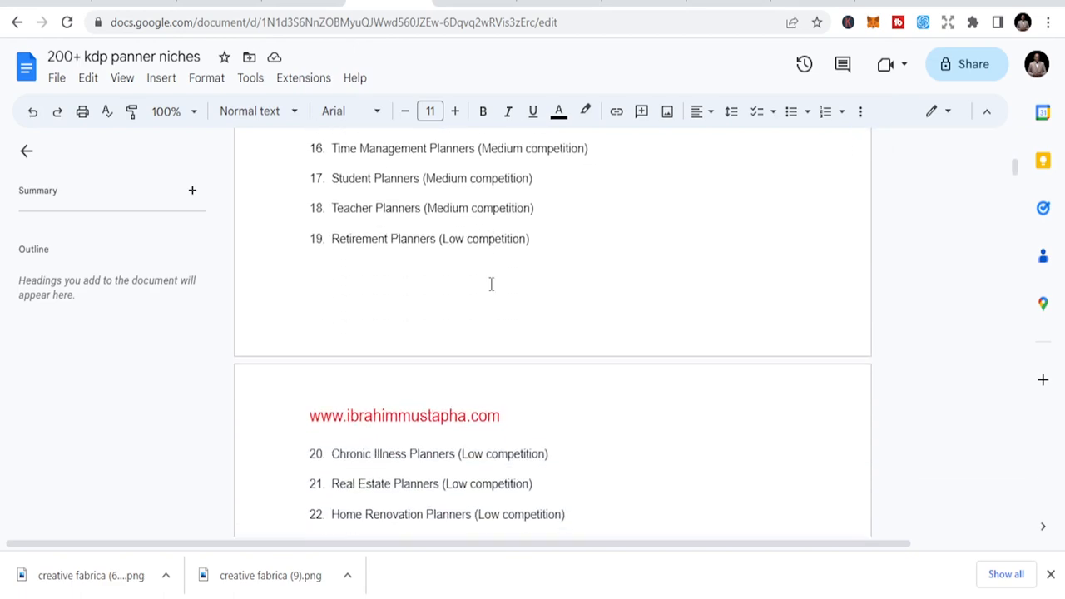
{"action": "scroll", "scroll_direction": "down", "scroll_amount": 3}
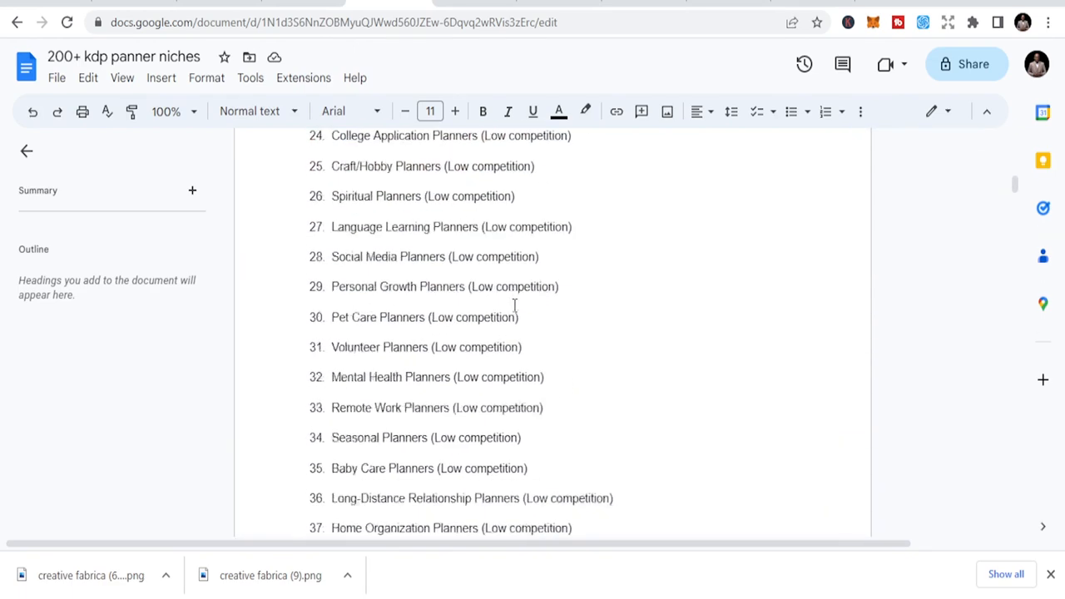
{"action": "scroll", "scroll_direction": "down", "scroll_amount": 3}
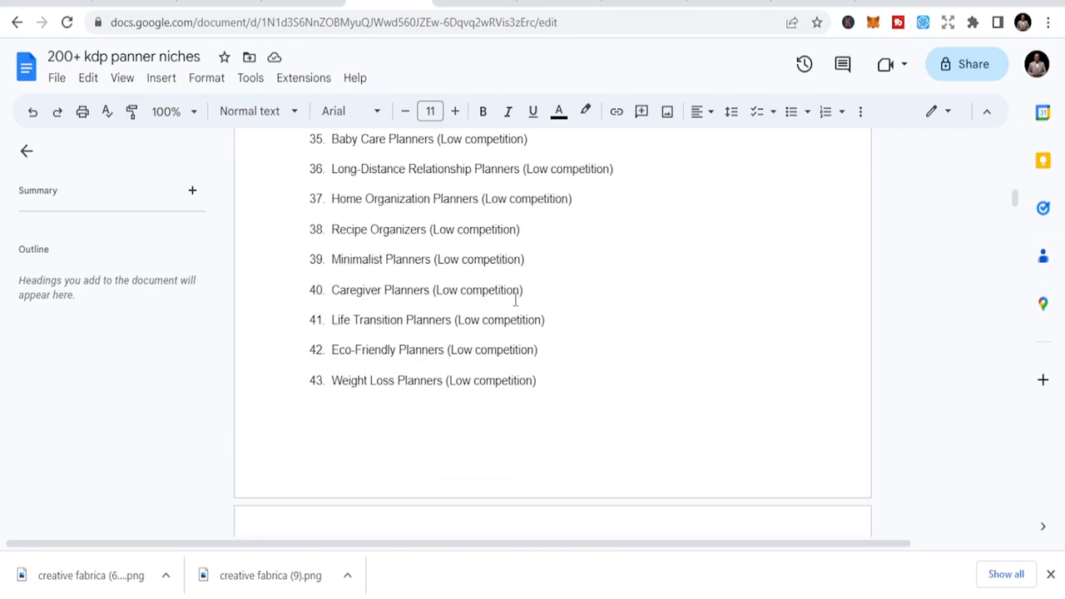
{"action": "scroll", "scroll_direction": "down", "scroll_amount": 3}
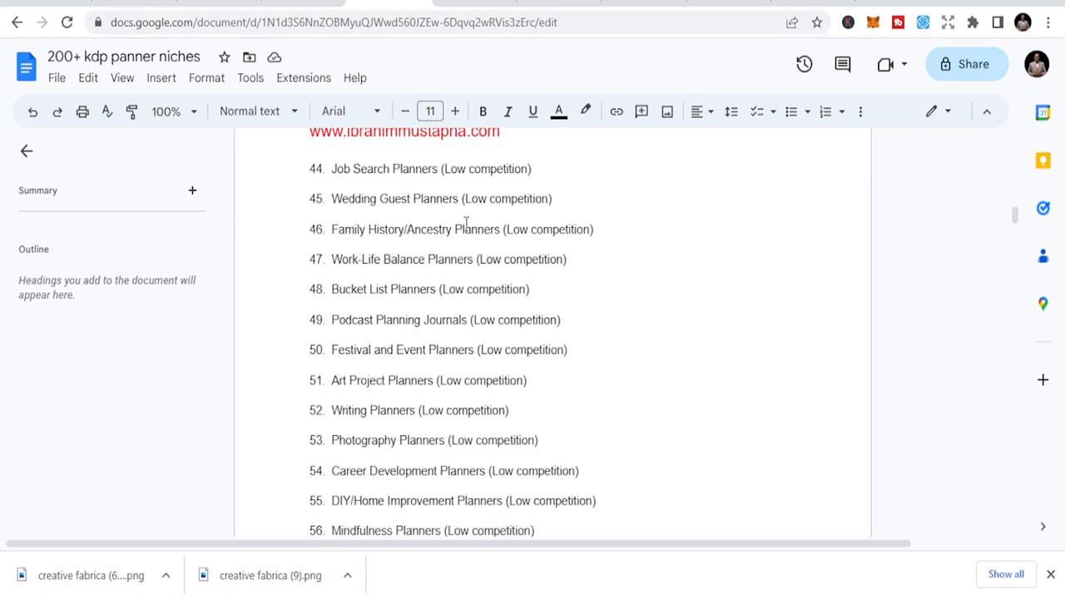
{"action": "scroll", "scroll_direction": "down", "scroll_amount": 3}
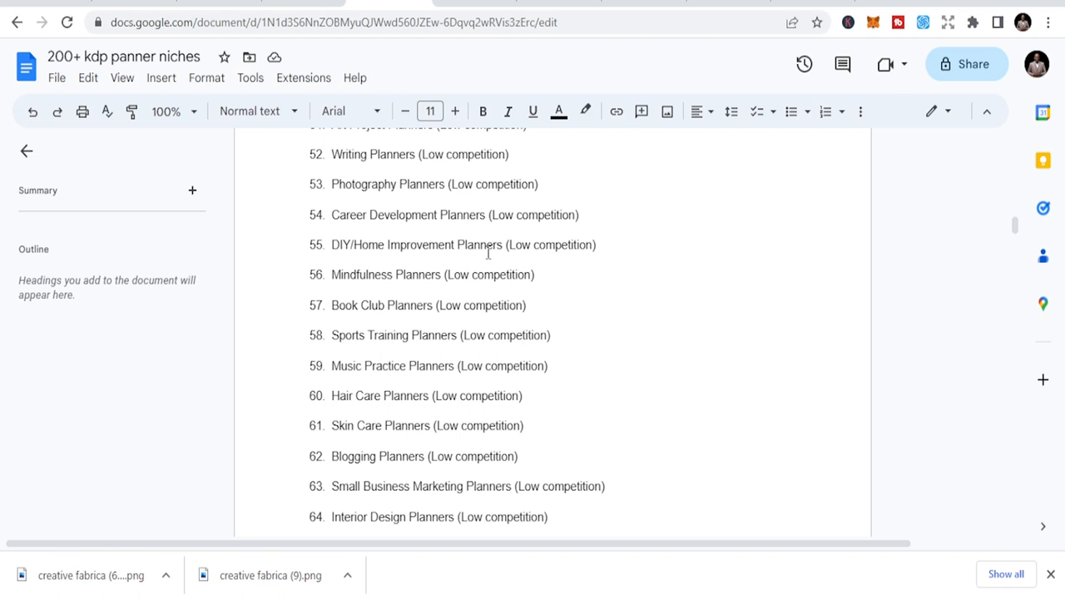
{"action": "scroll", "scroll_direction": "down", "scroll_amount": 3}
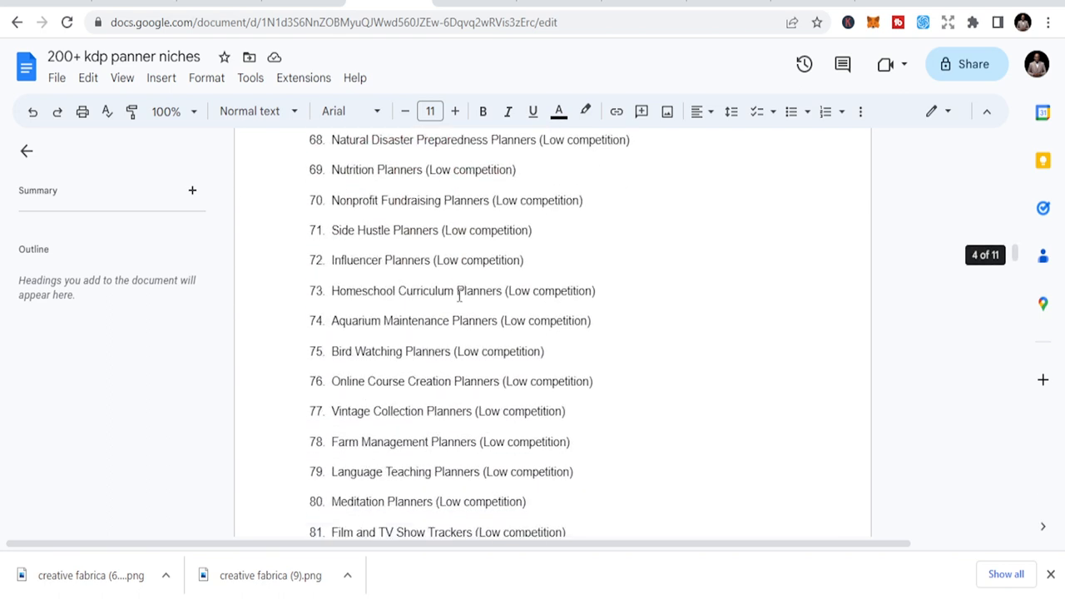
{"action": "scroll", "scroll_direction": "down", "scroll_amount": 3}
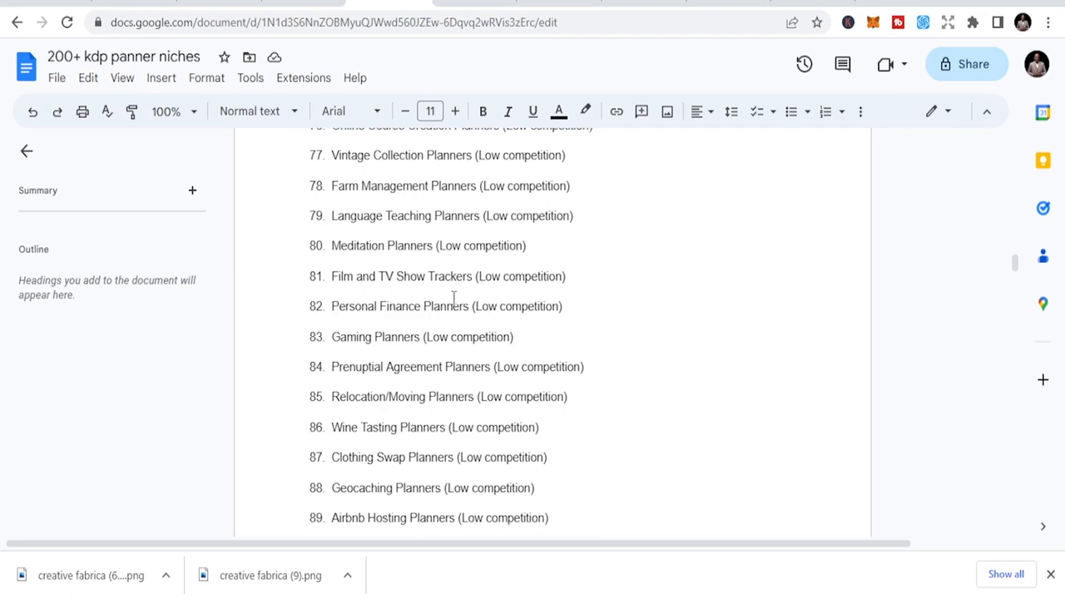
{"action": "scroll", "scroll_direction": "down", "scroll_amount": 3}
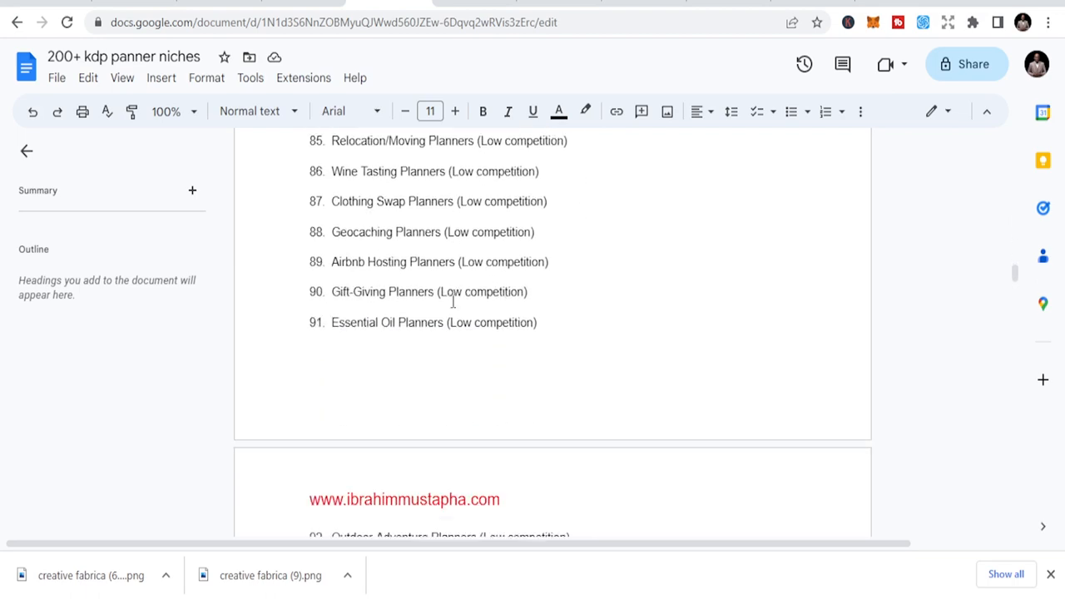
{"action": "scroll", "scroll_direction": "down", "scroll_amount": 3}
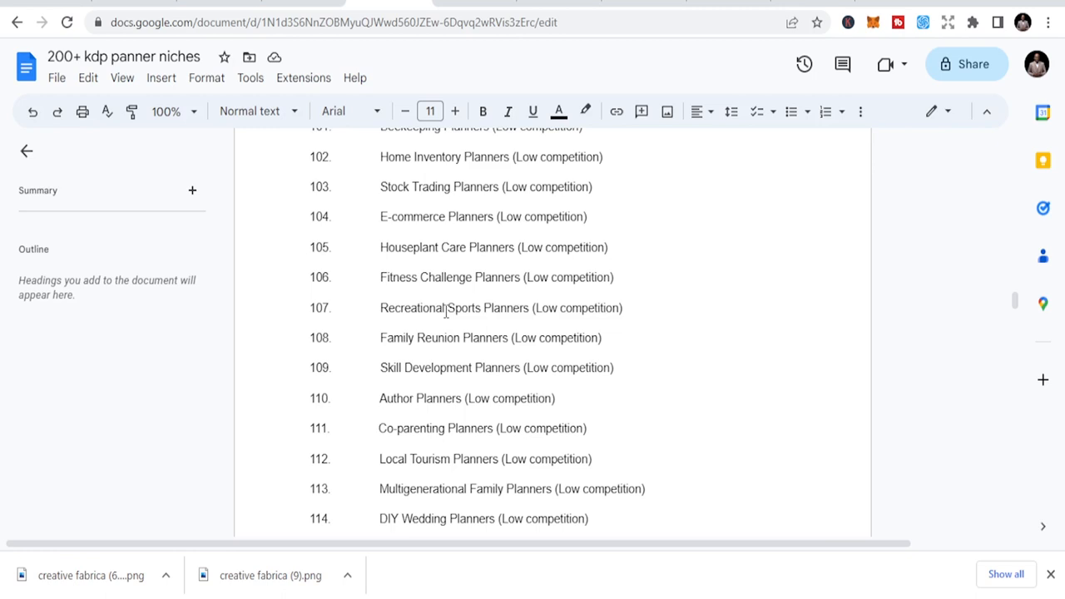
{"action": "scroll", "scroll_direction": "down", "scroll_amount": 3}
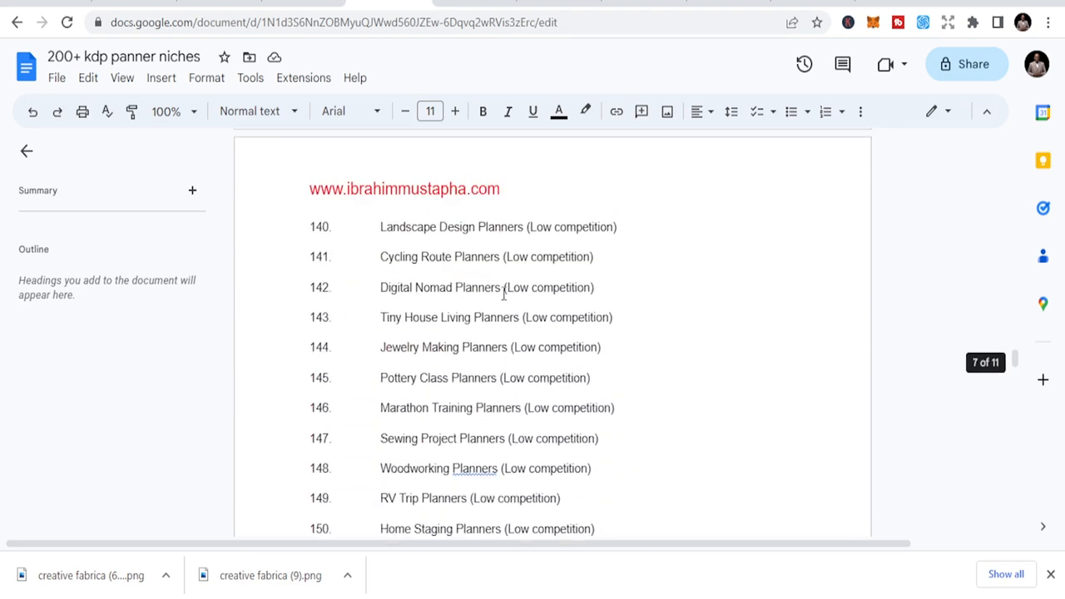
Scroll through the Google Docs niche list to its end and back toward the top
{"action": "scroll", "scroll_direction": "down", "scroll_amount": 3}
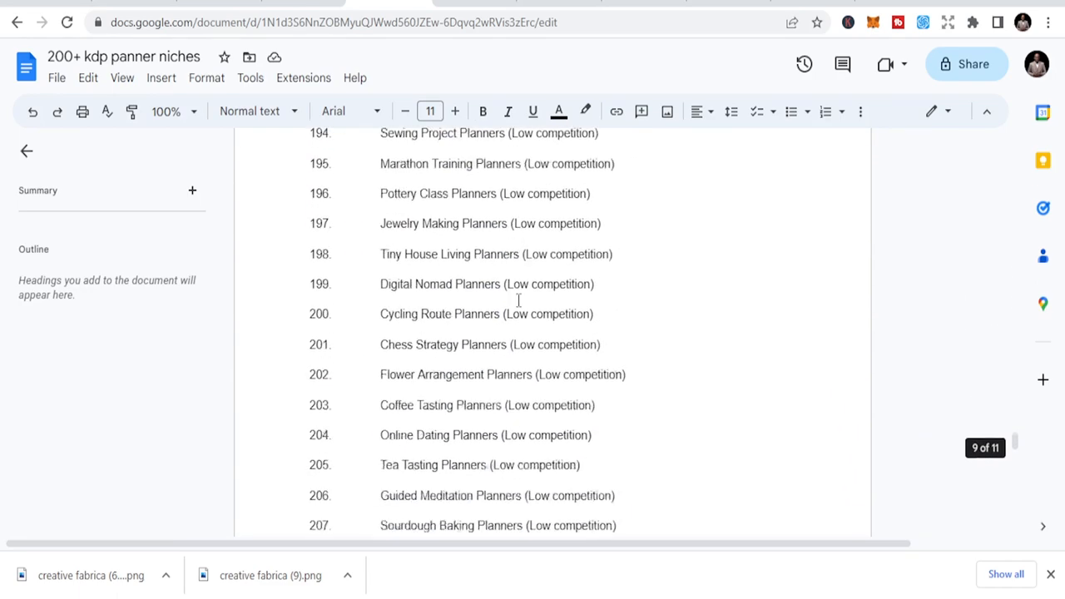
{"action": "scroll", "scroll_direction": "down", "scroll_amount": 3}
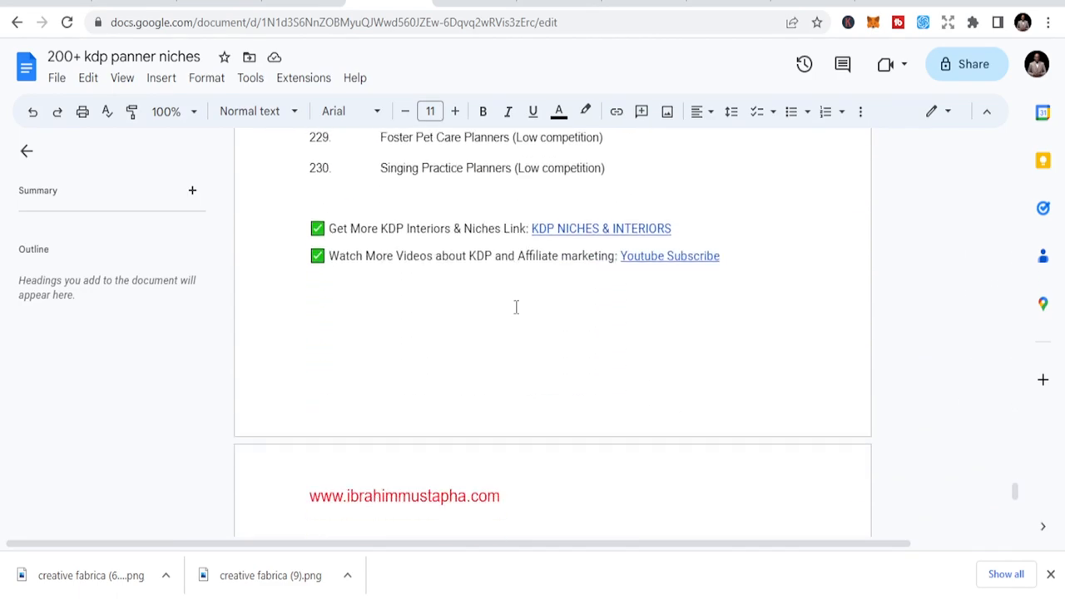
{"action": "scroll", "scroll_direction": "up", "scroll_amount": 3}
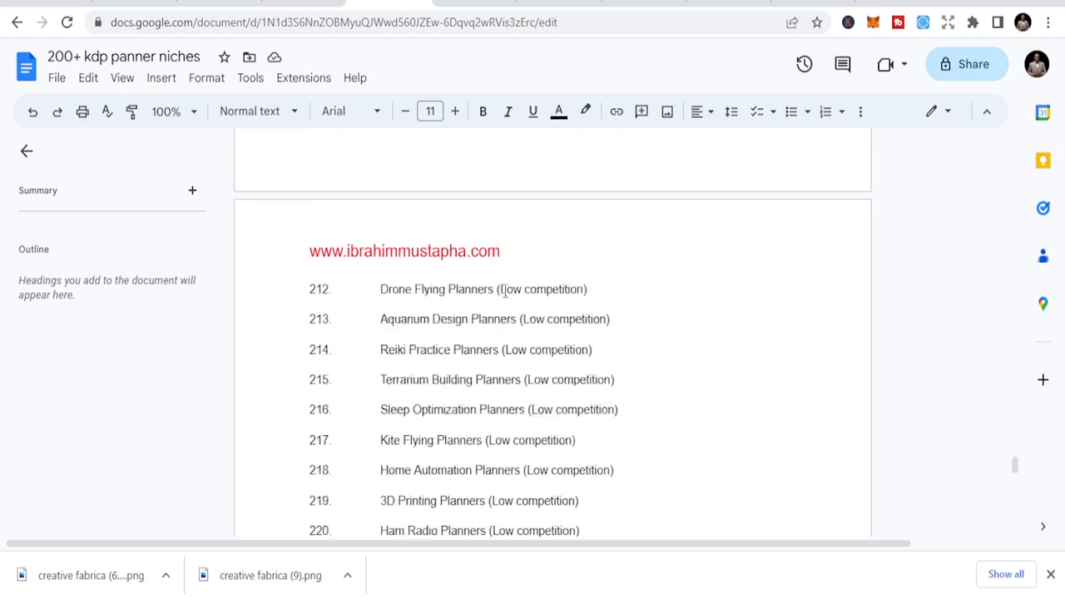
{"action": "scroll", "scroll_direction": "up", "scroll_amount": 3}
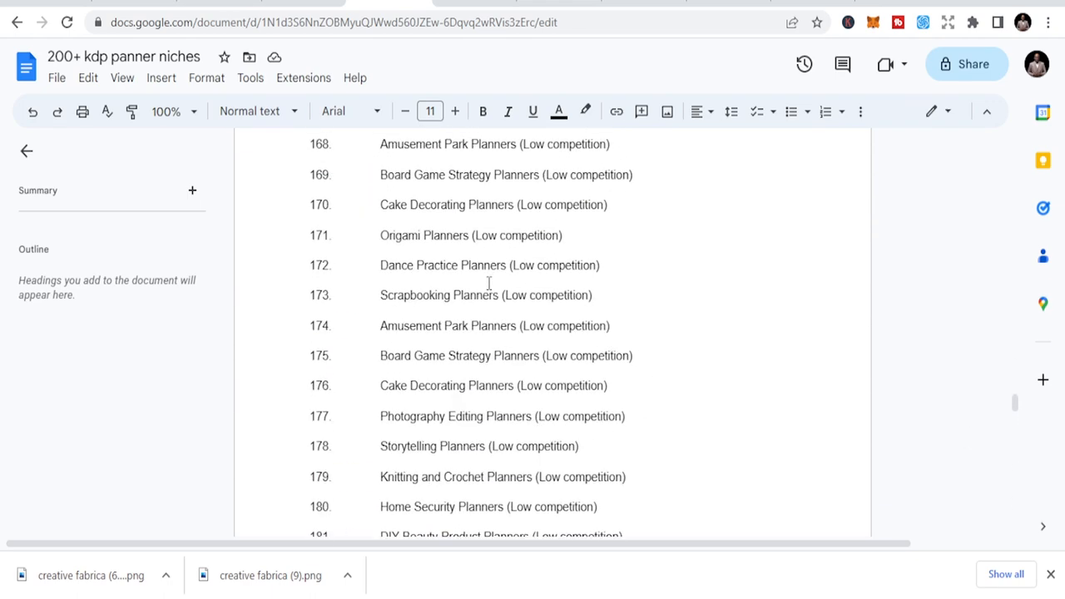
{"action": "scroll", "scroll_direction": "up", "scroll_amount": 3}
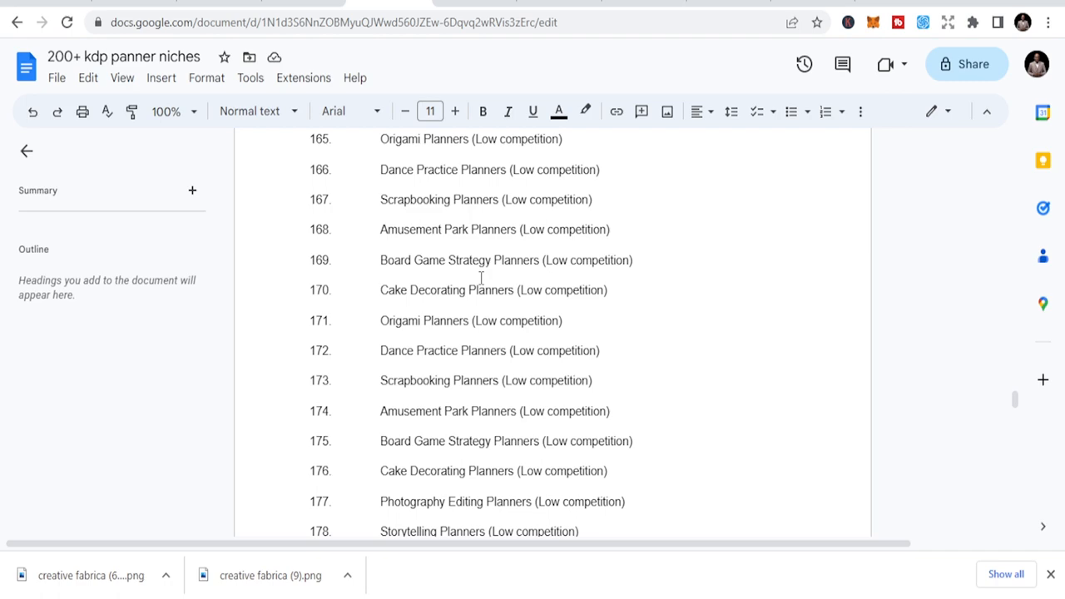
{"action": "scroll", "scroll_direction": "up", "scroll_amount": 3}
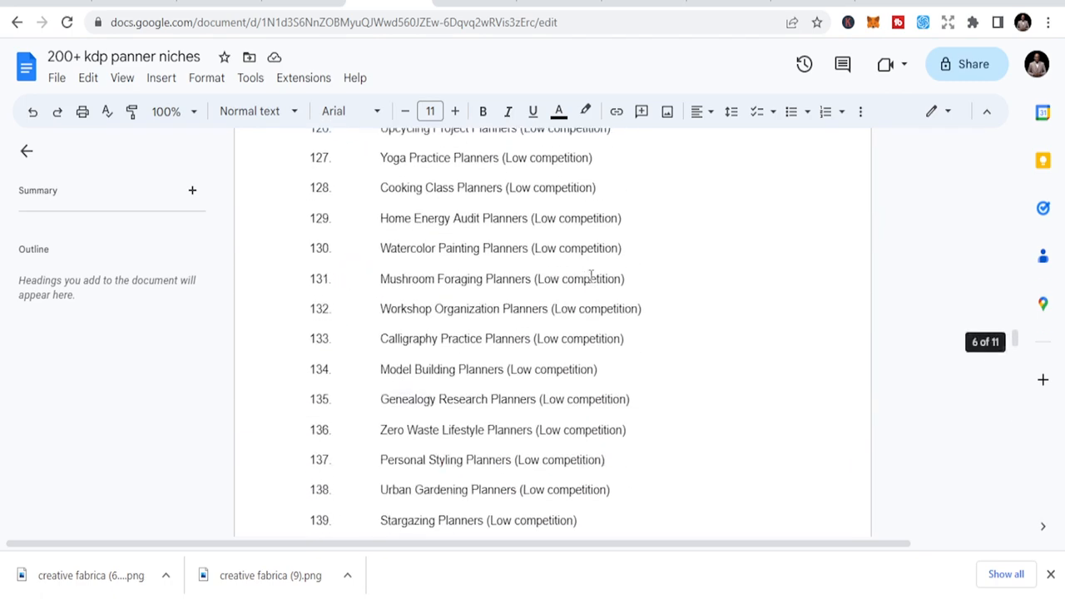
{"action": "scroll", "scroll_direction": "up", "scroll_amount": 3}
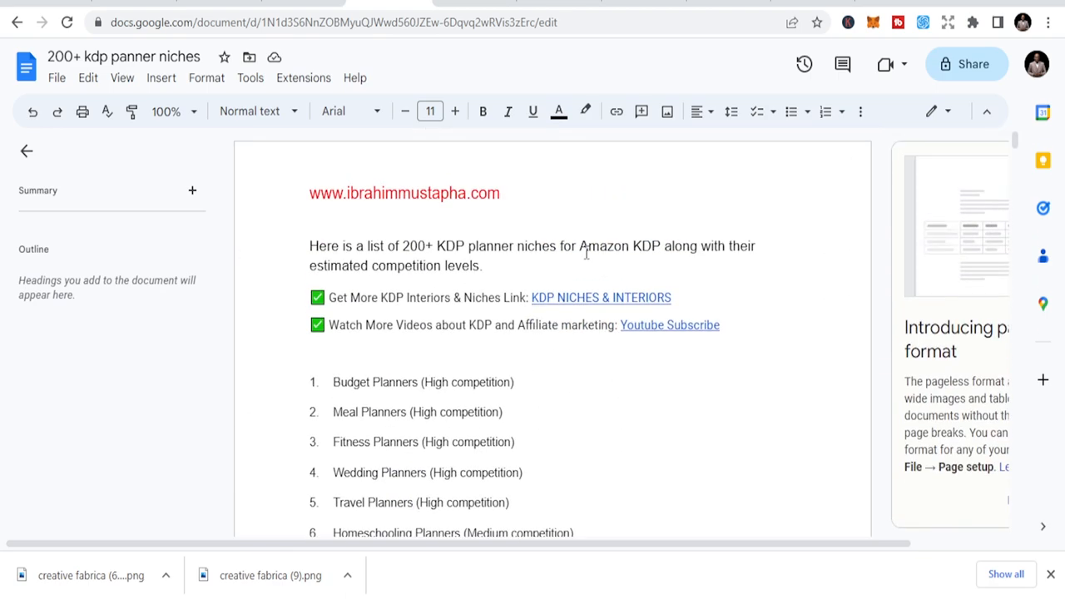
{"action": "scroll", "scroll_direction": "down", "scroll_amount": 3}
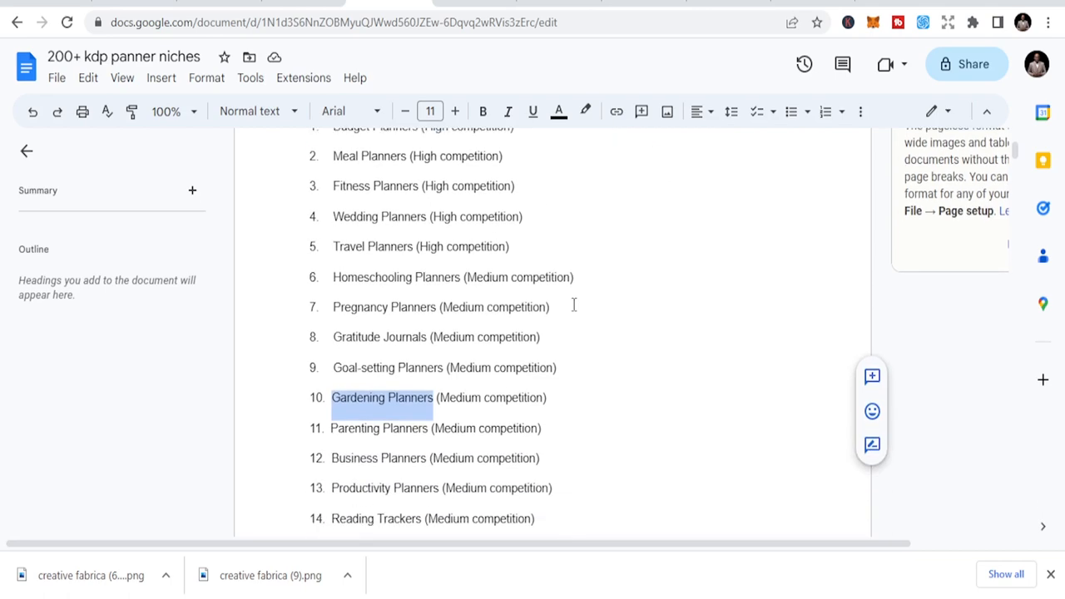
{"action": "scroll", "scroll_direction": "down", "scroll_amount": 3}
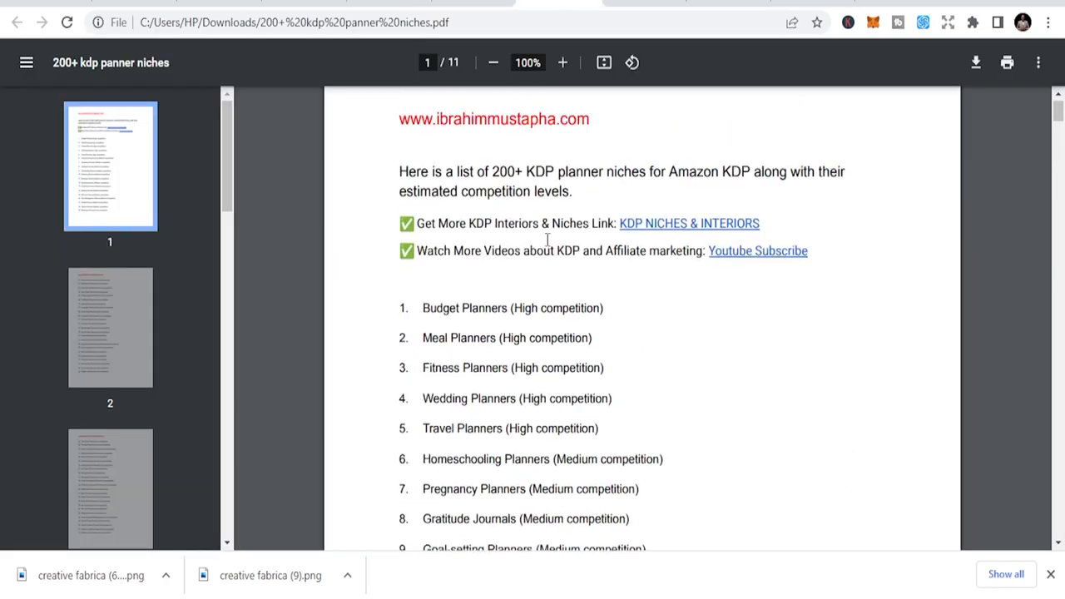
Switch to the downloaded 11-page PDF tab of the 200+ KDP planner niches list
{"action": "left_click", "coordinate": [689, 223]}
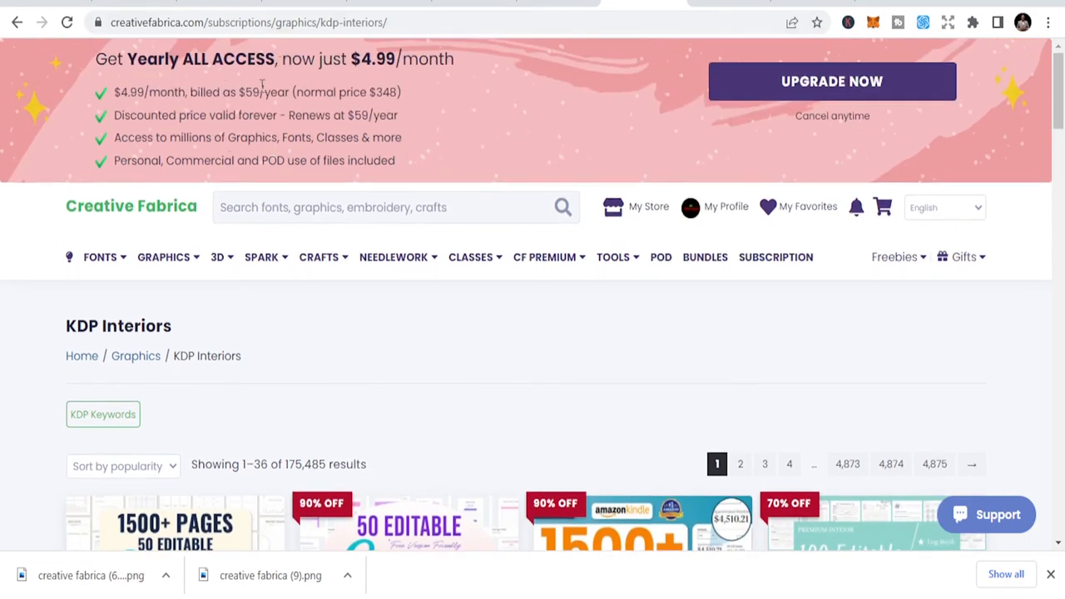
{"action": "mouse_move", "coordinate": [436, 67]}
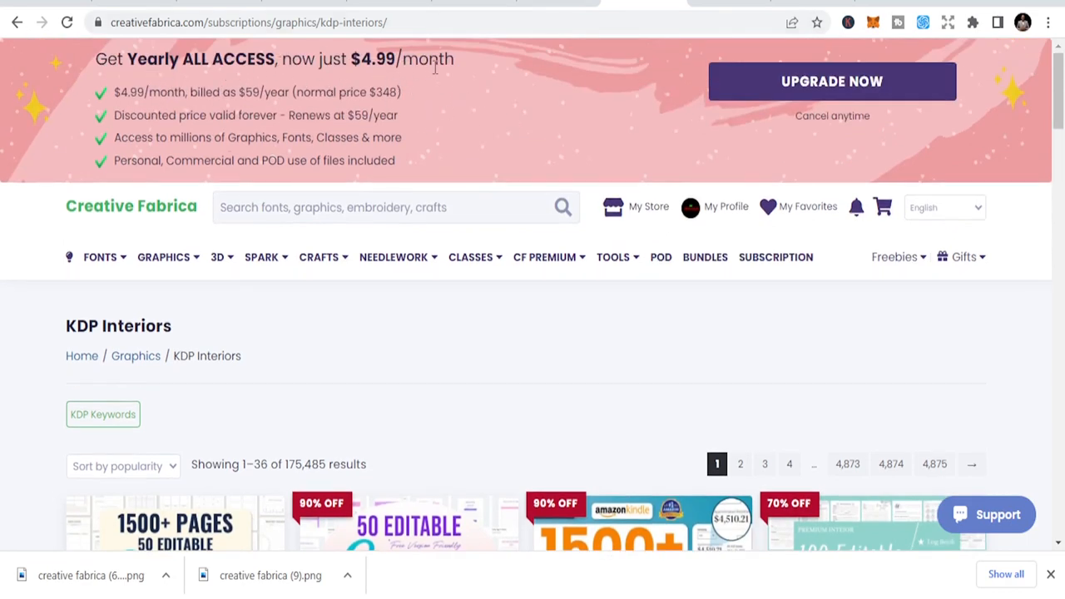
Scroll down the KDP Interiors listings past Canva planner templates, coloring books and niche bundles
{"action": "scroll", "scroll_direction": "down", "scroll_amount": 3}
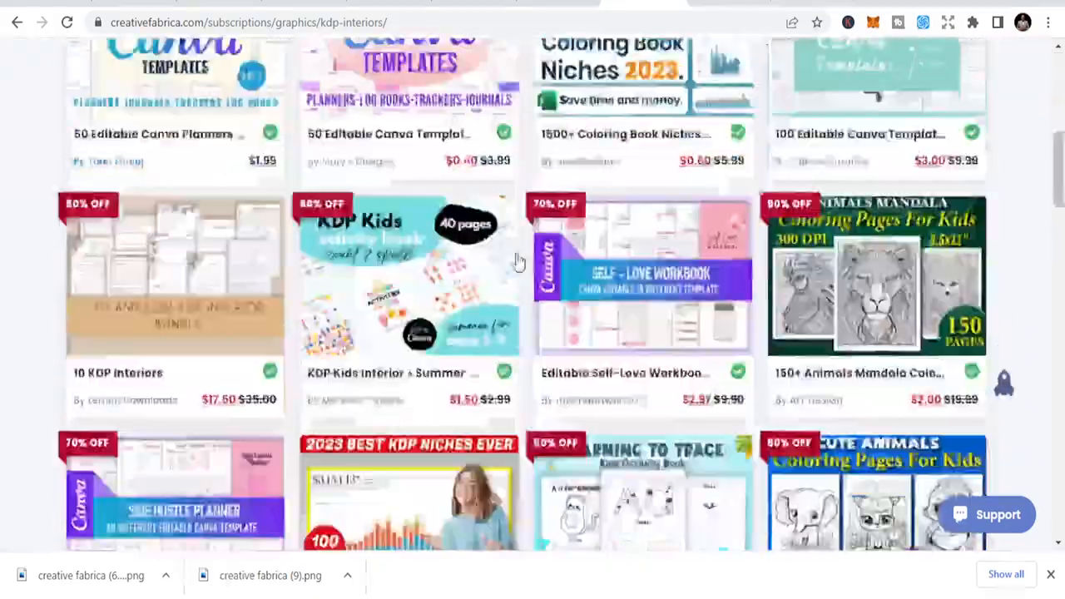
{"action": "scroll", "scroll_direction": "down", "scroll_amount": 3}
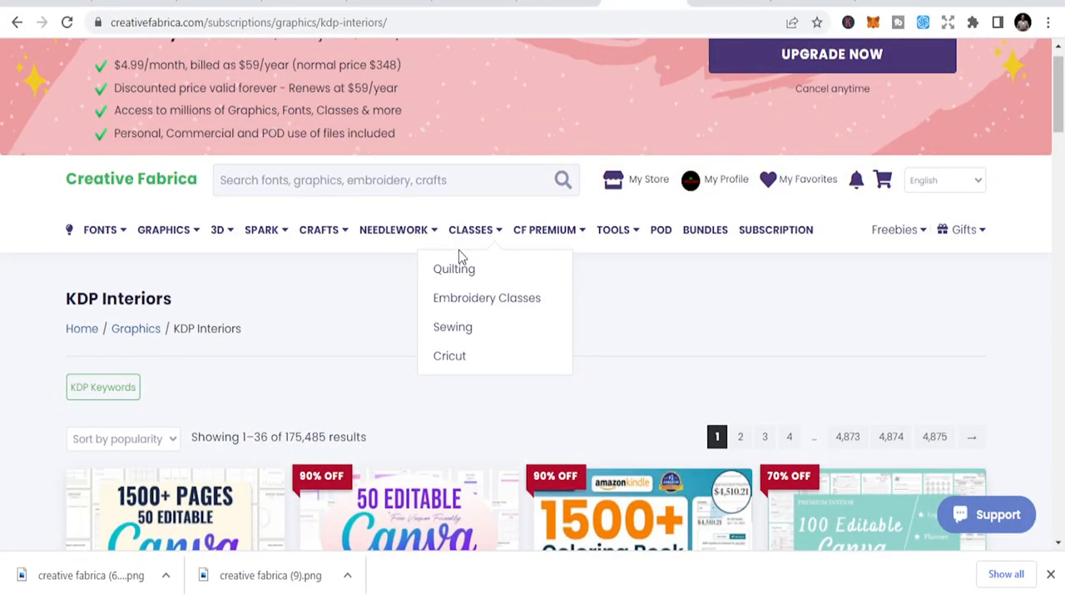
{"action": "scroll", "scroll_direction": "down", "scroll_amount": 3}
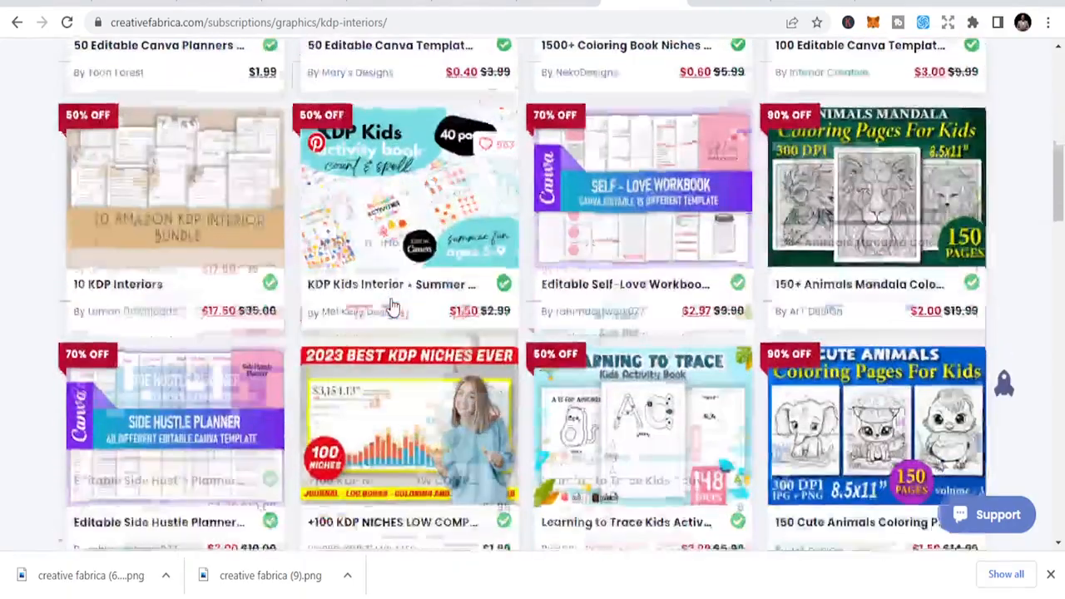
{"action": "scroll", "scroll_direction": "down", "scroll_amount": 3}
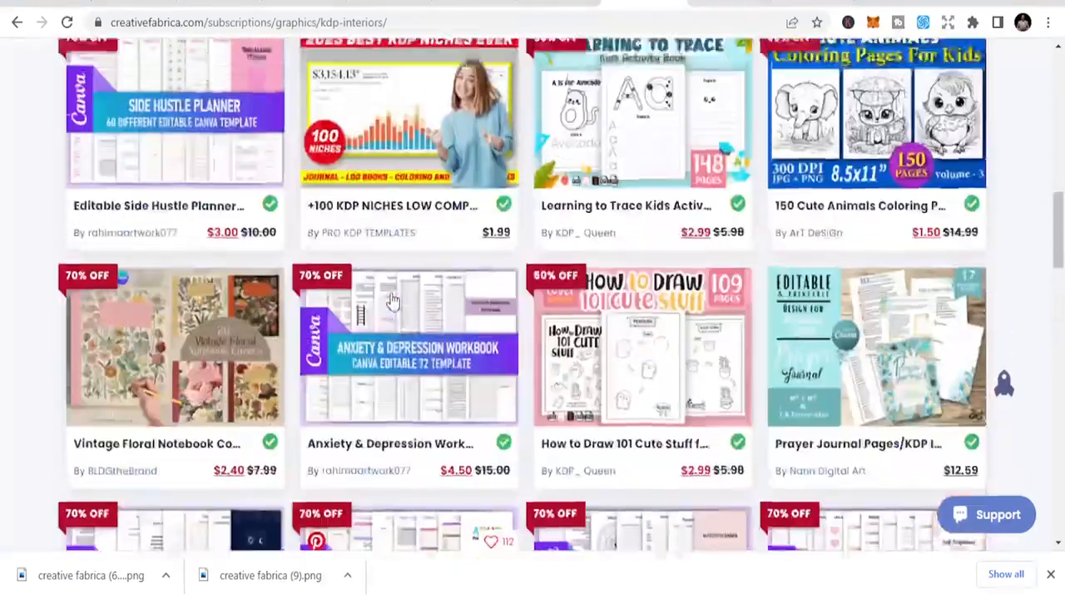
{"action": "scroll", "scroll_direction": "up", "scroll_amount": 3}
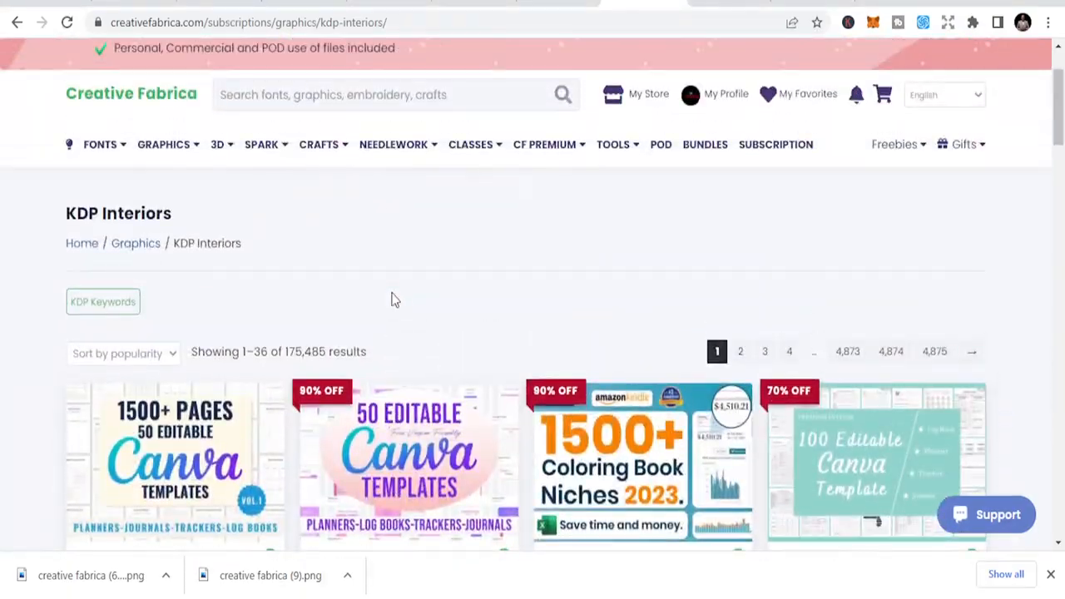
{"action": "scroll", "scroll_direction": "down", "scroll_amount": 3}
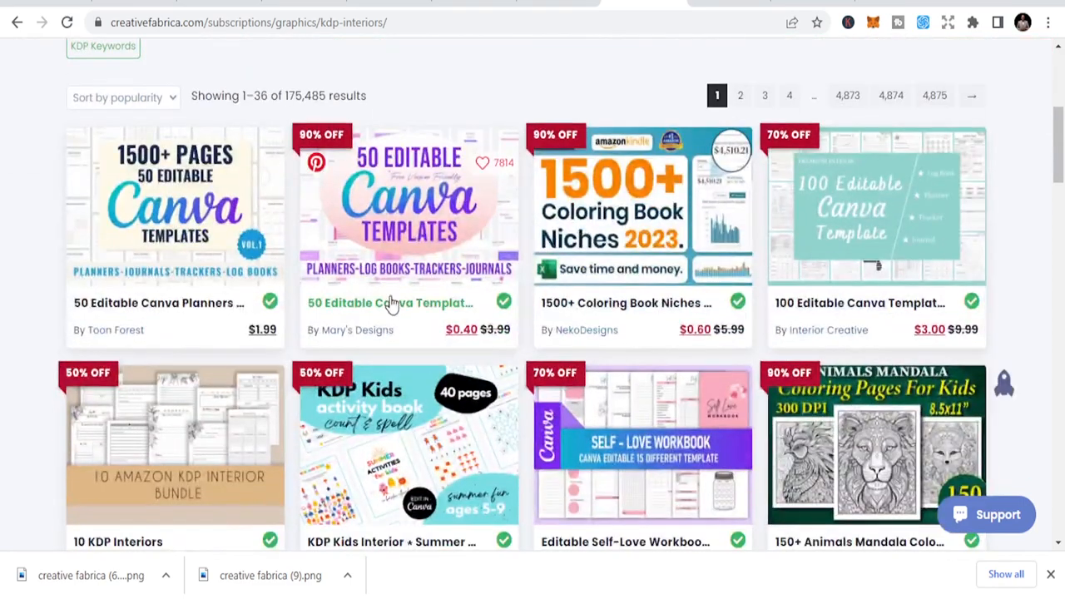
{"action": "scroll", "scroll_direction": "down", "scroll_amount": 3}
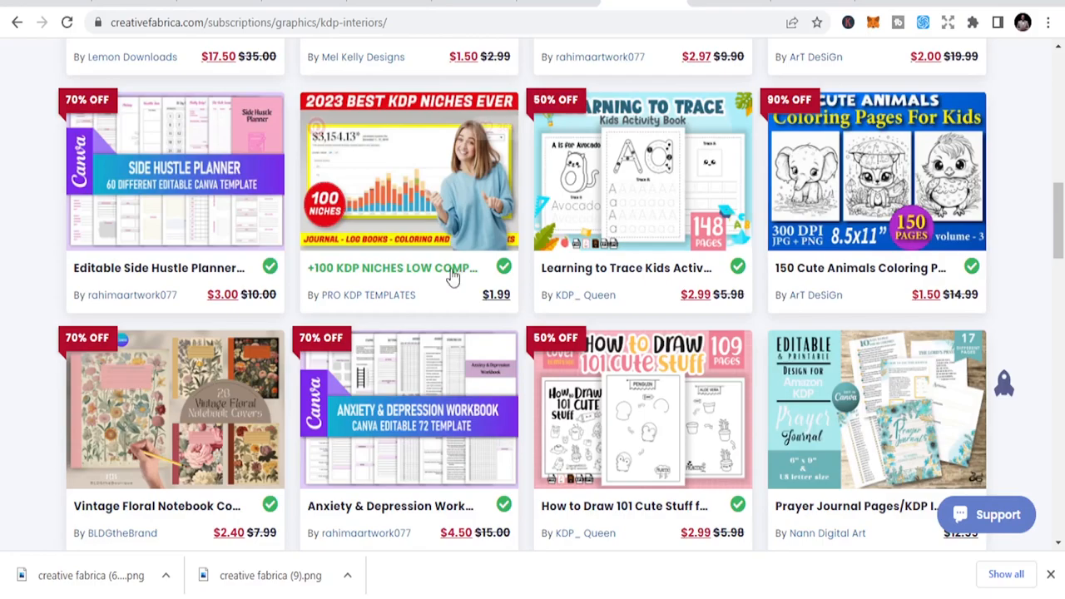
{"action": "scroll", "scroll_direction": "down", "scroll_amount": 3}
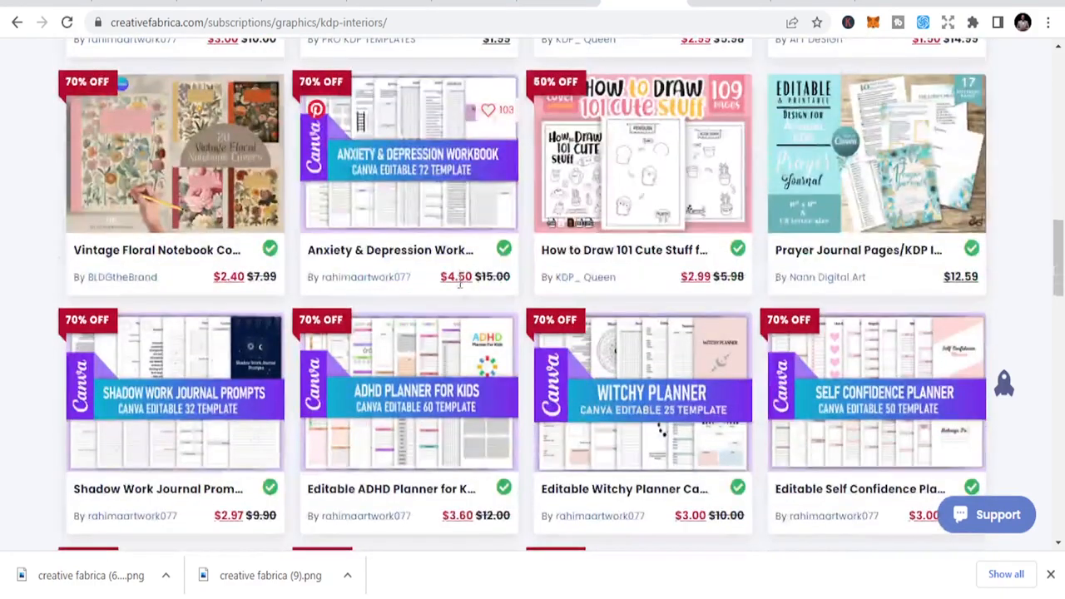
{"action": "scroll", "scroll_direction": "down", "scroll_amount": 3}
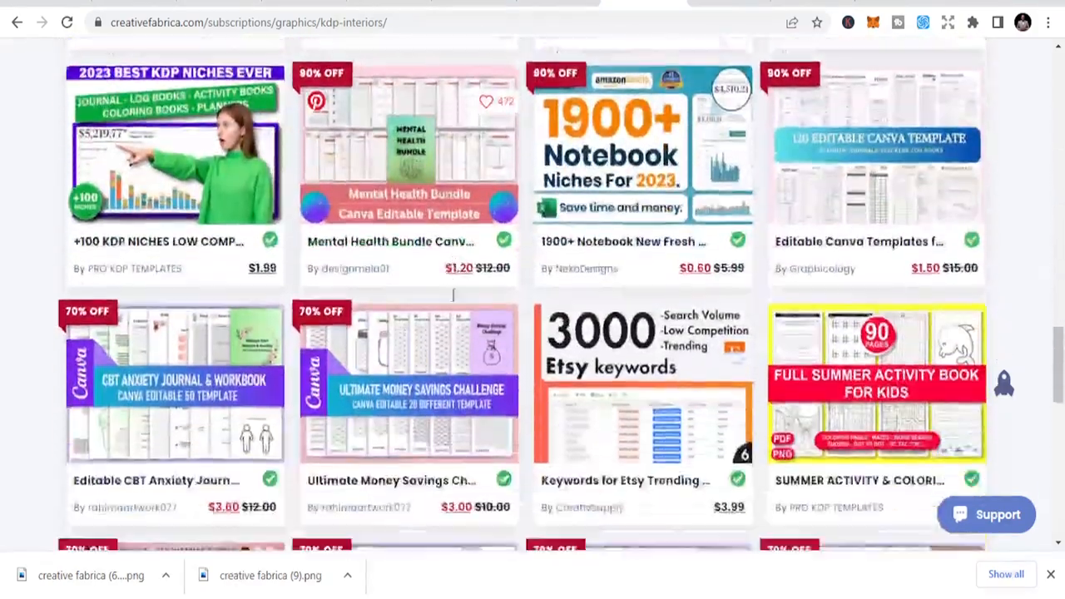
{"action": "scroll", "scroll_direction": "down", "scroll_amount": 3}
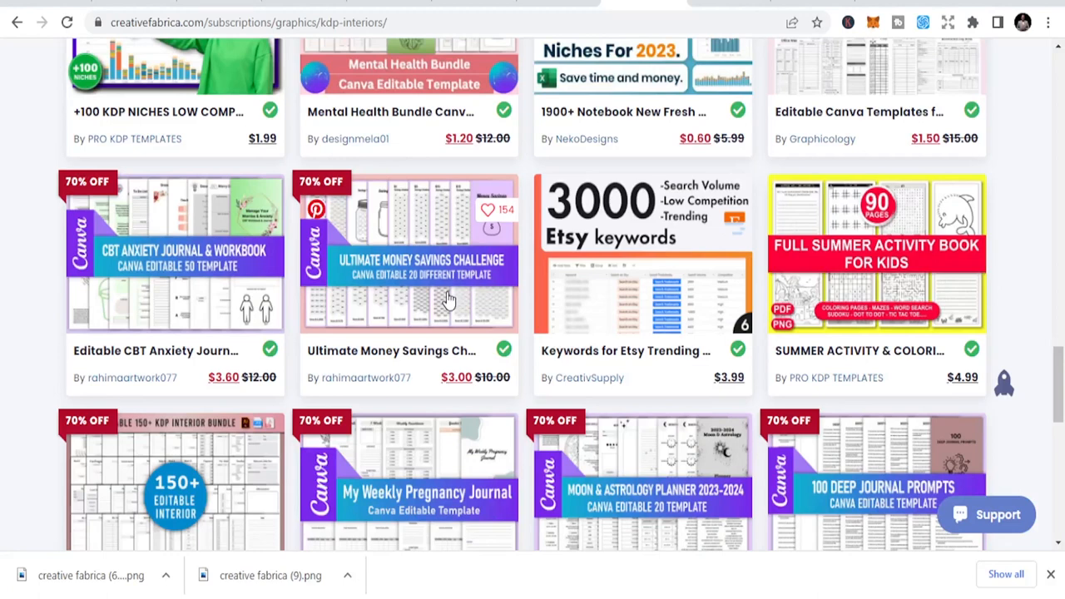